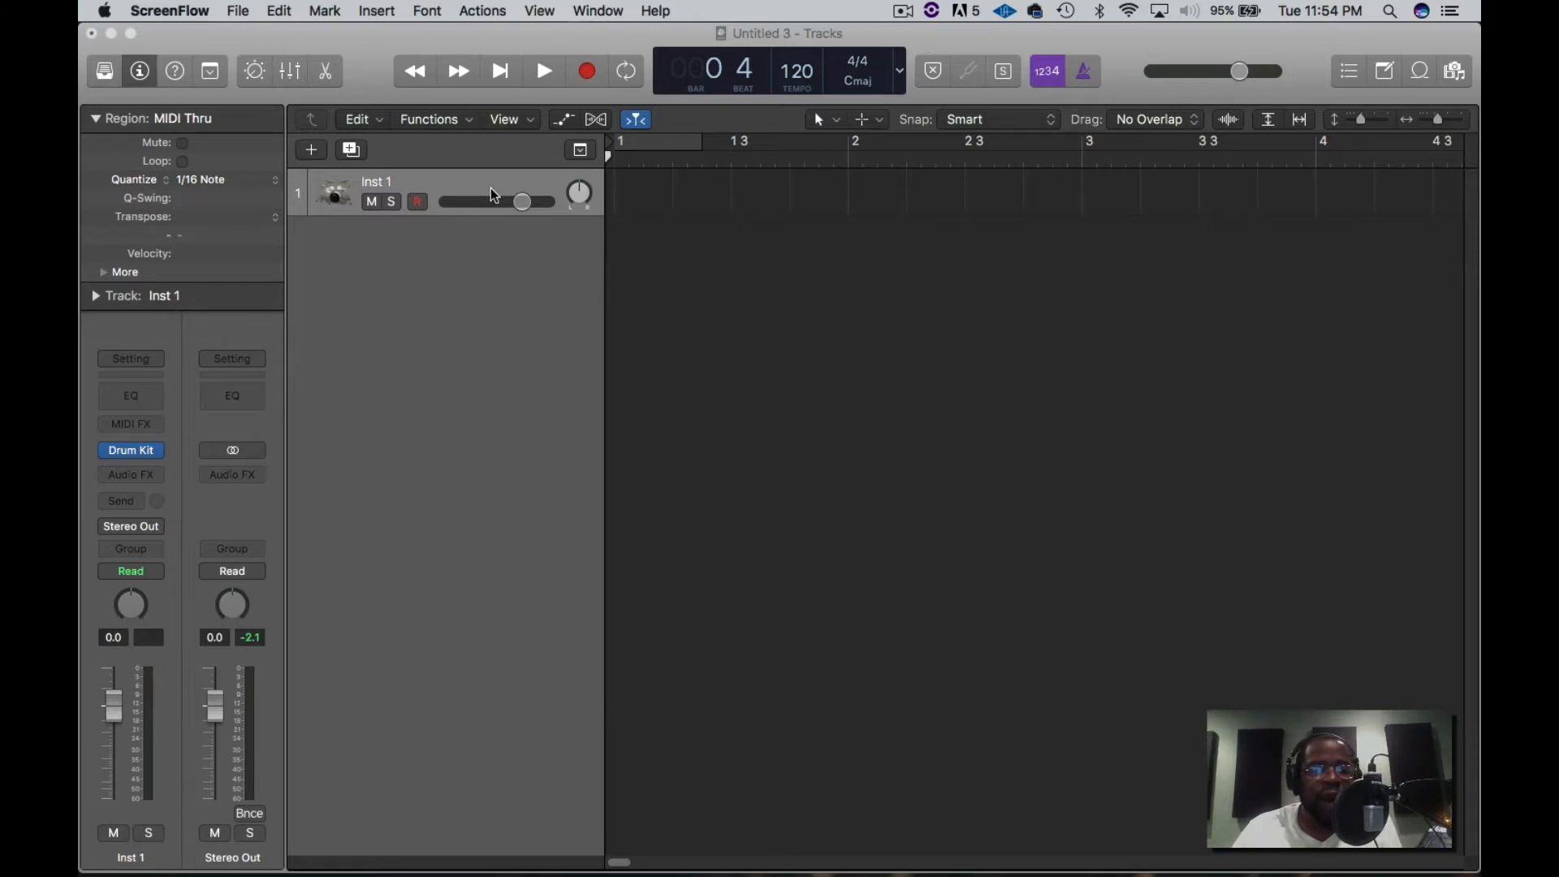
mouse_move(174, 446)
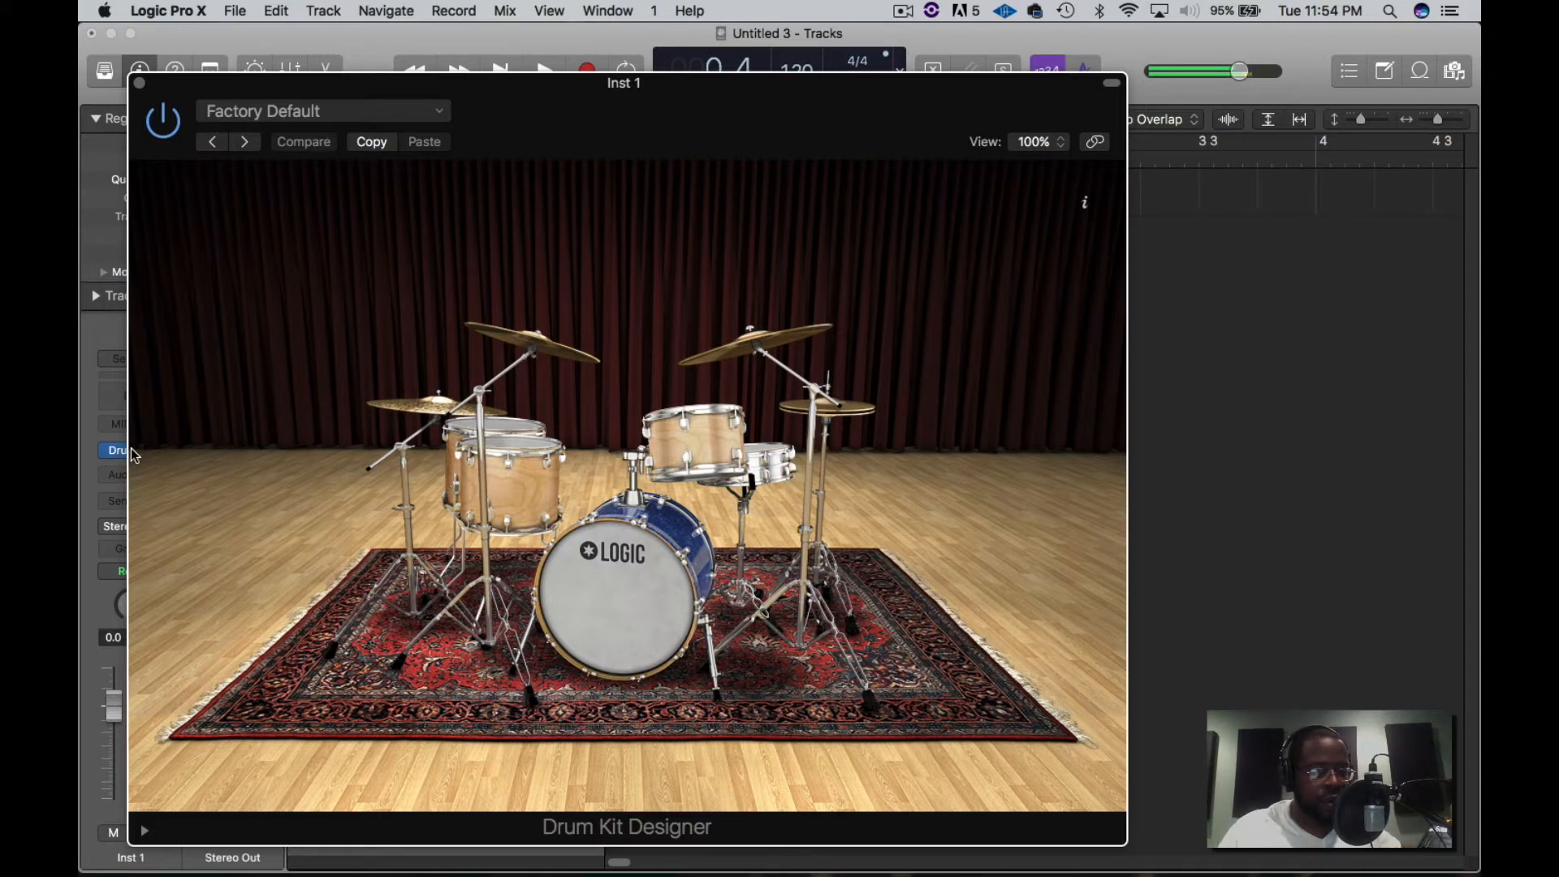
mouse_move(310, 169)
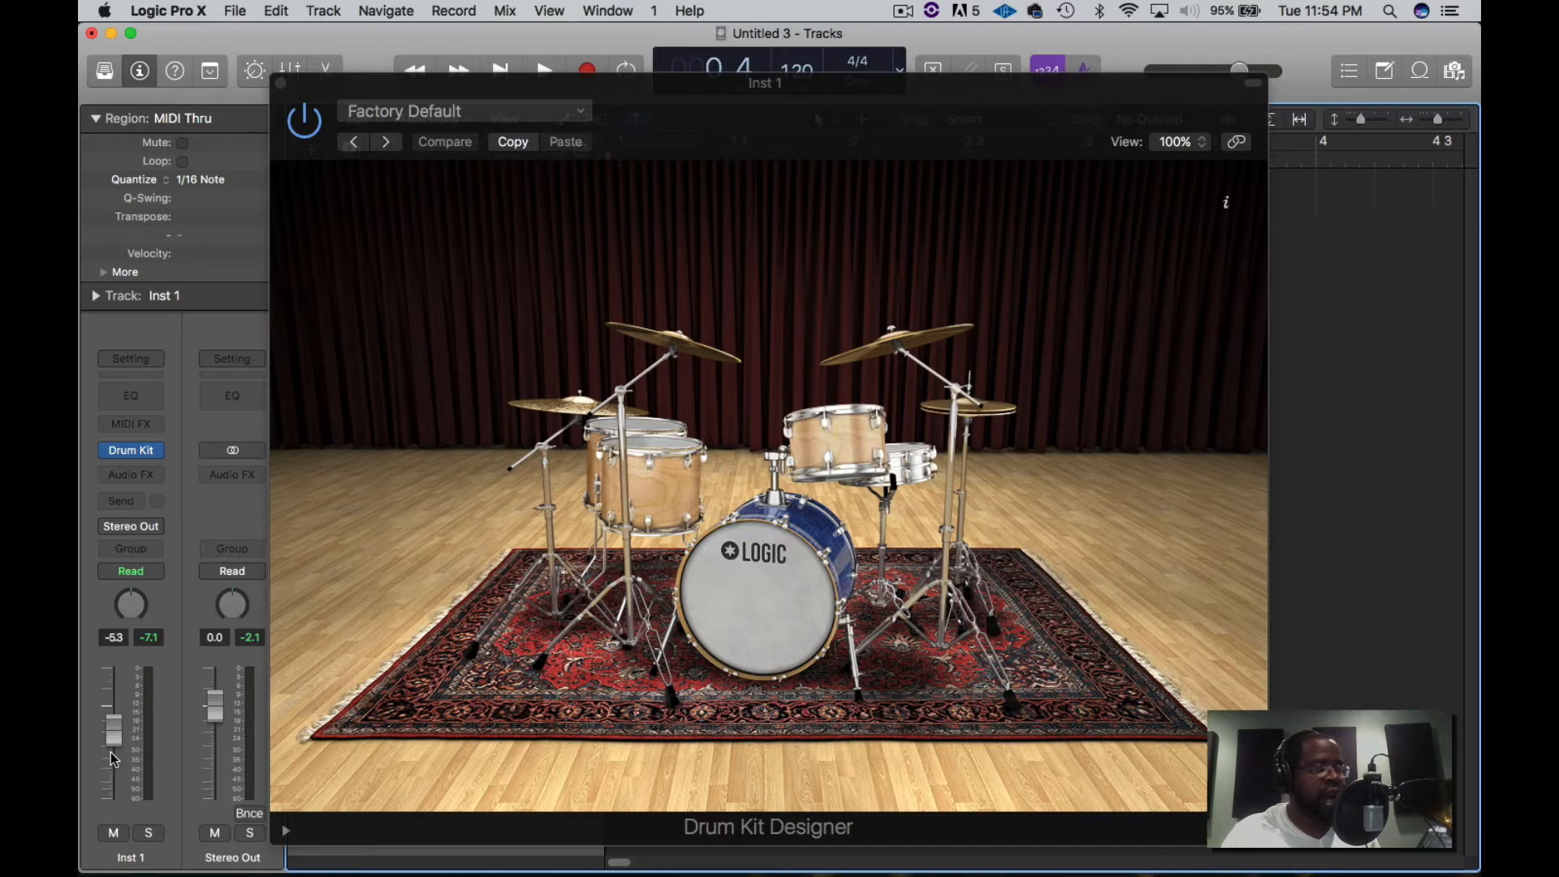
mouse_move(92, 767)
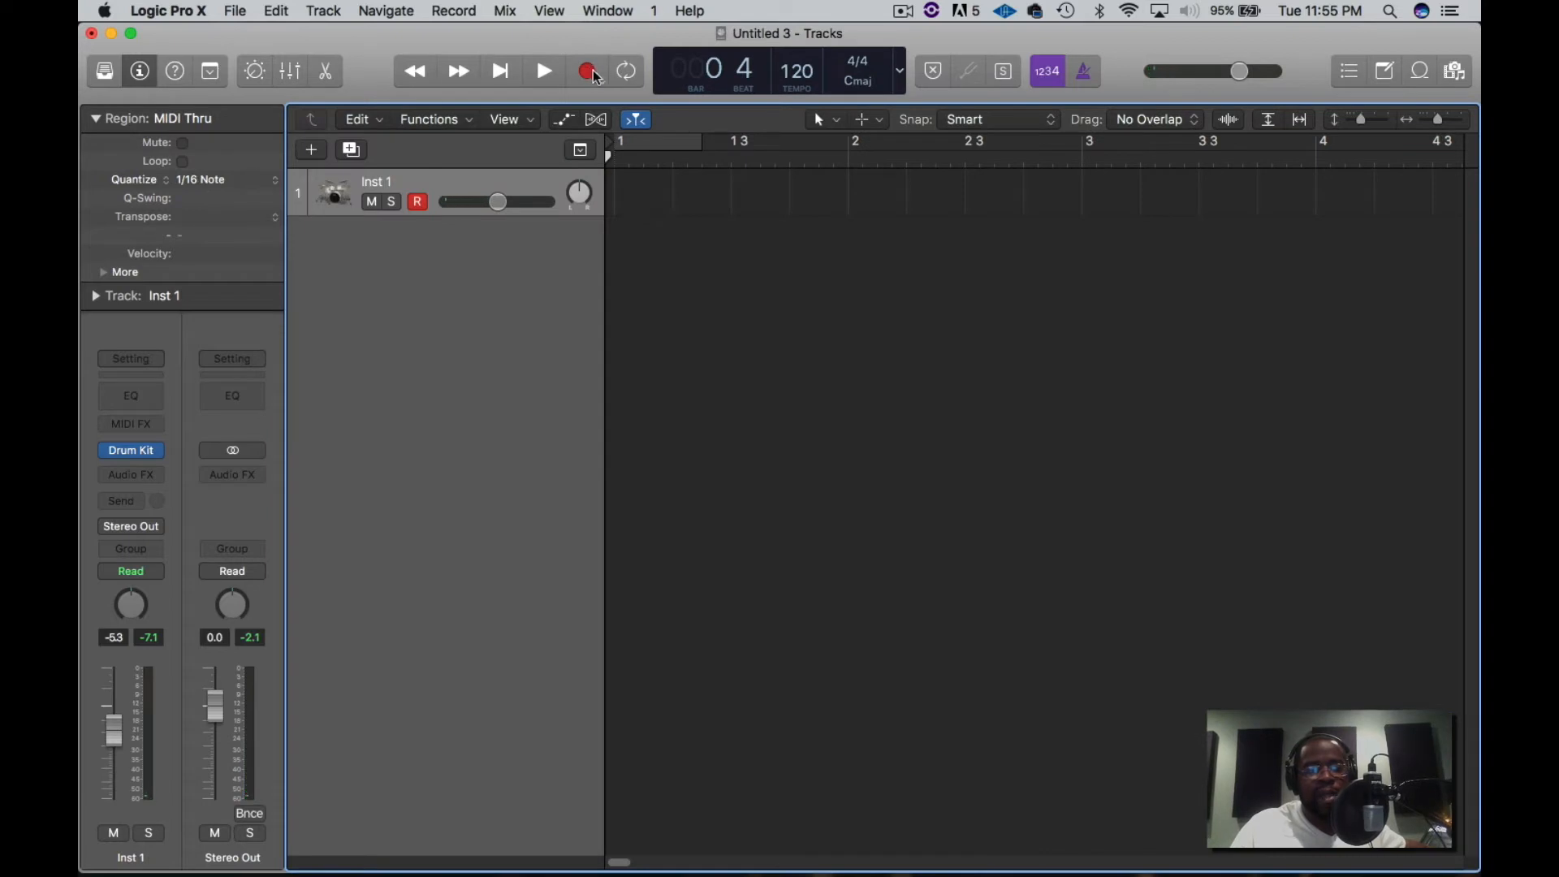
mouse_move(588, 71)
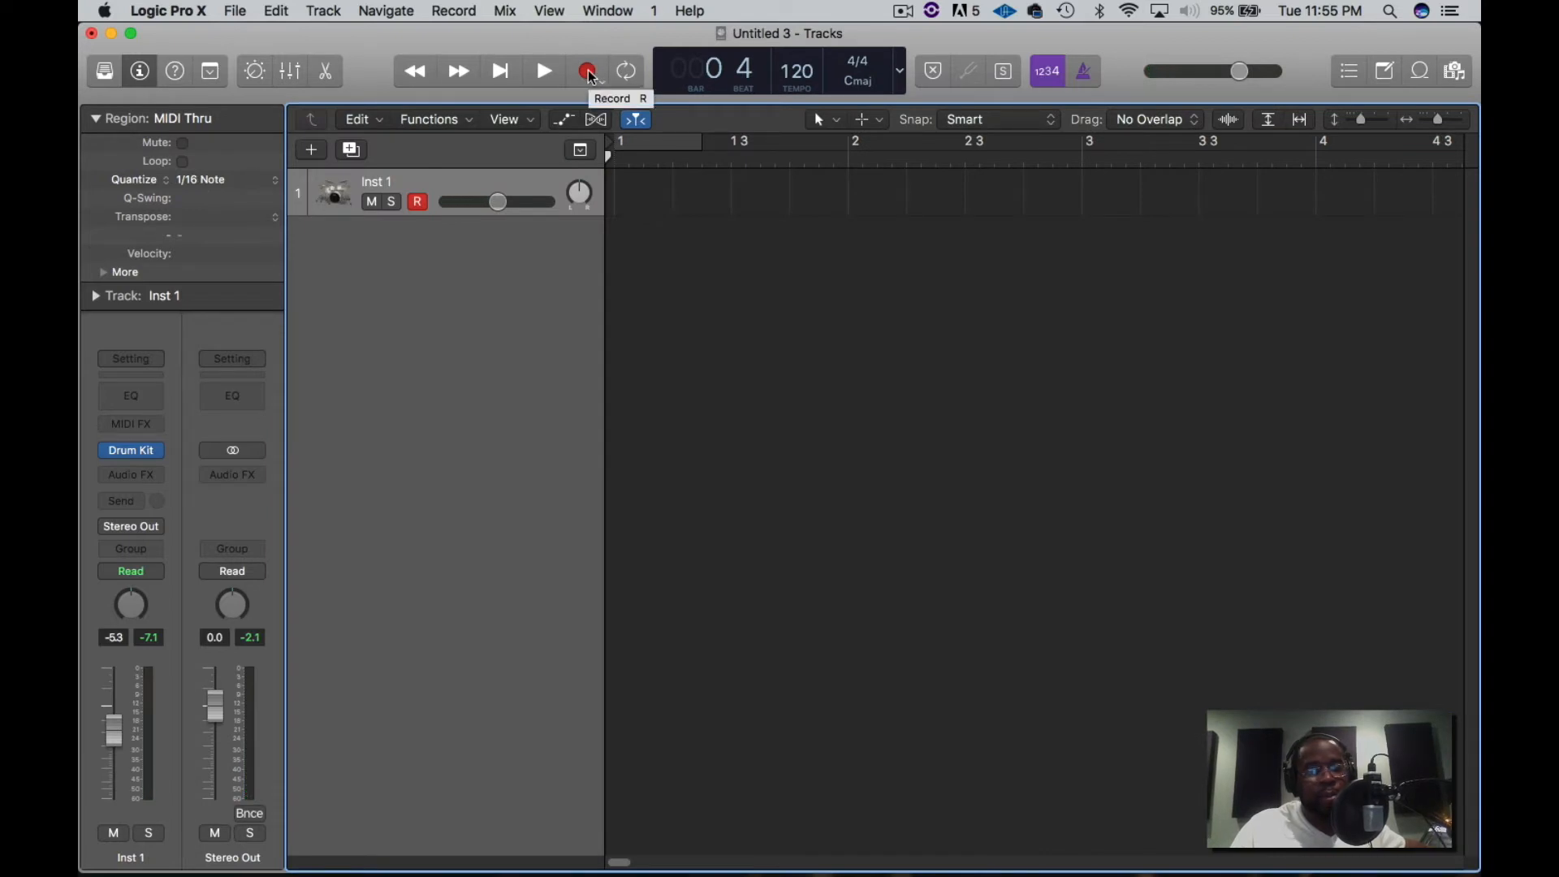
Step: Record a one-bar run of hi-hat hits on the drum track, then play it back
click(542, 71)
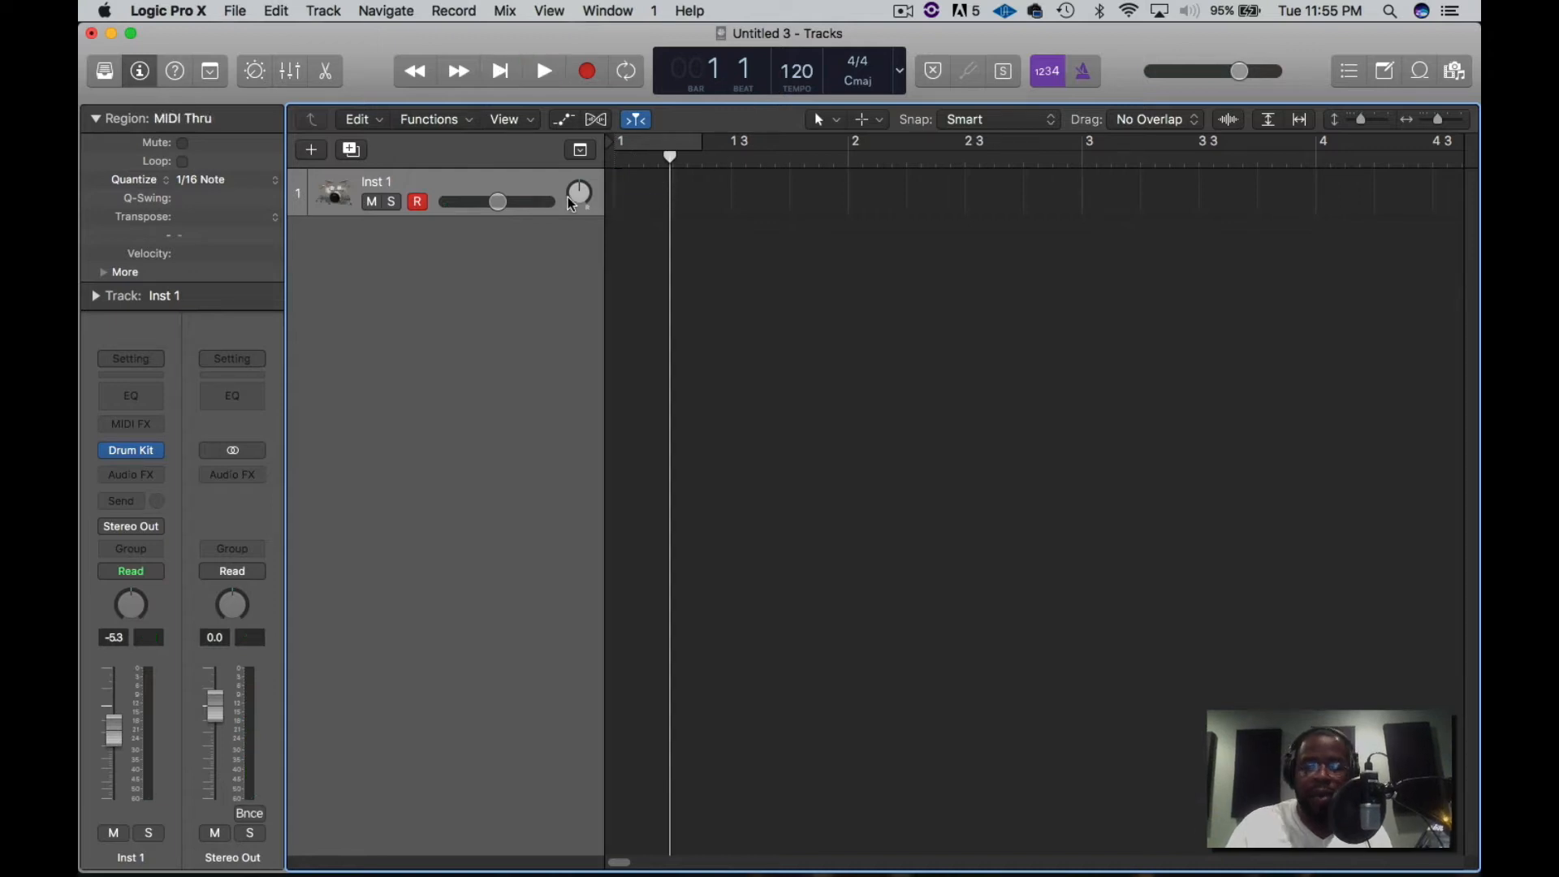
click(544, 71)
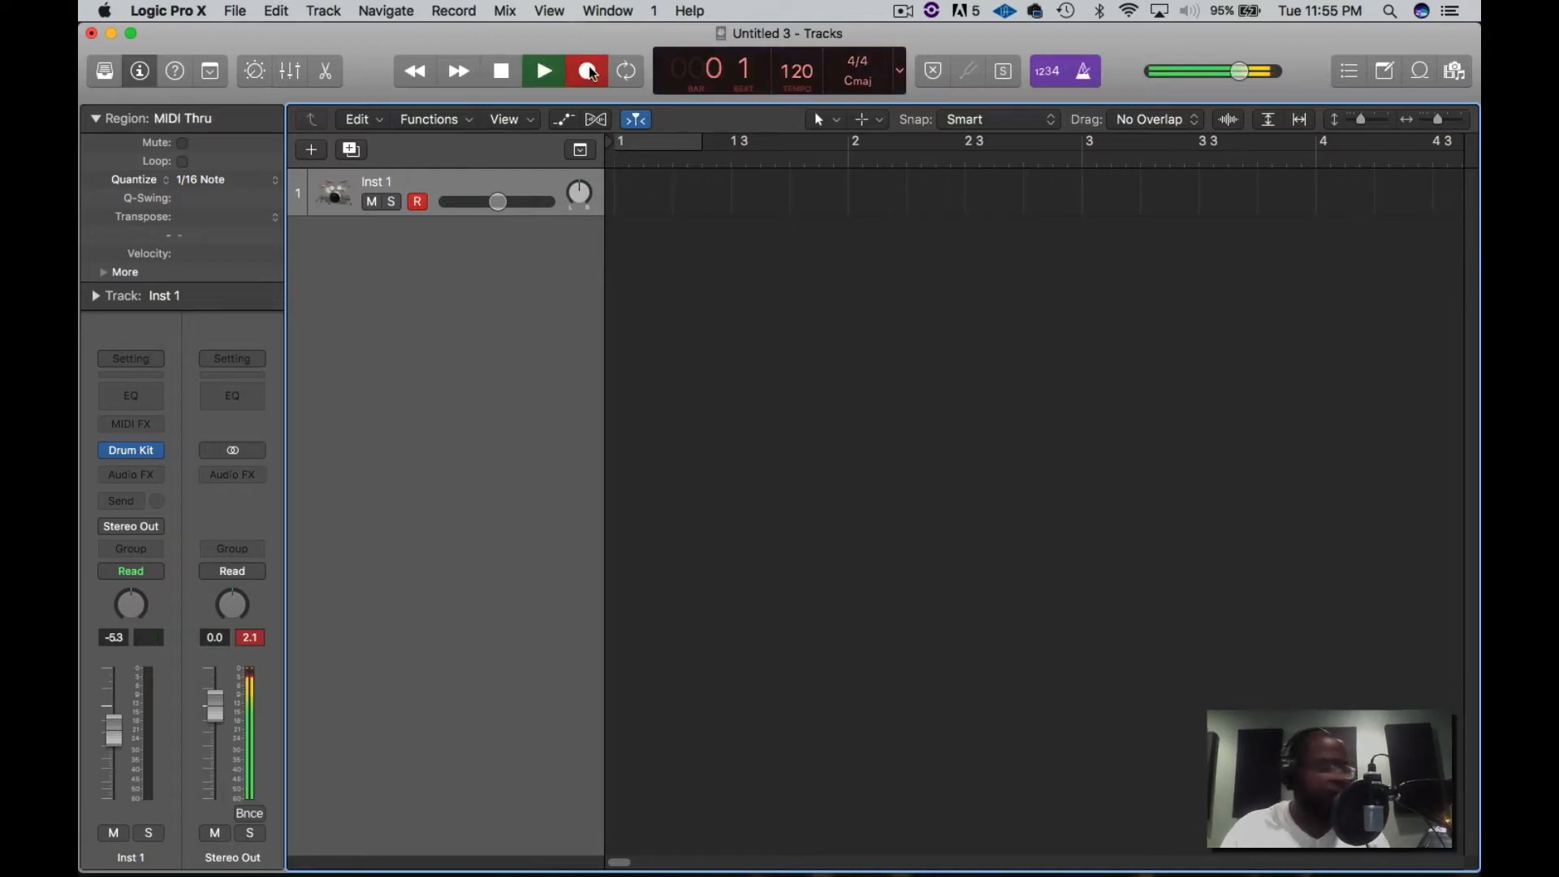
click(588, 70)
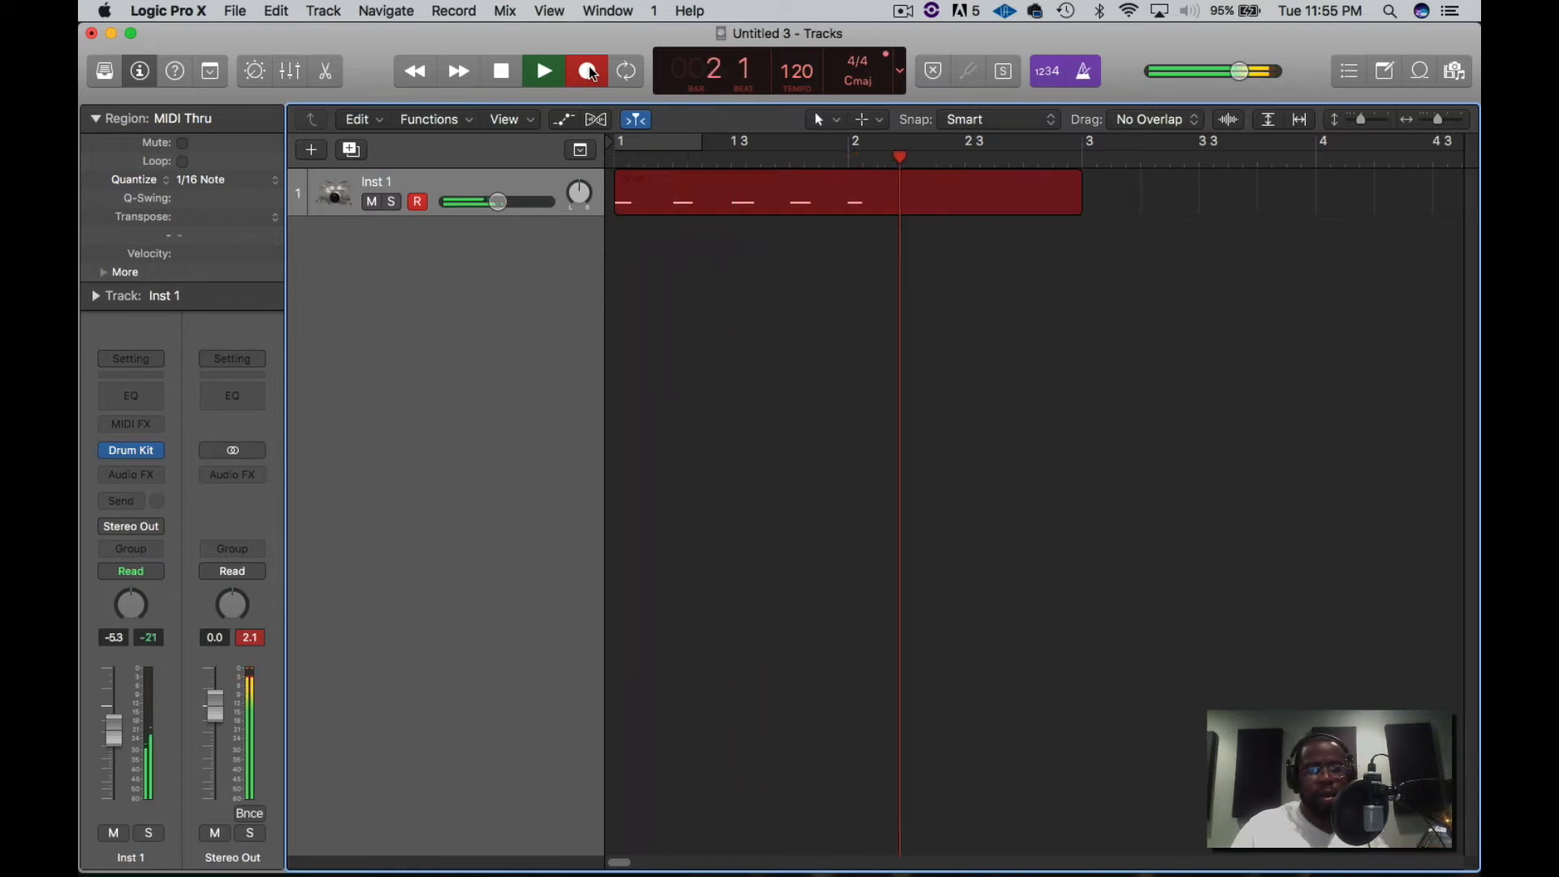
click(586, 70)
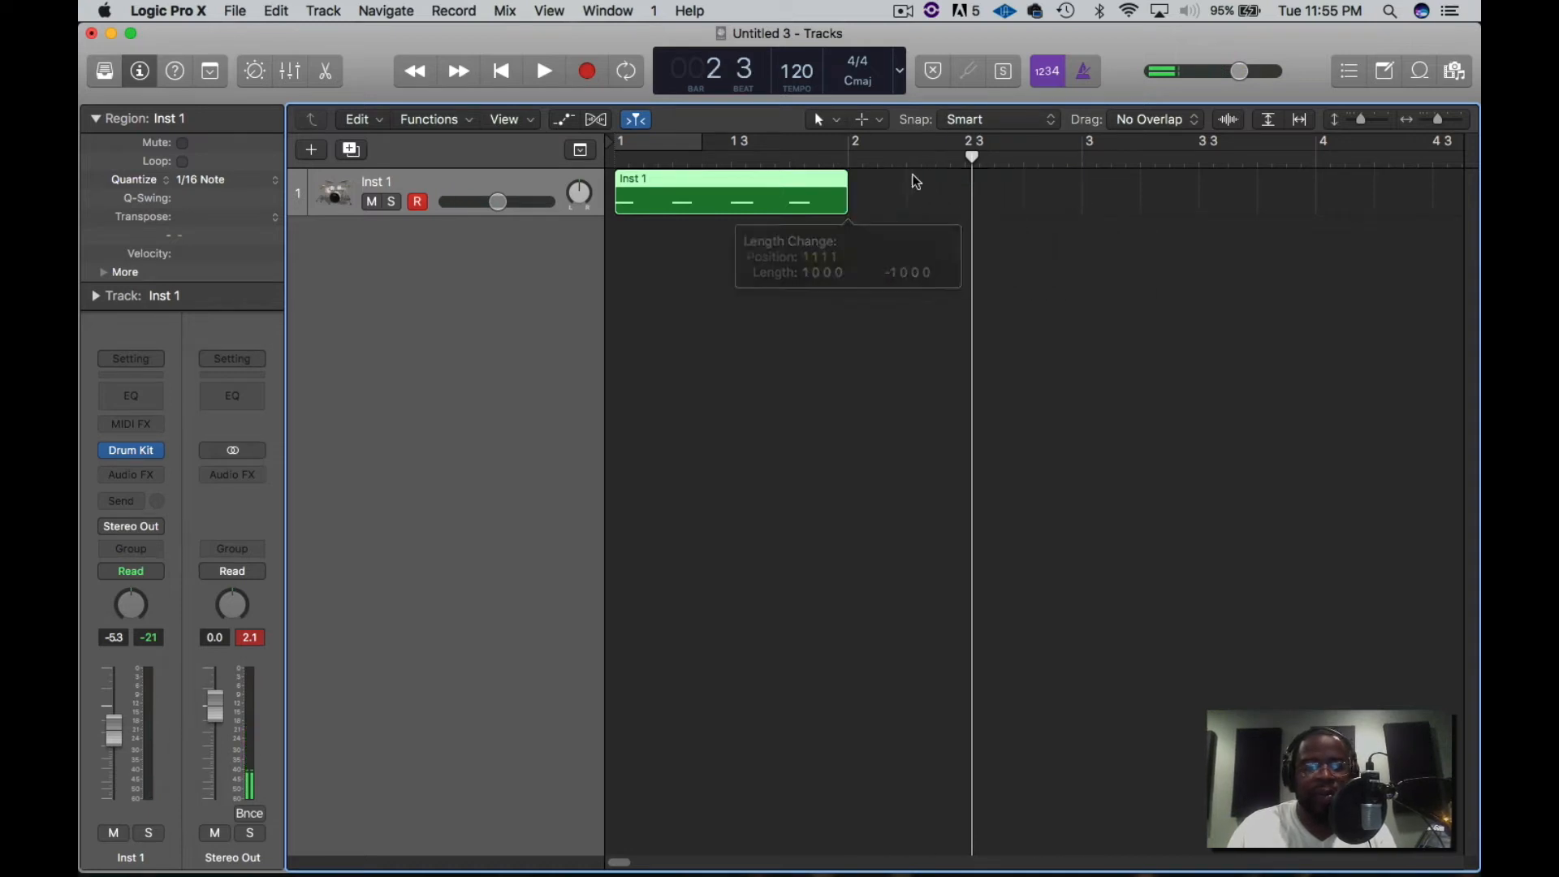
click(544, 70)
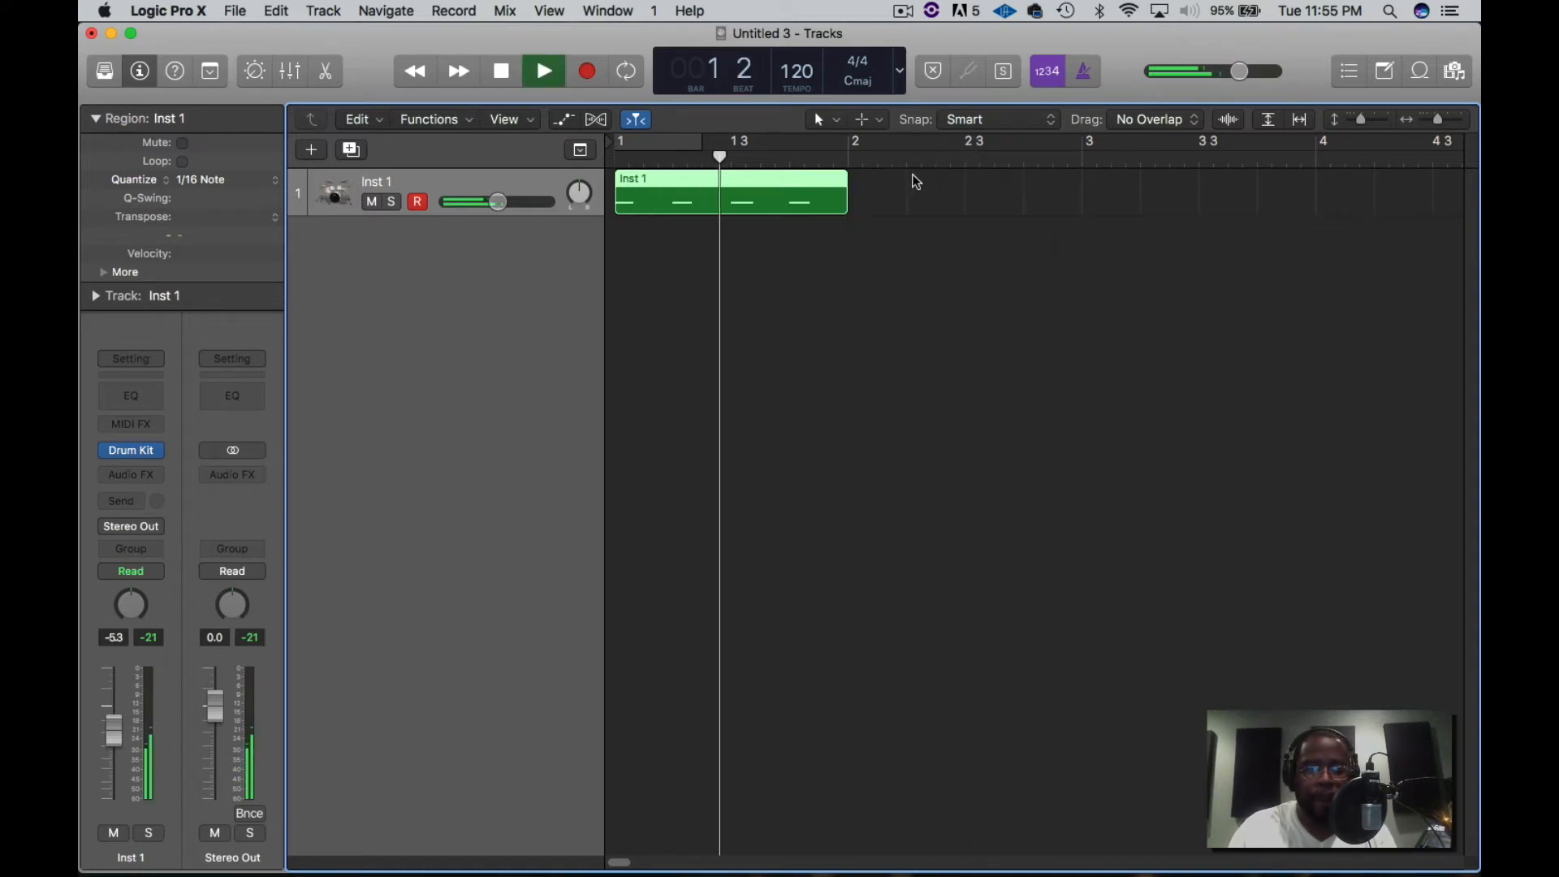
click(501, 71)
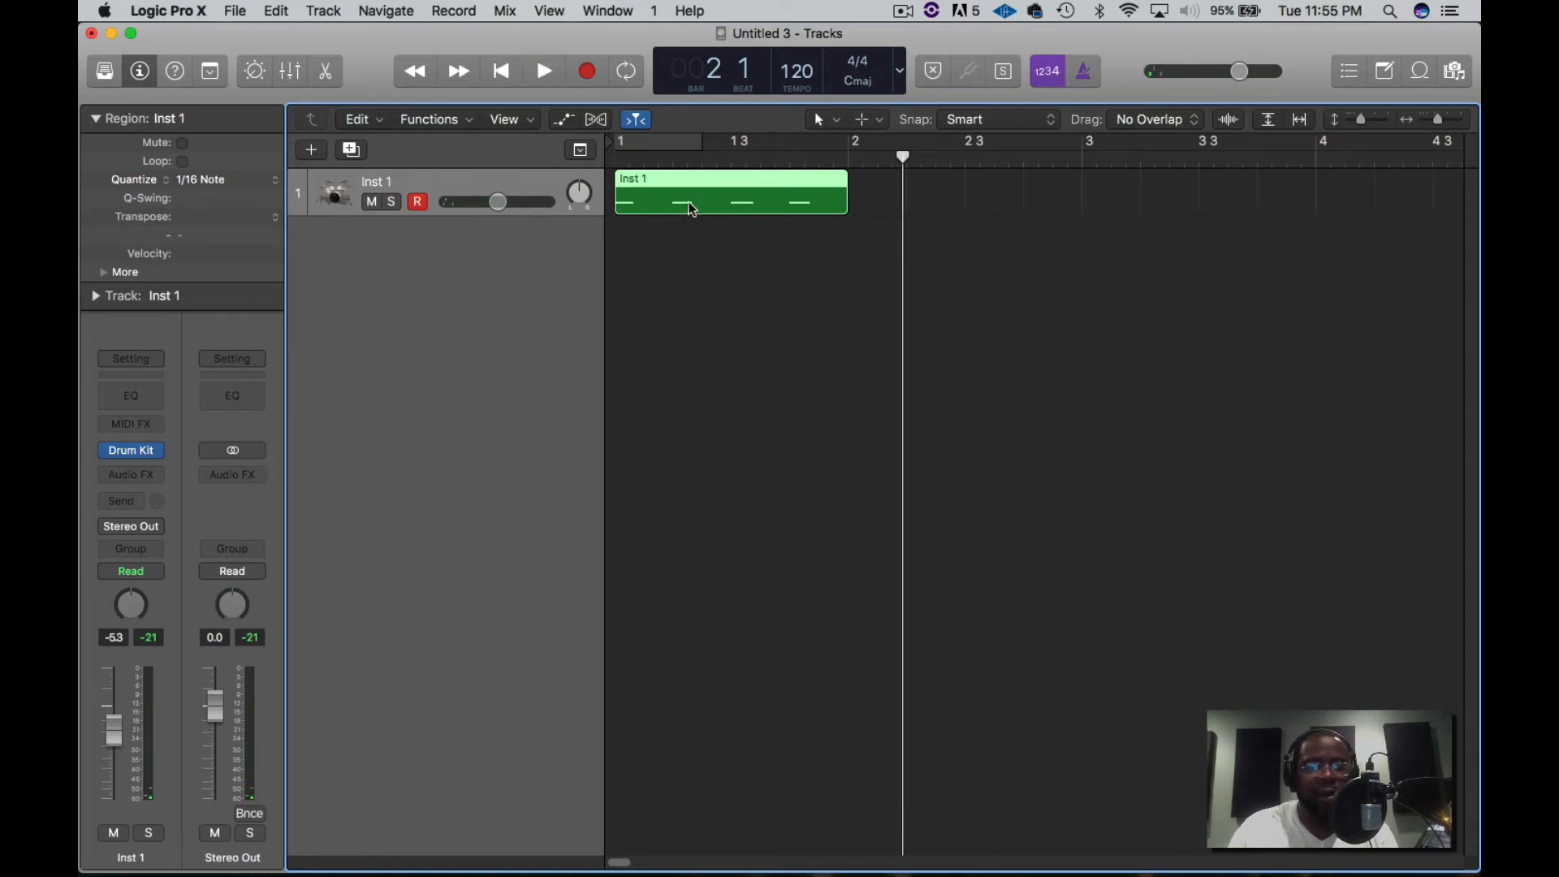
Step: Shorten the Inst 1 region from a full bar to one beat holding a single hit
drag(846, 204, 761, 204)
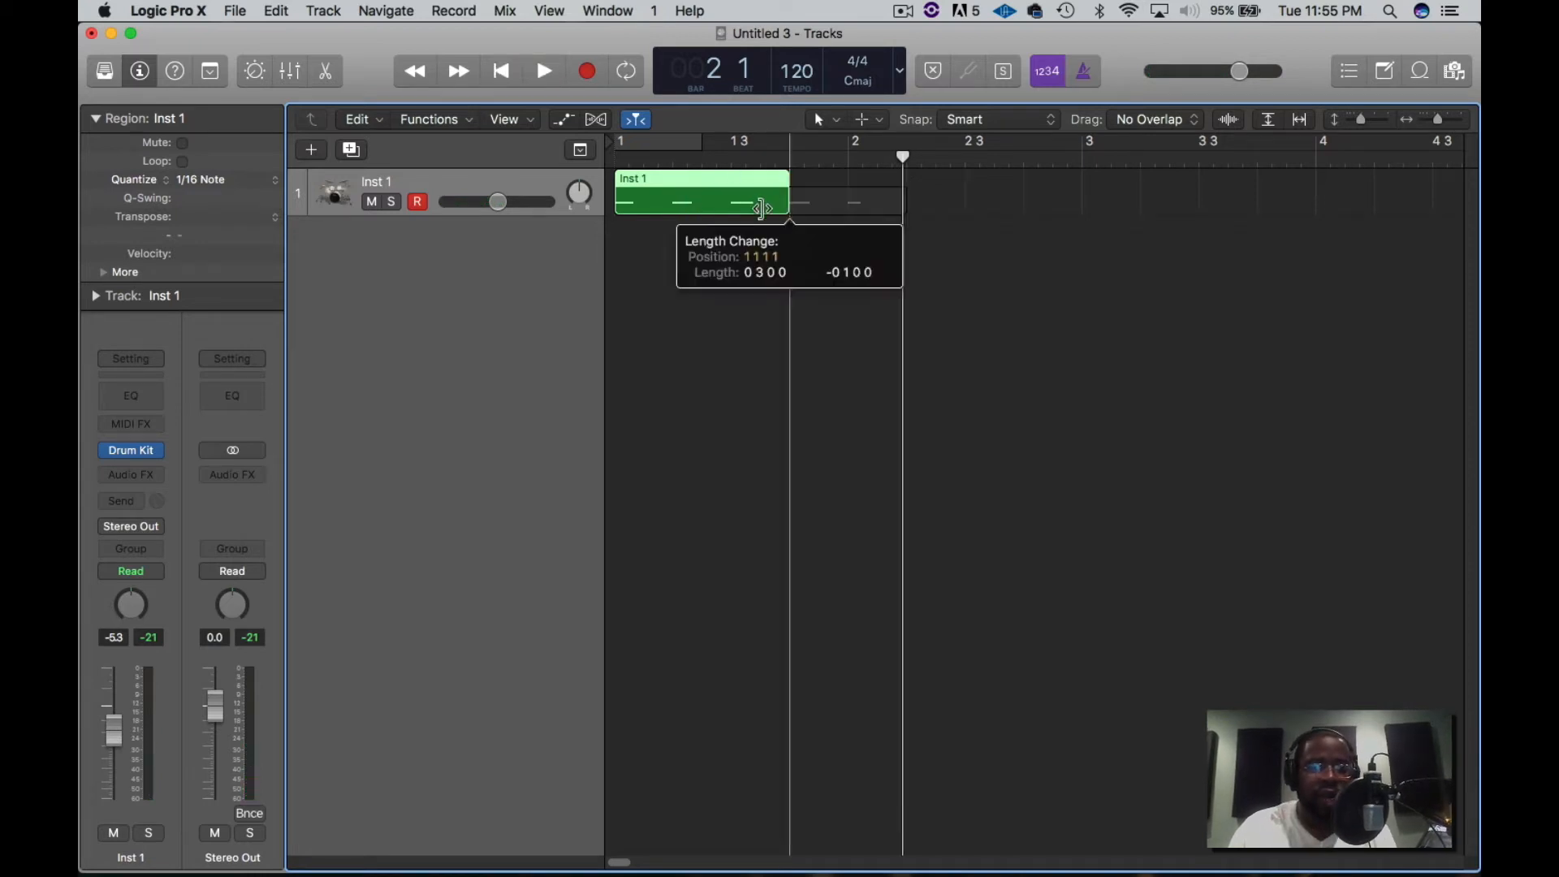
drag(760, 209, 666, 209)
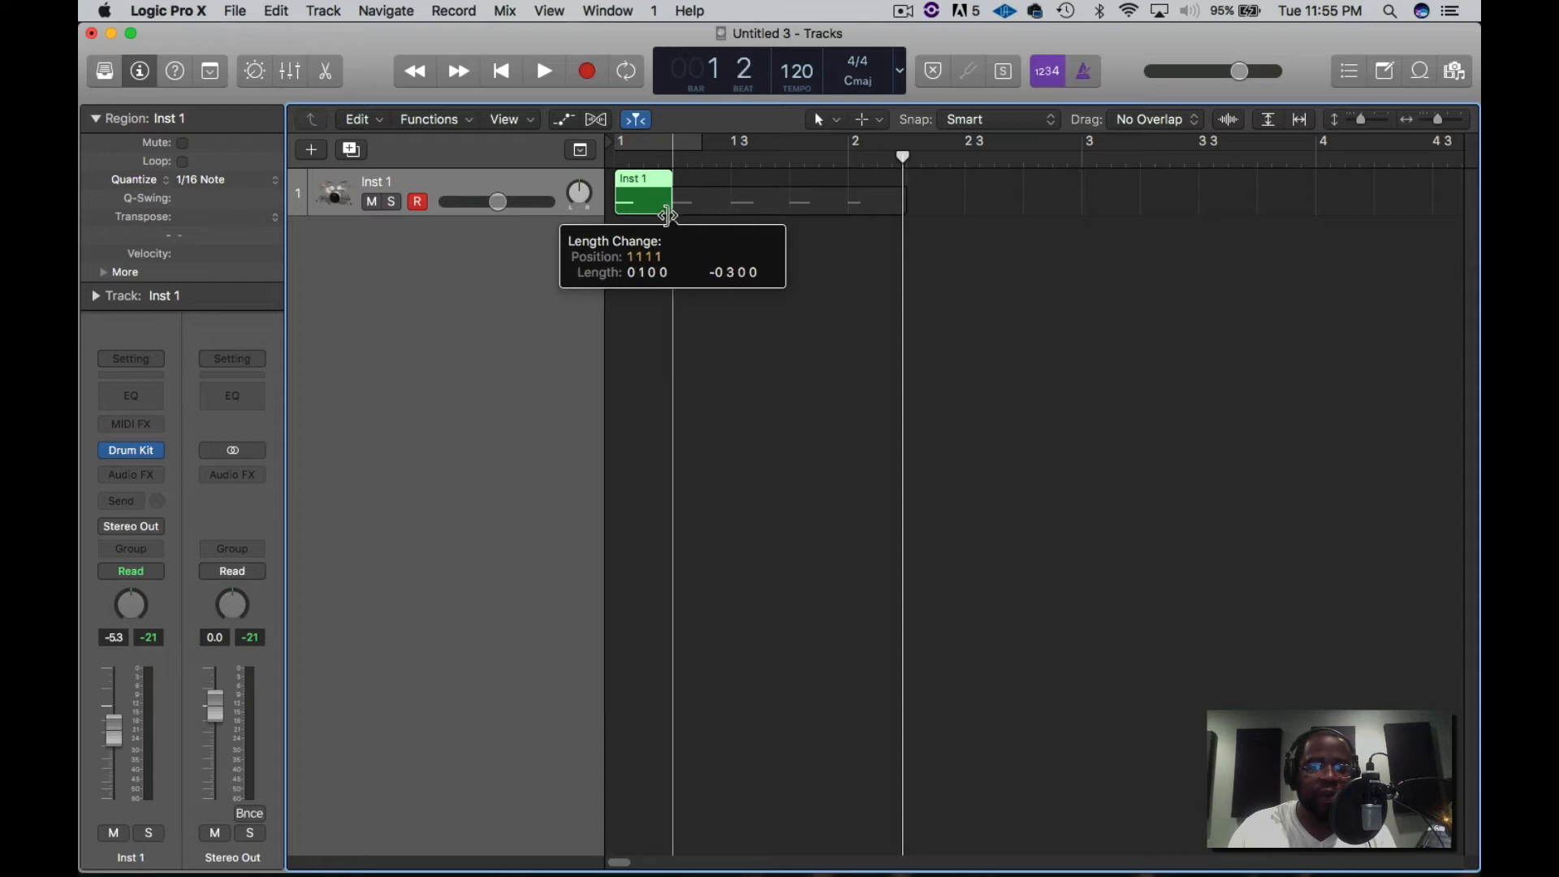
right_click(641, 199)
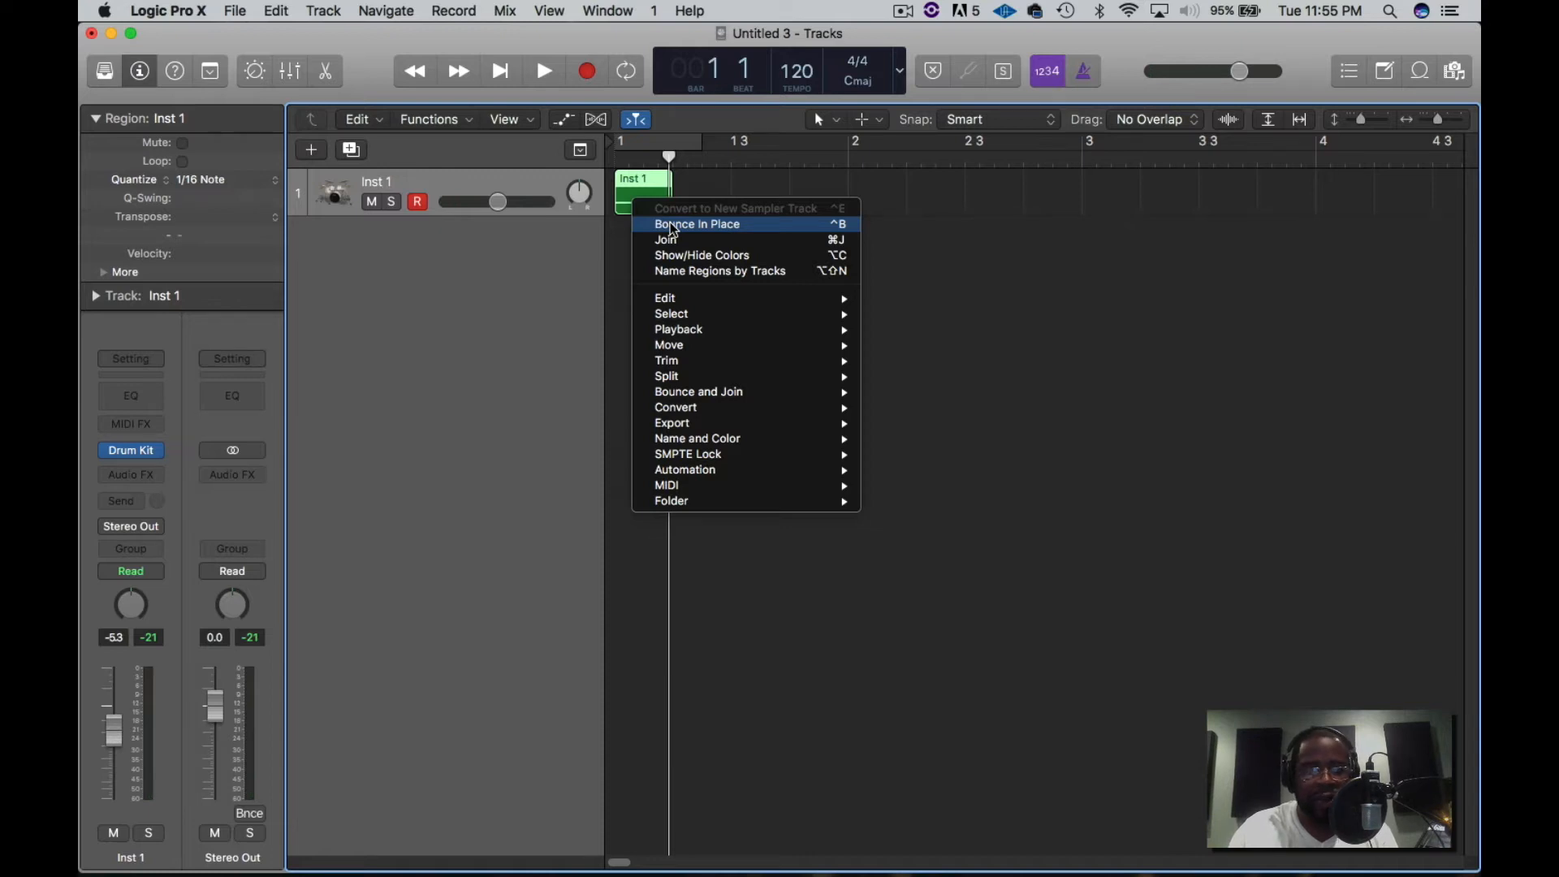
Step: Bounce the one-beat region in place to new track Inst 1_bip, muting the original
click(696, 224)
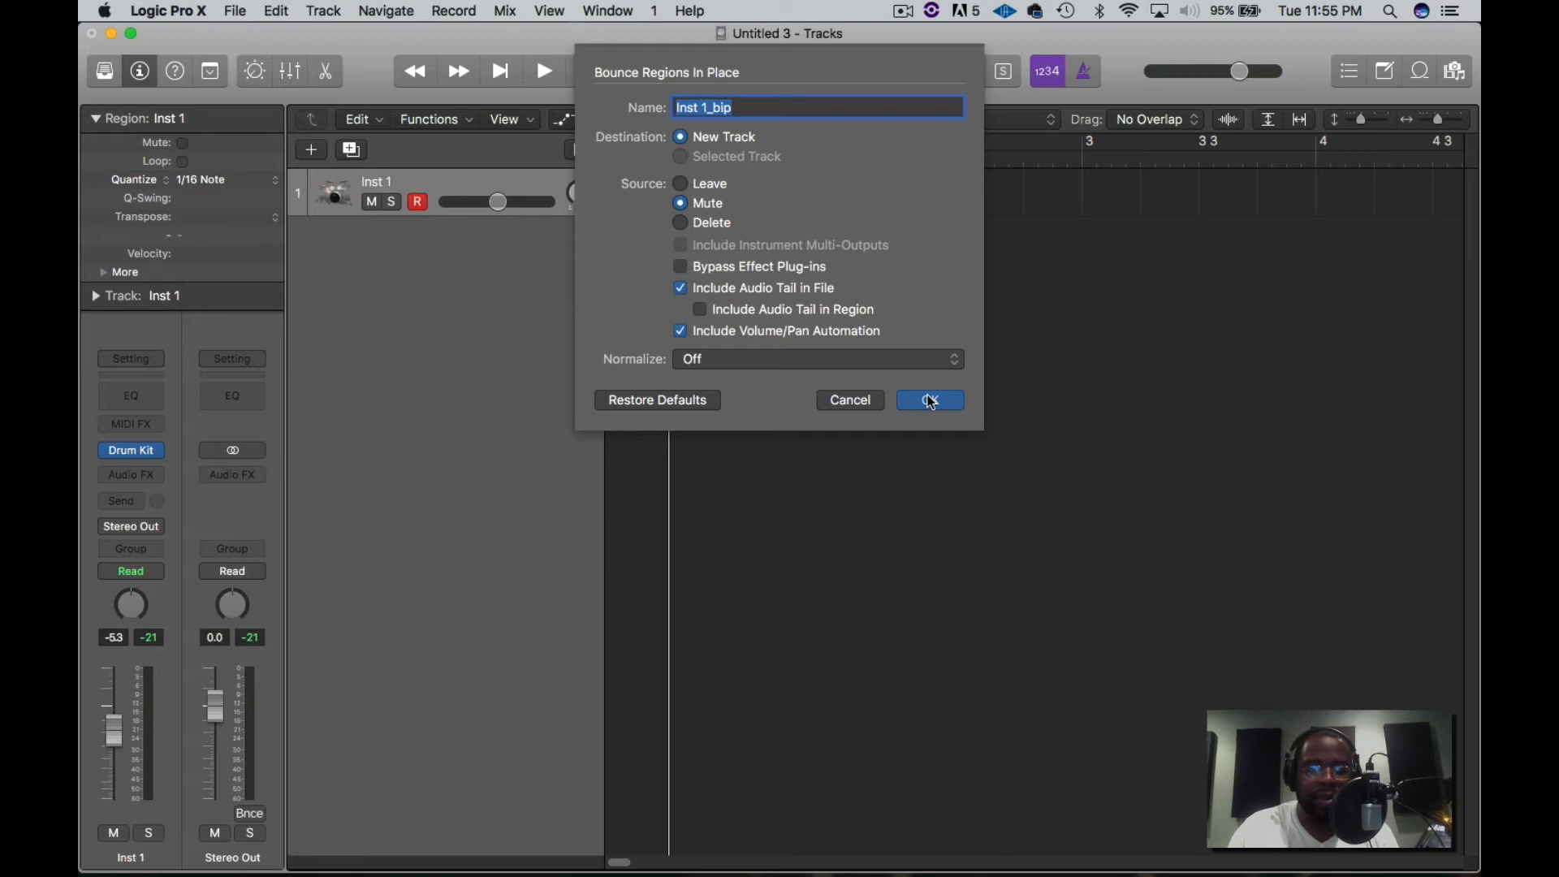
click(929, 400)
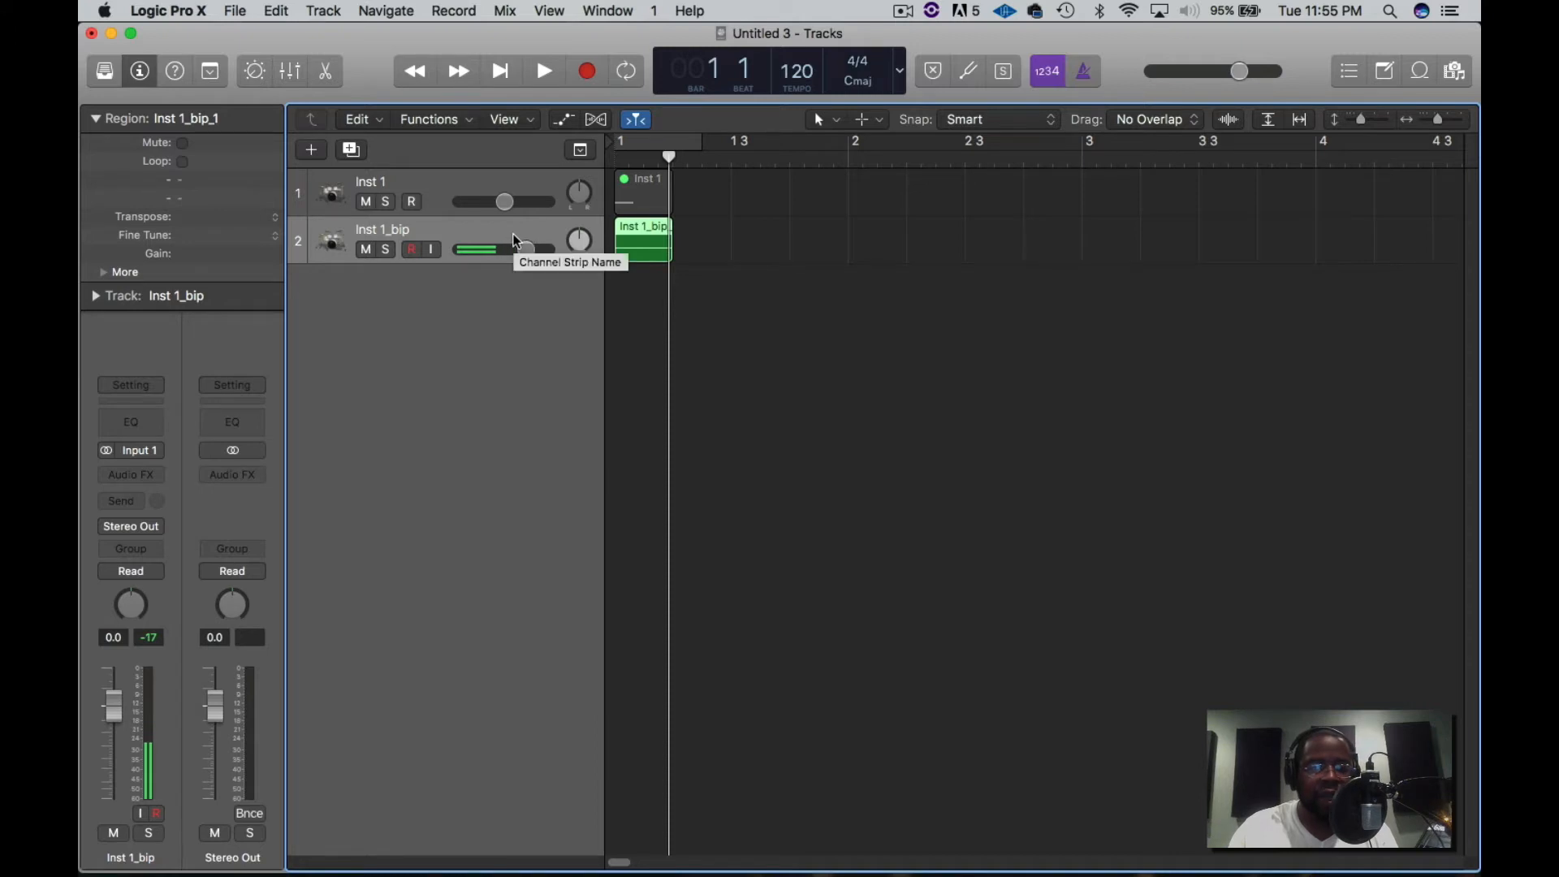
mouse_move(438, 195)
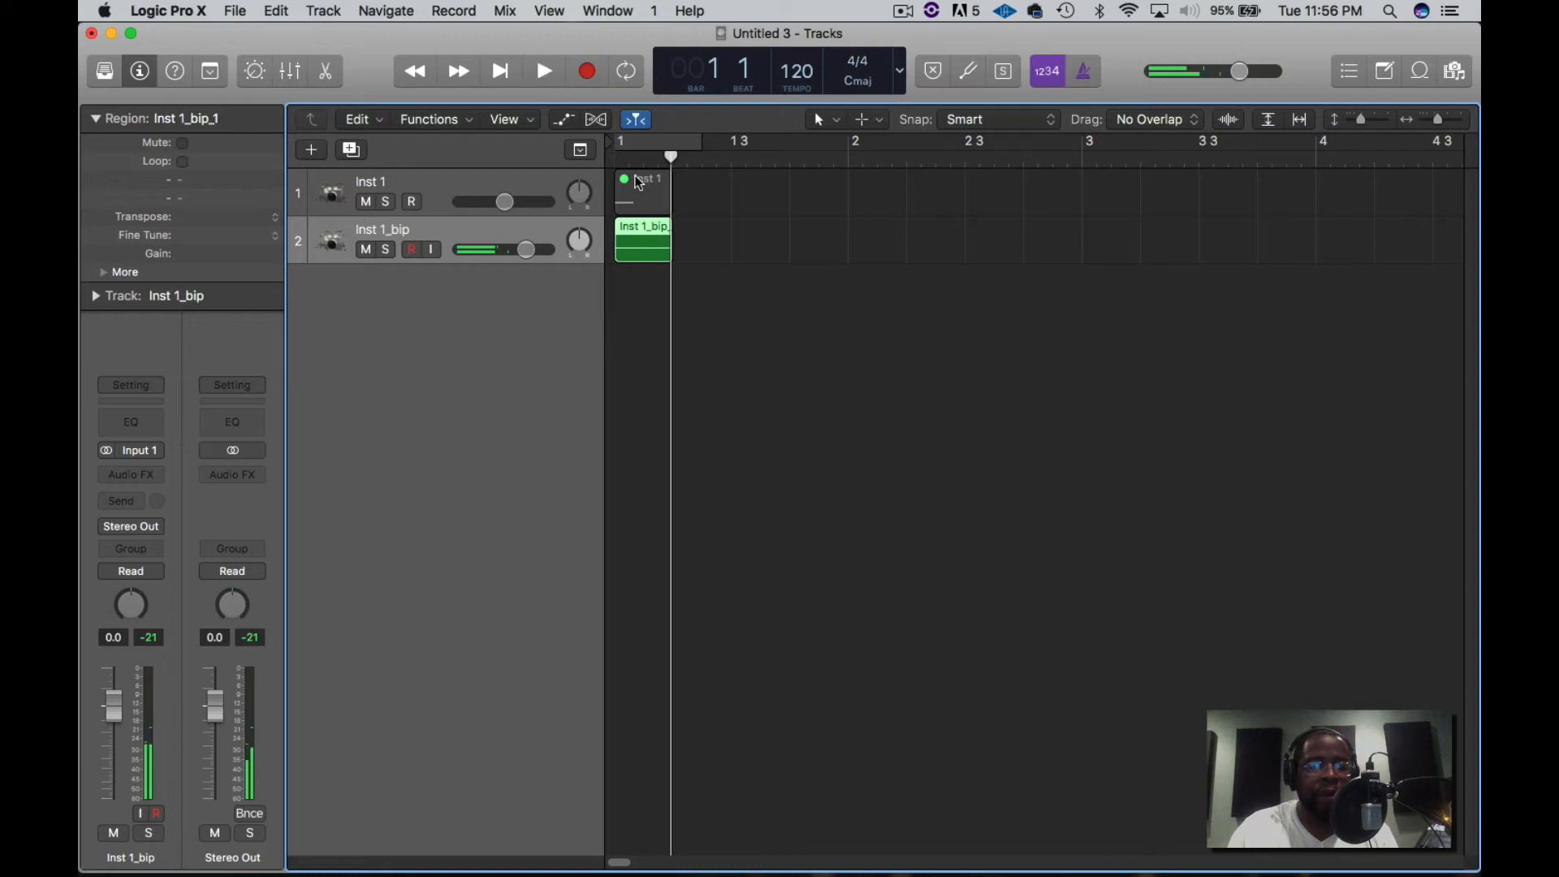
mouse_move(597, 234)
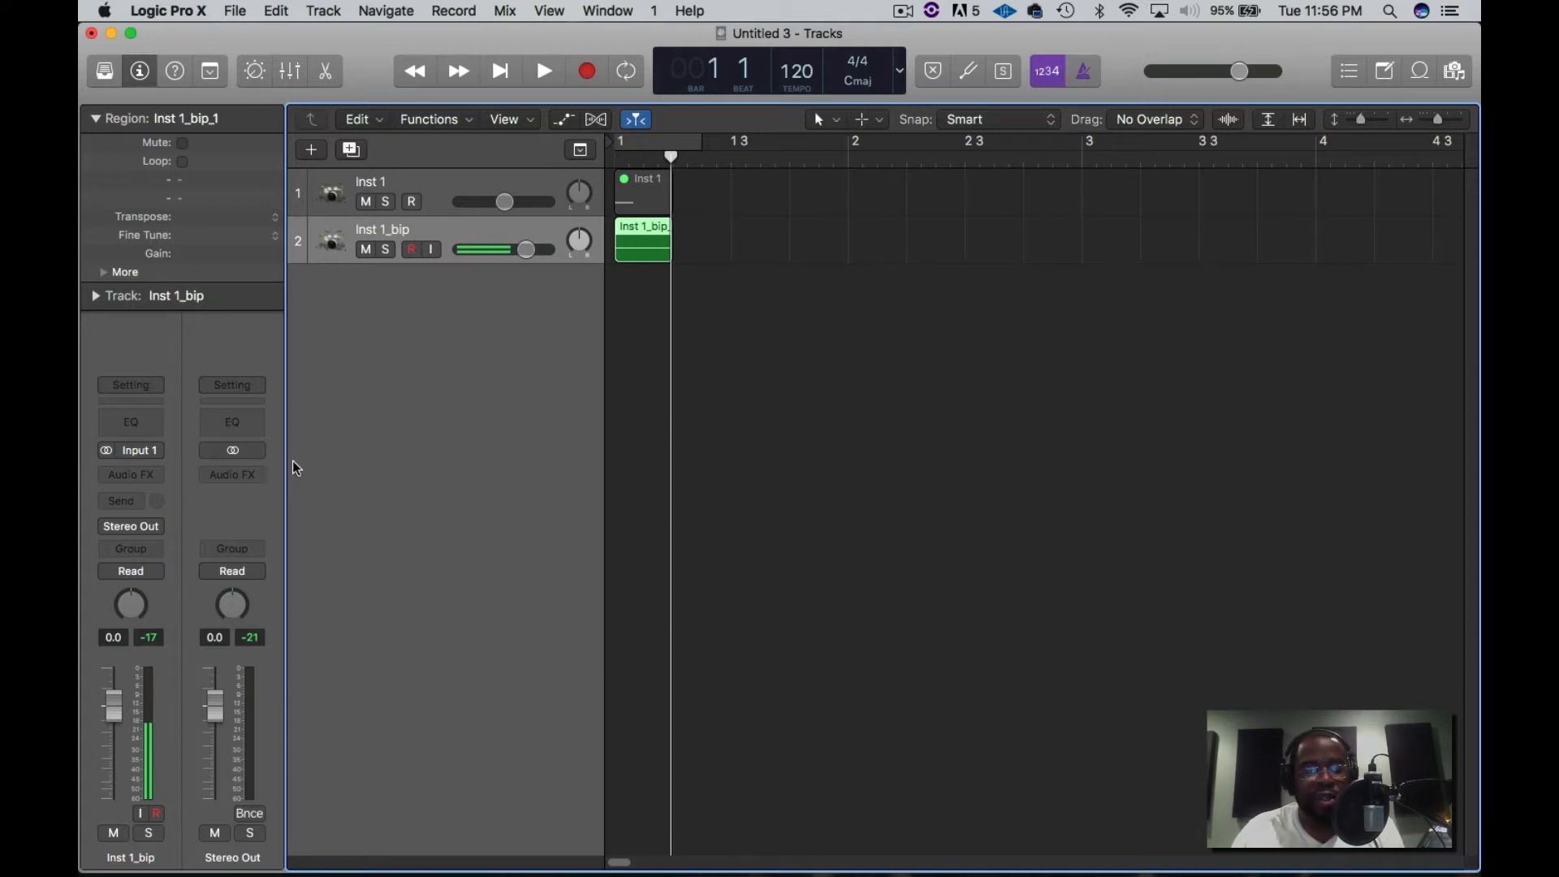
mouse_move(347, 453)
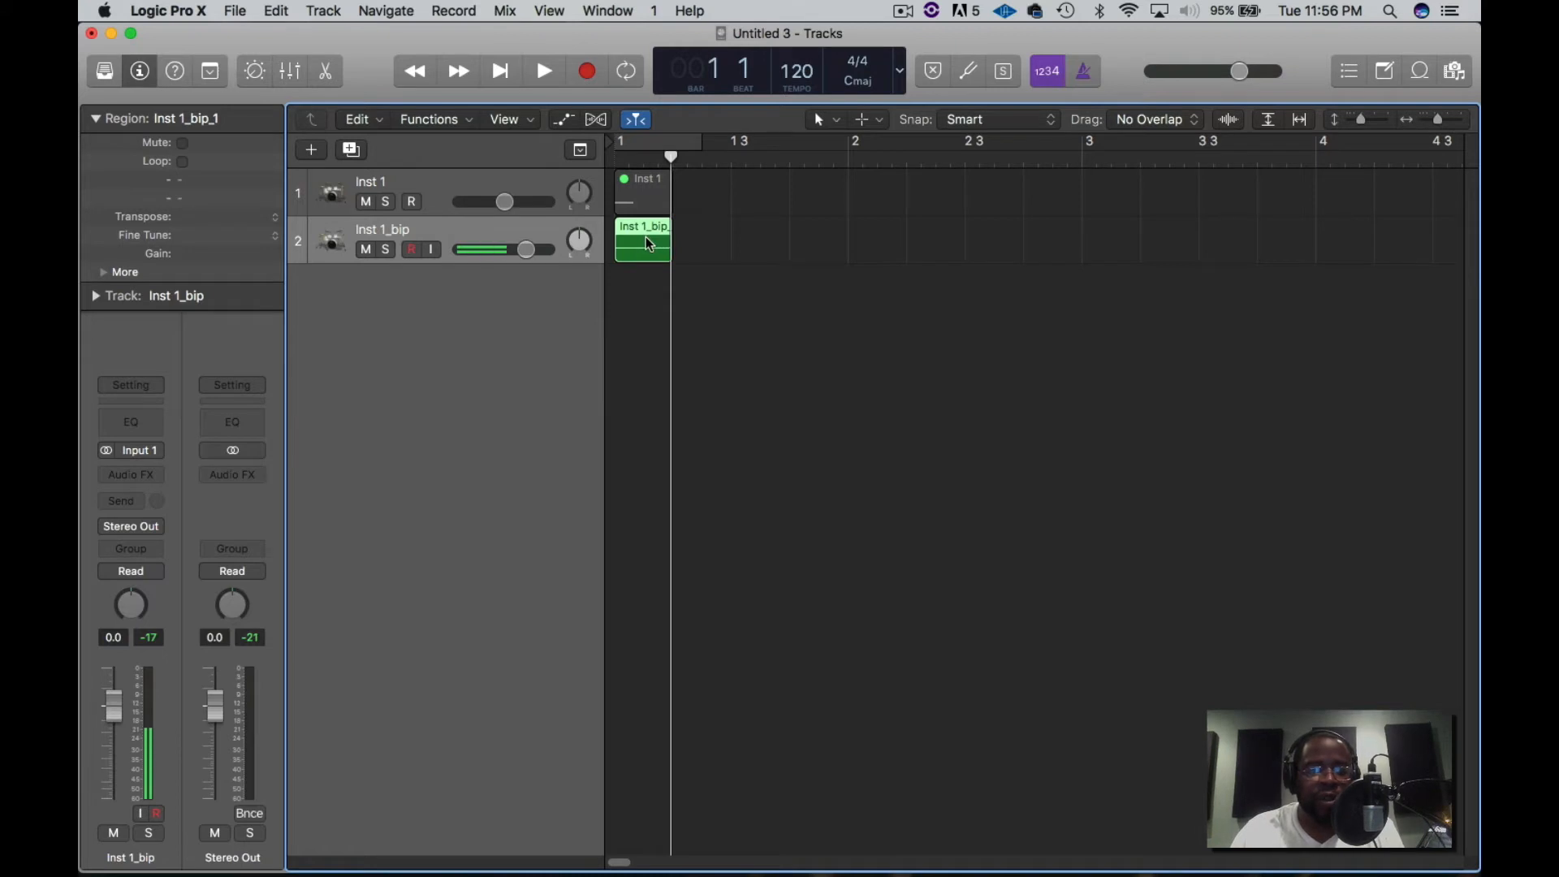
Step: Convert the bounced audio region into a sampler track named 'hat test', triggered from C3
right_click(644, 244)
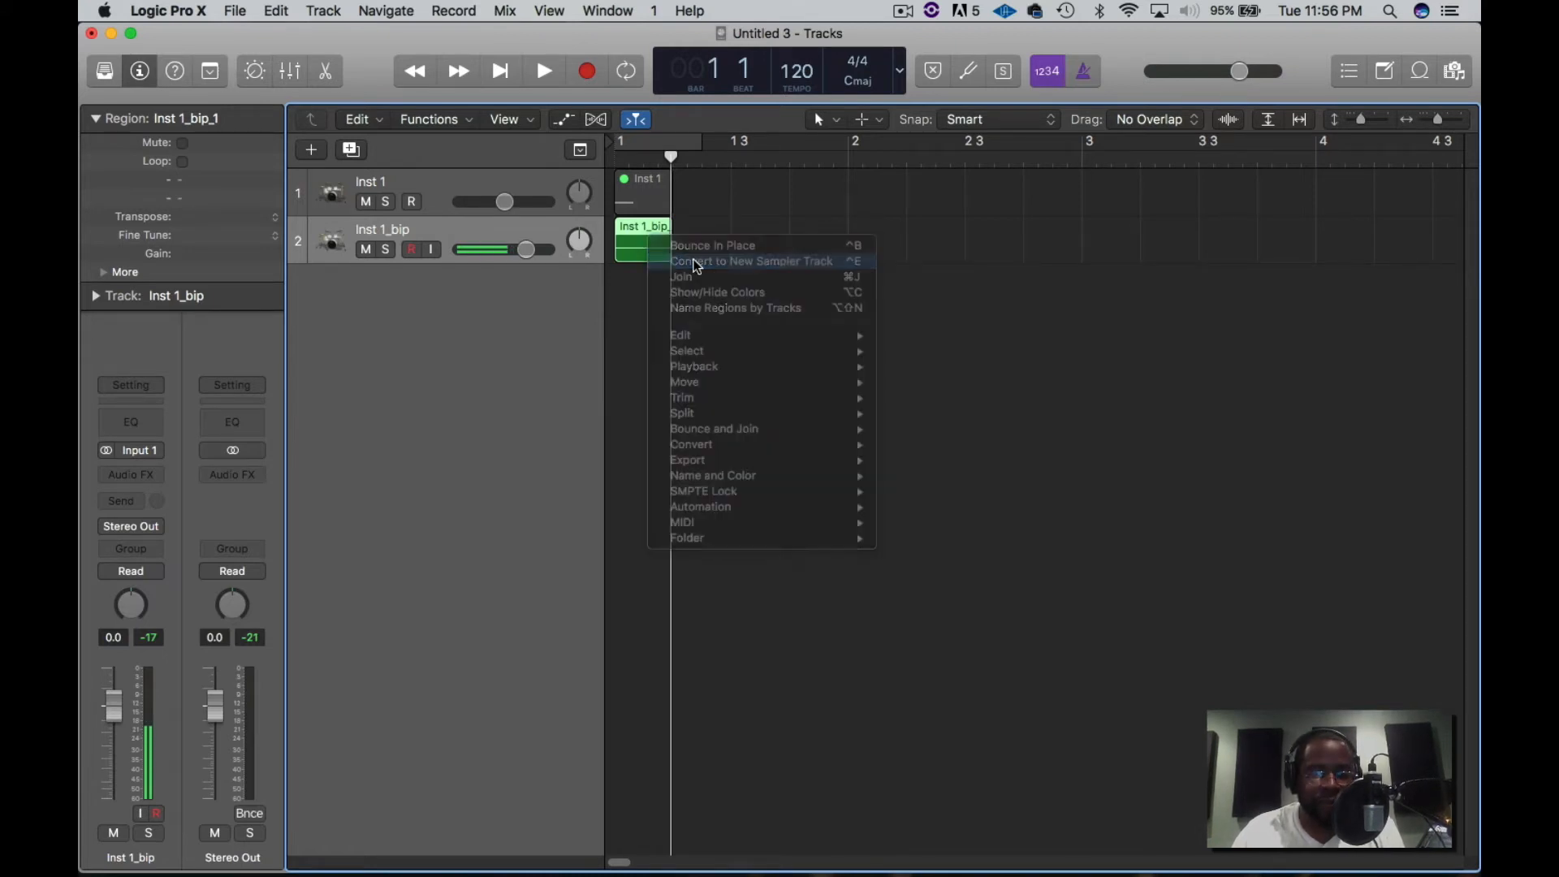
click(750, 260)
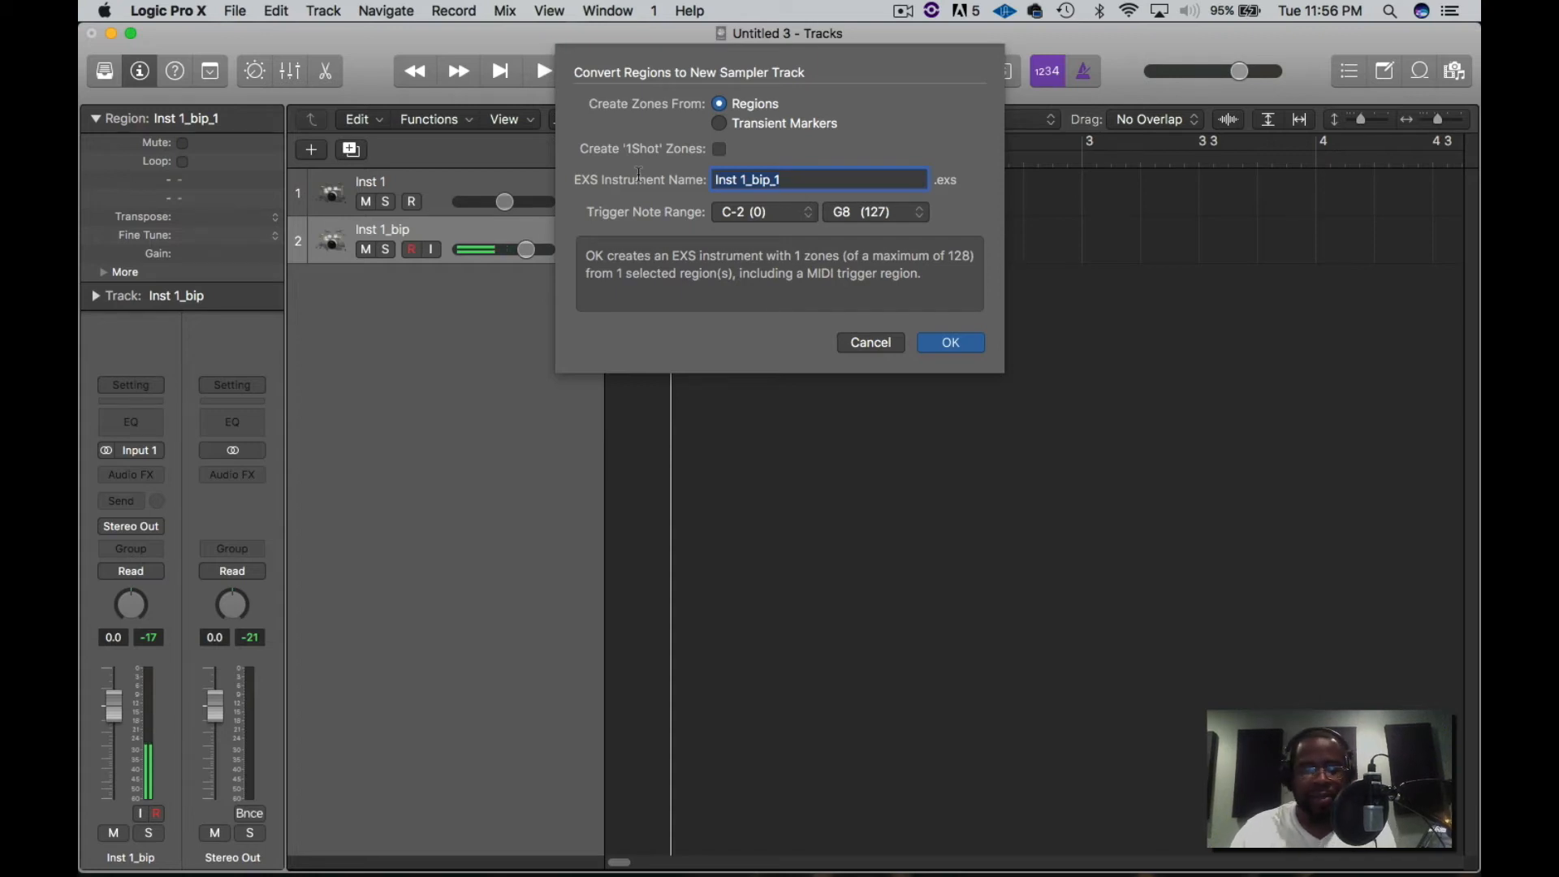
text(hat te)
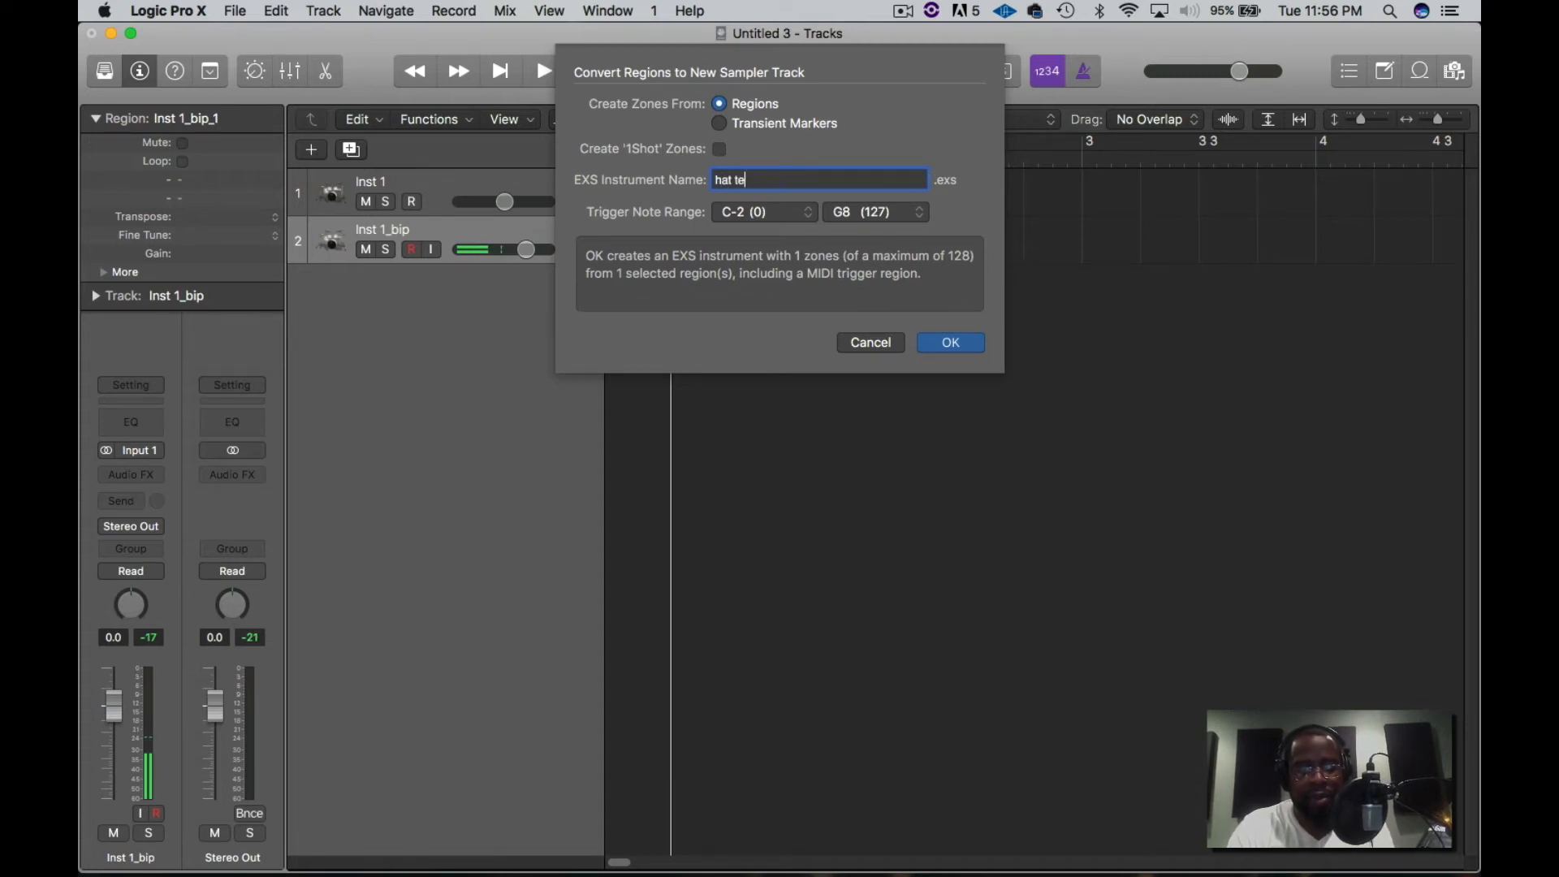
text(st)
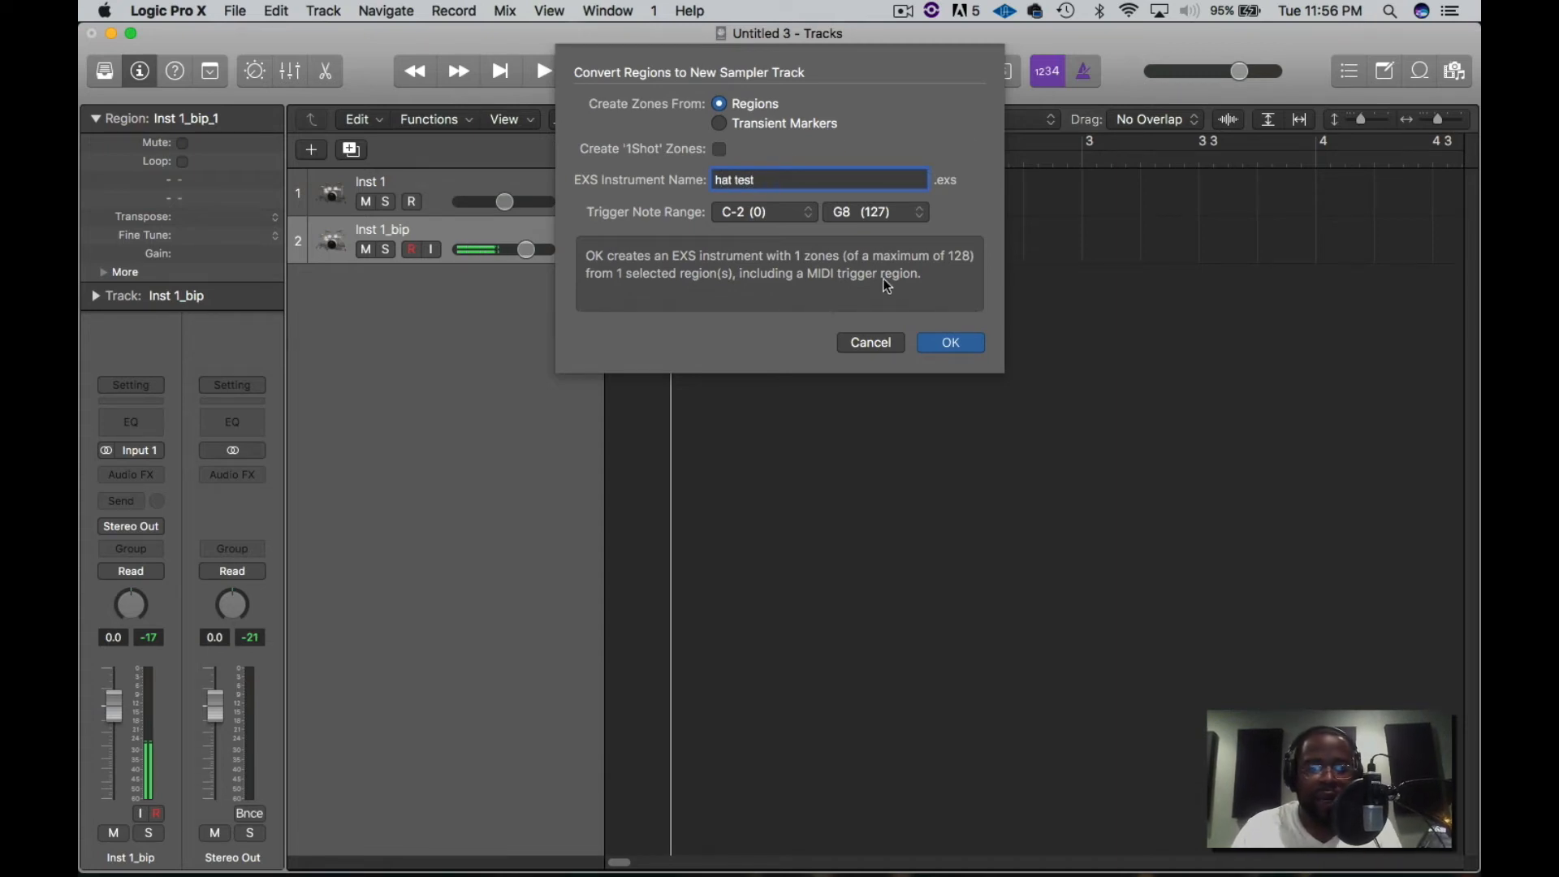
click(761, 212)
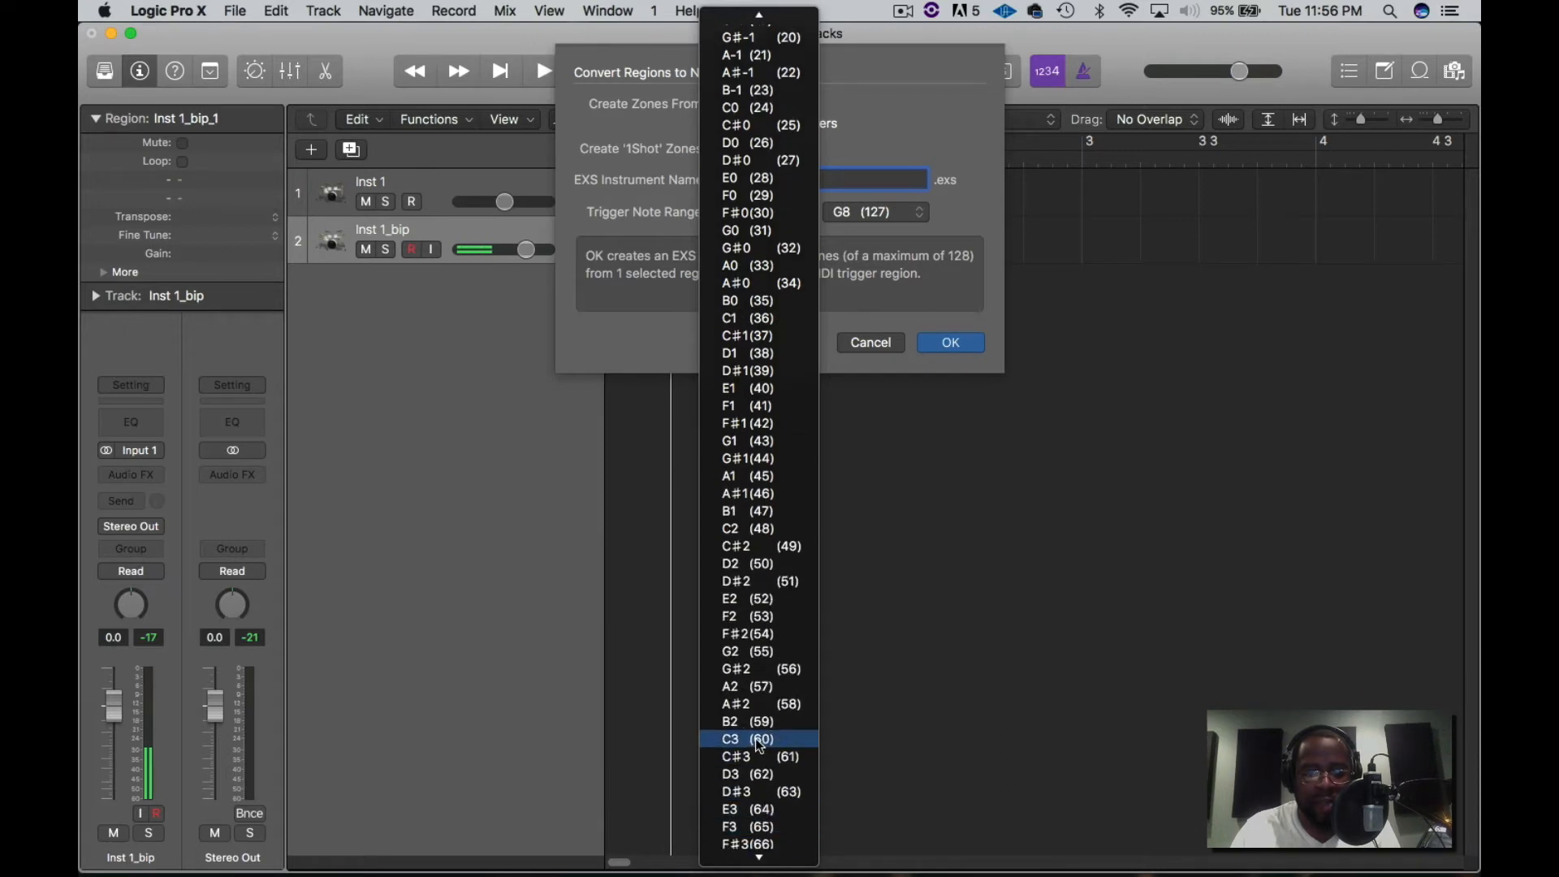
click(731, 739)
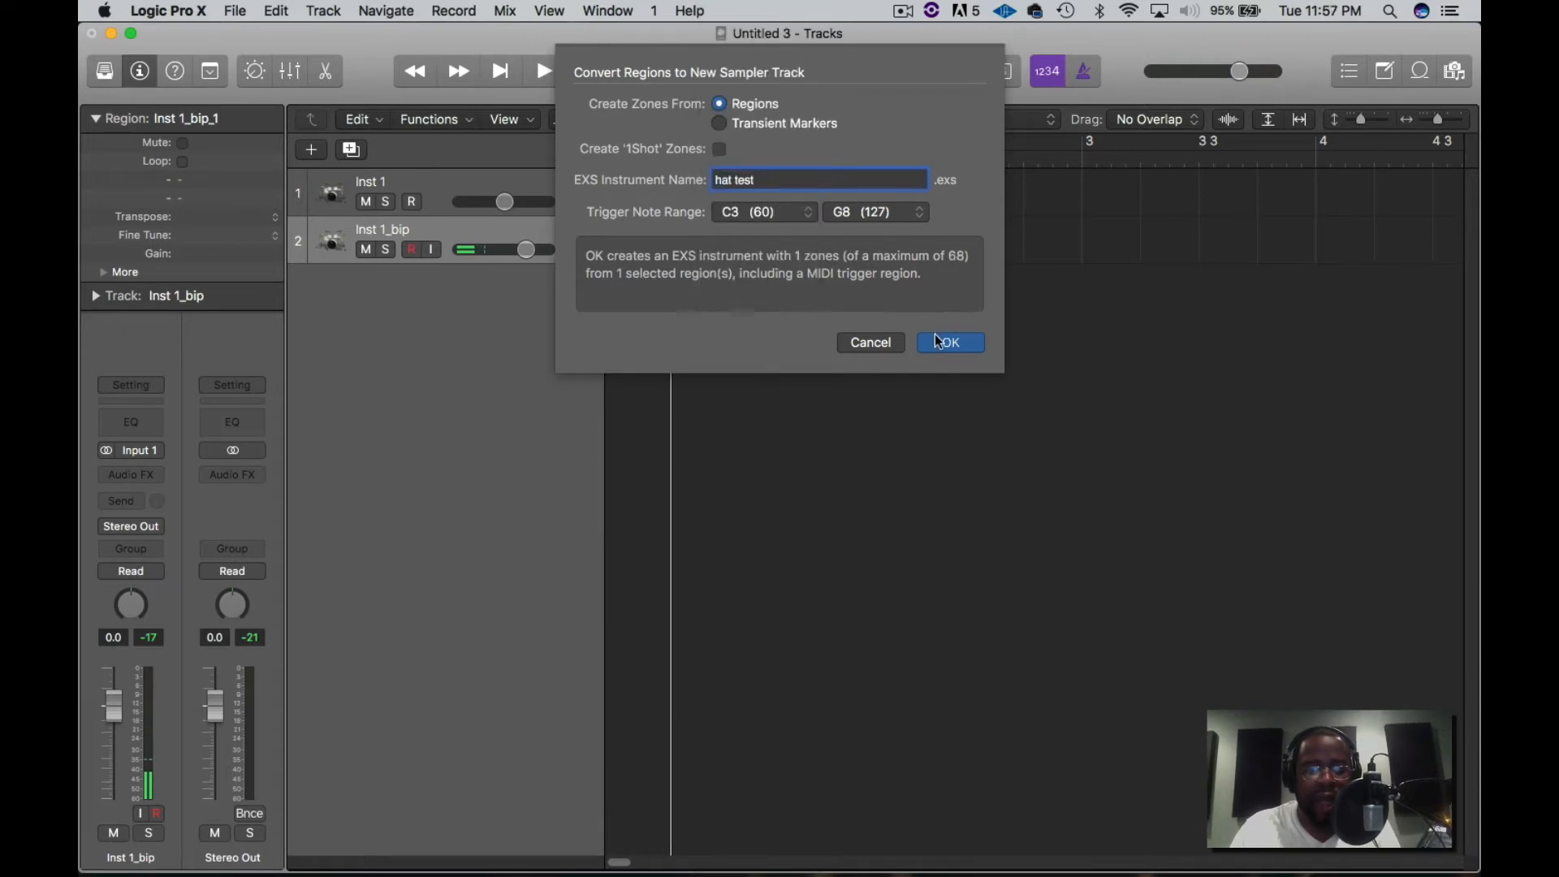
click(948, 342)
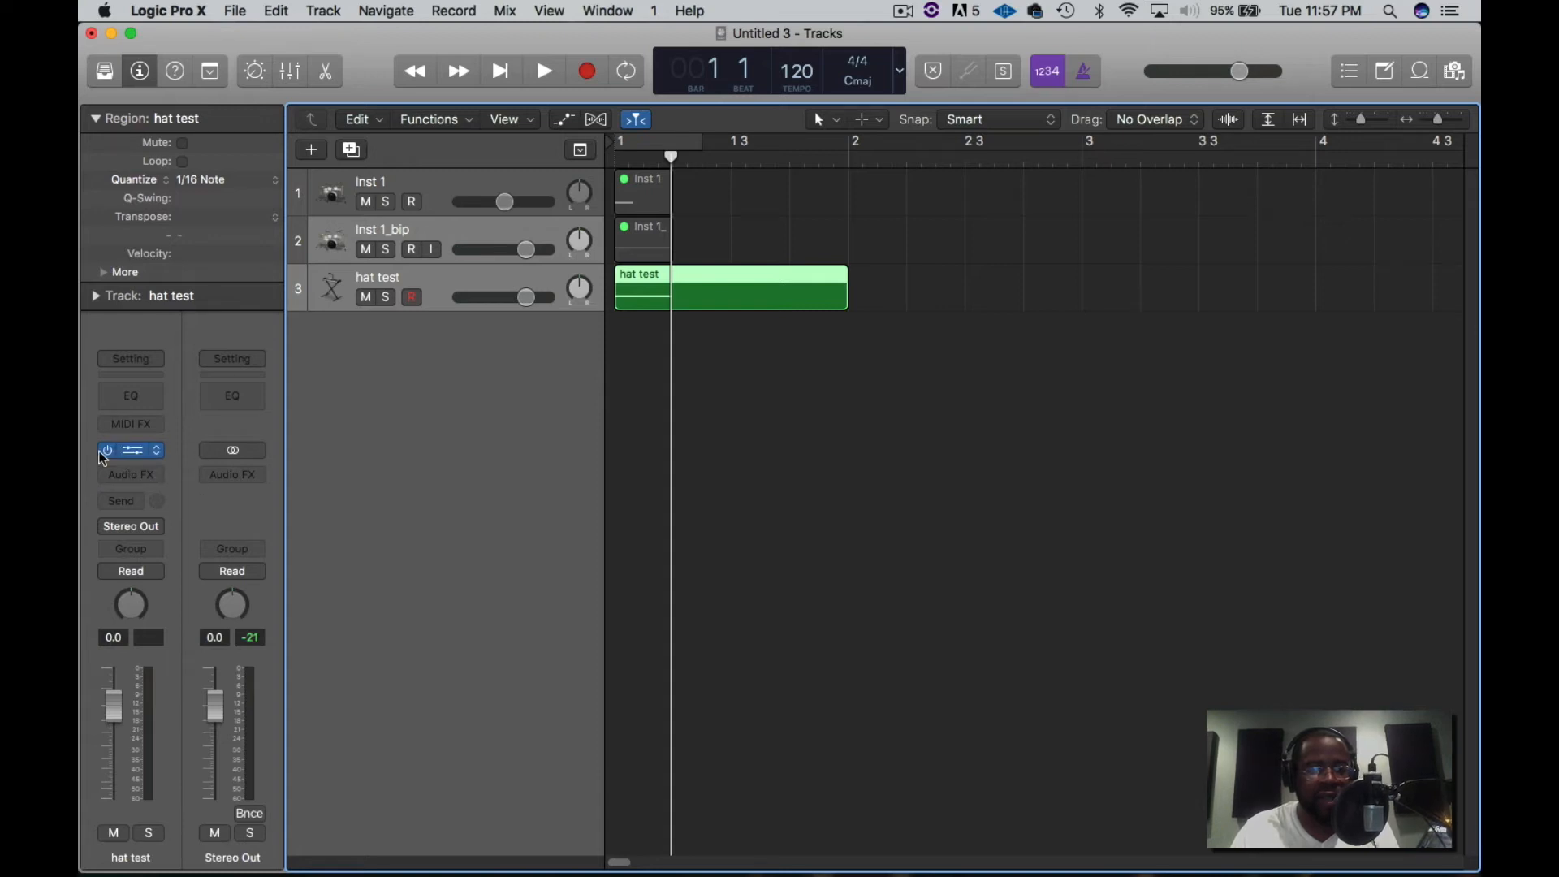
Step: Open the EXS24 sampler on the hat test channel strip
click(130, 449)
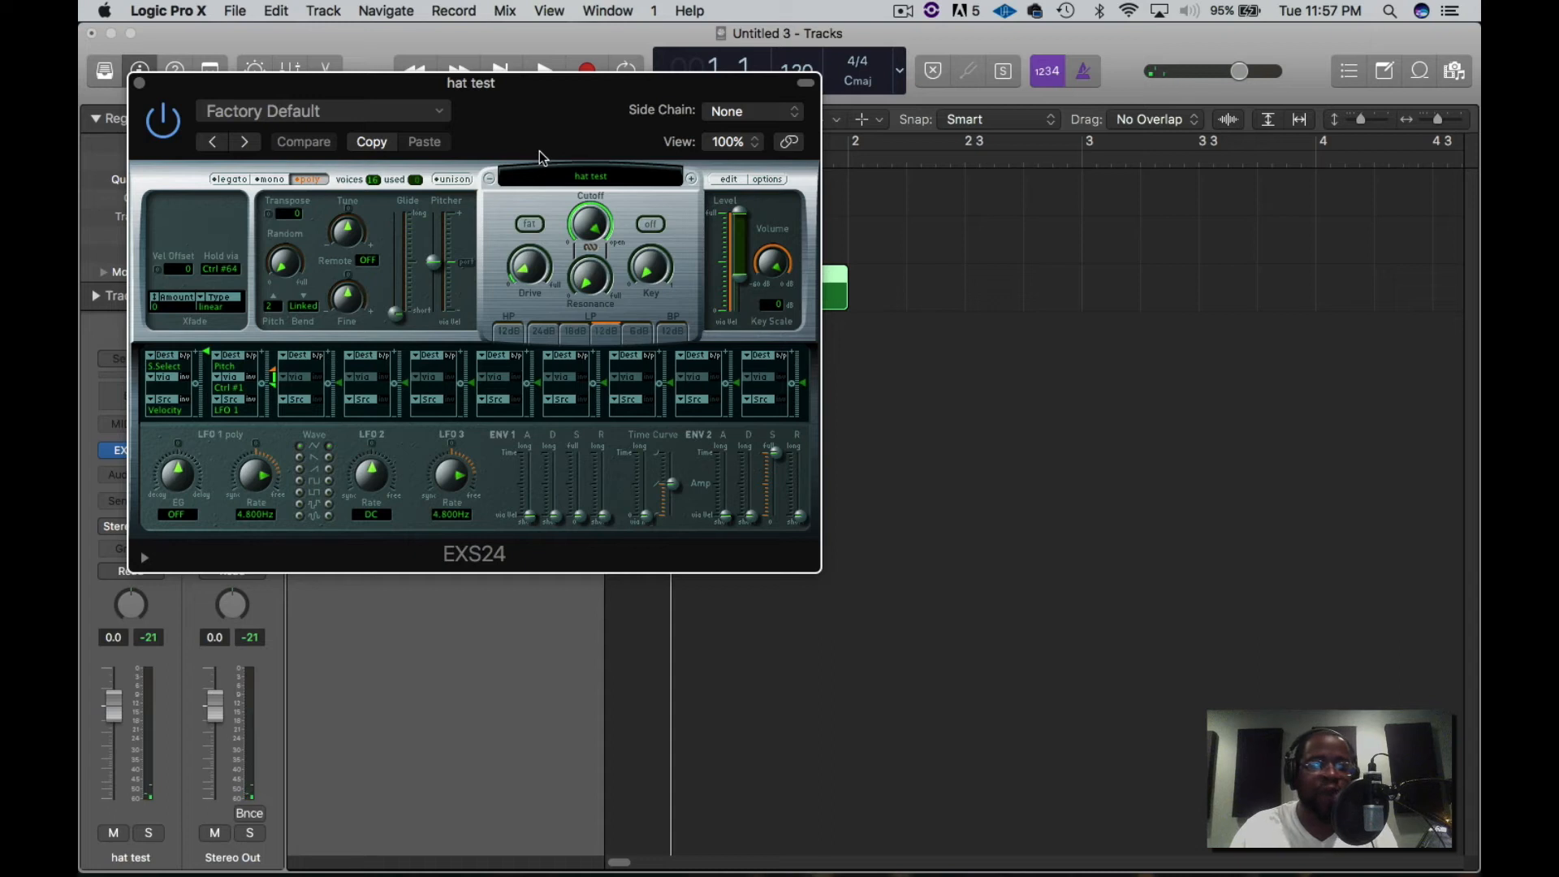
mouse_move(741, 177)
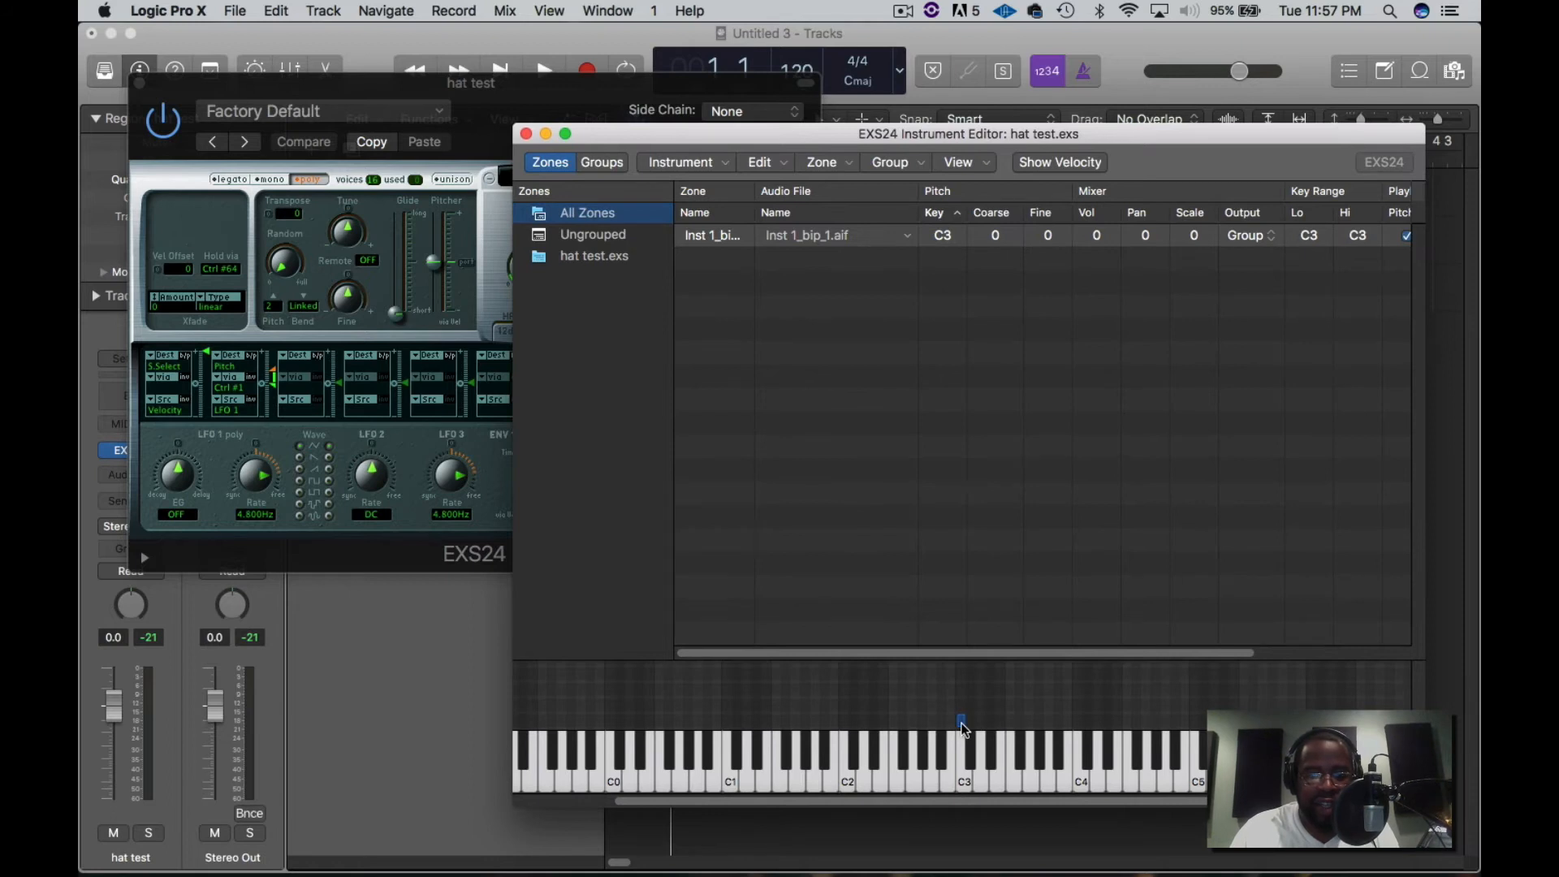
Step: Stretch the hi-hat zone to span C1 through C5 and save the hat test instrument
click(960, 726)
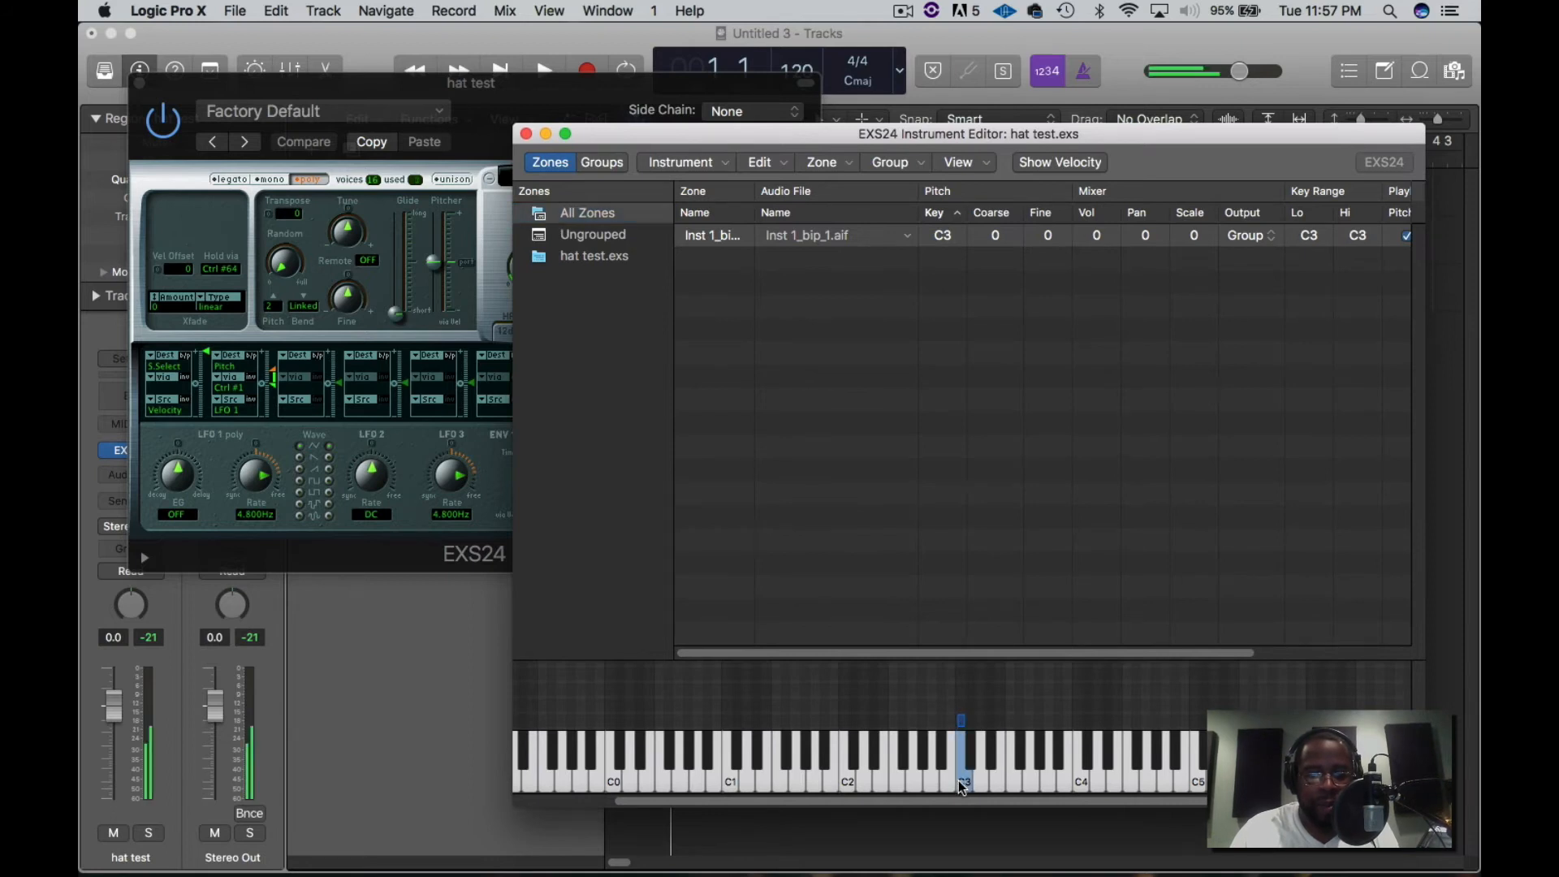
drag(960, 720, 1029, 721)
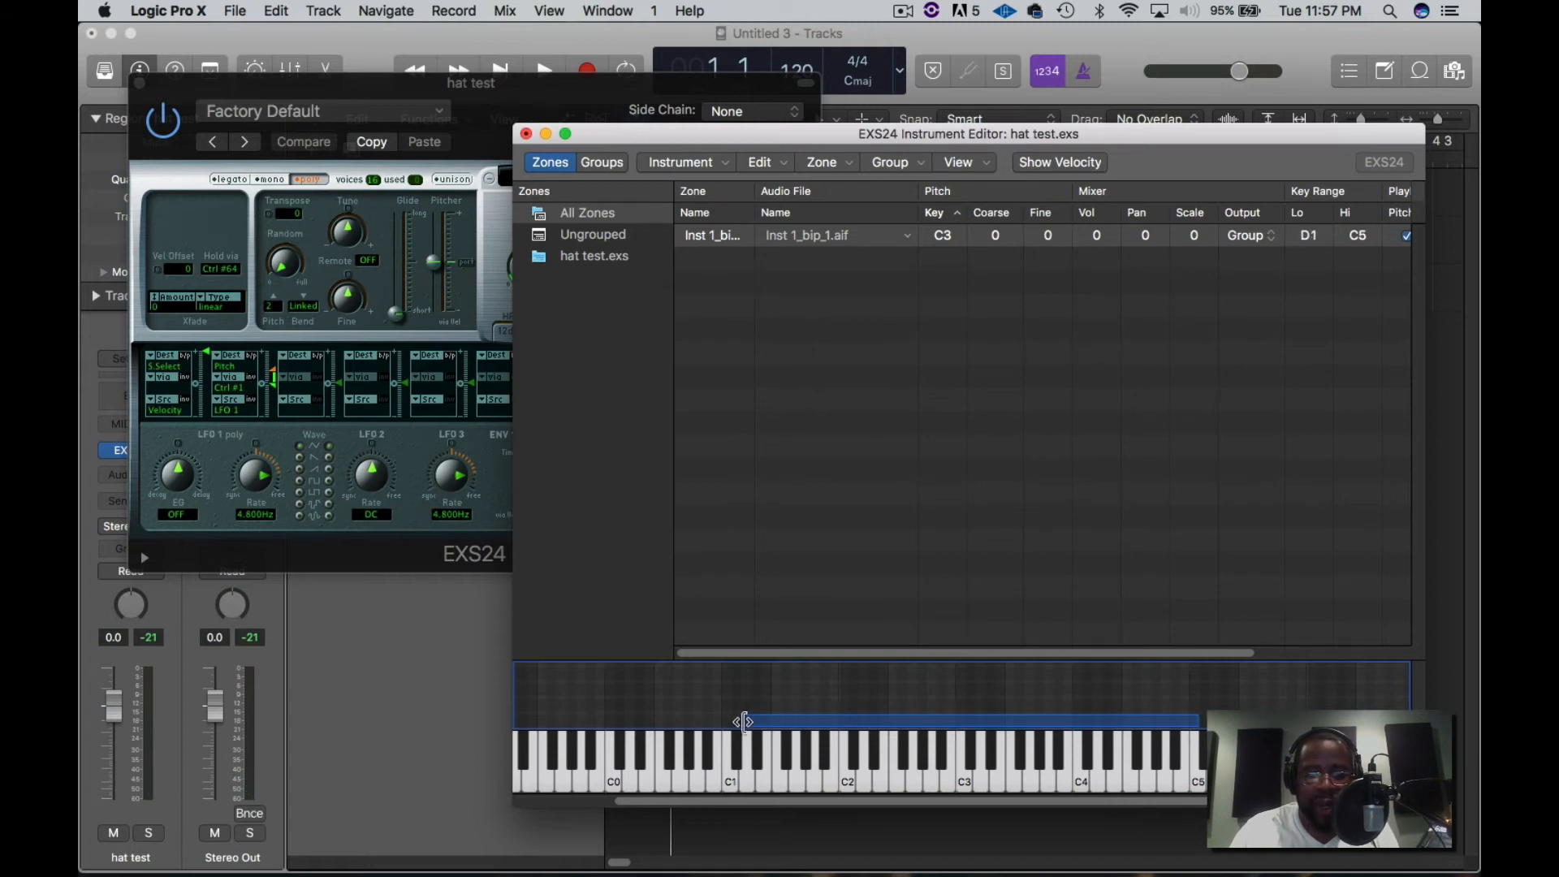
drag(744, 721, 723, 721)
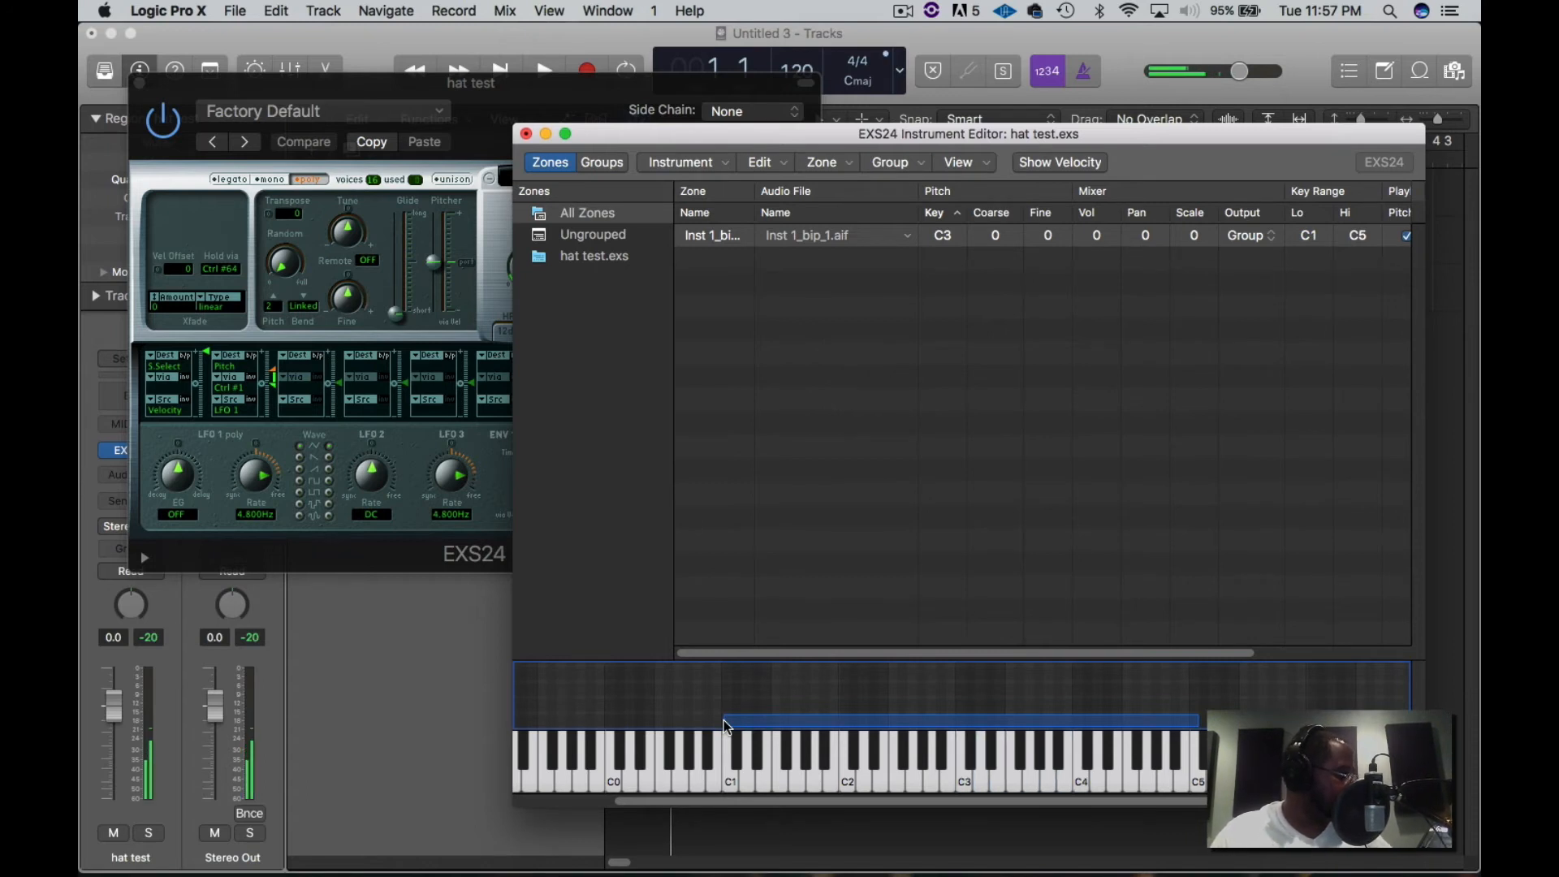
click(895, 756)
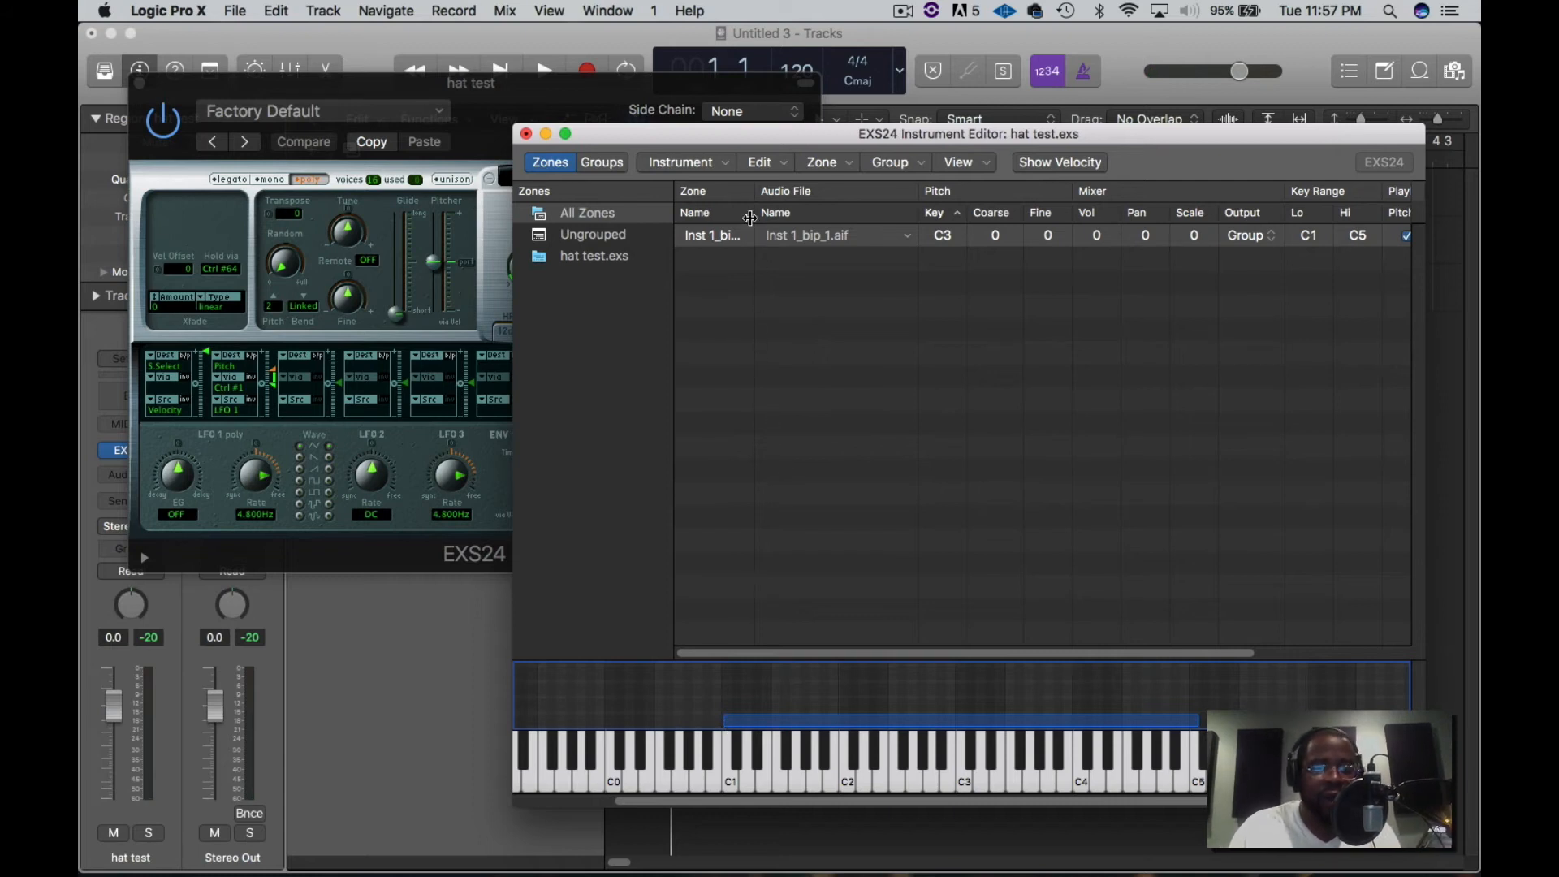
click(680, 162)
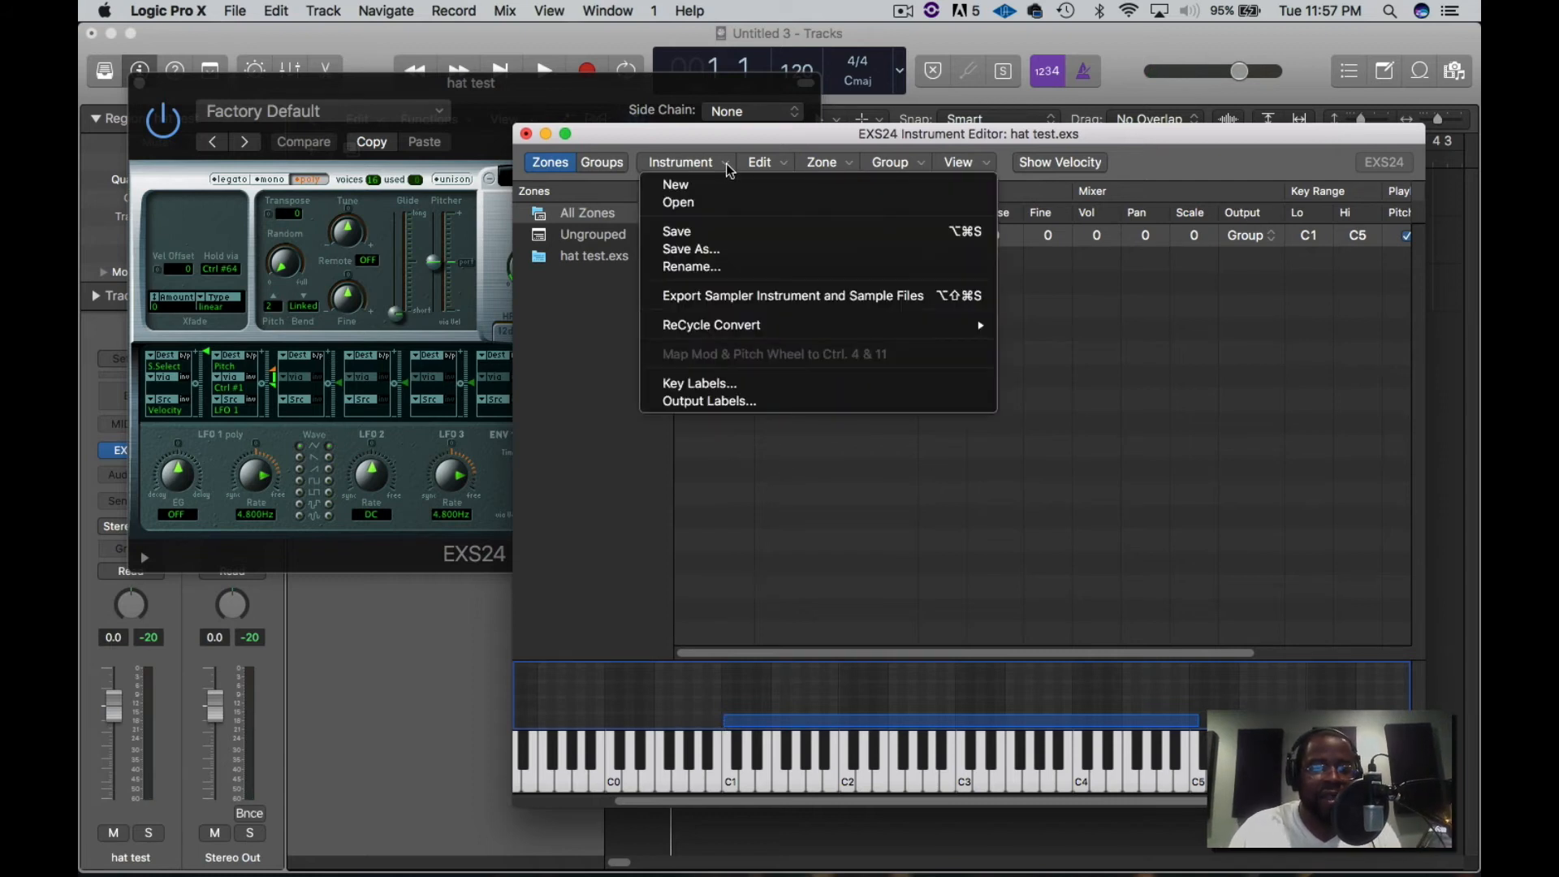
mouse_move(712, 230)
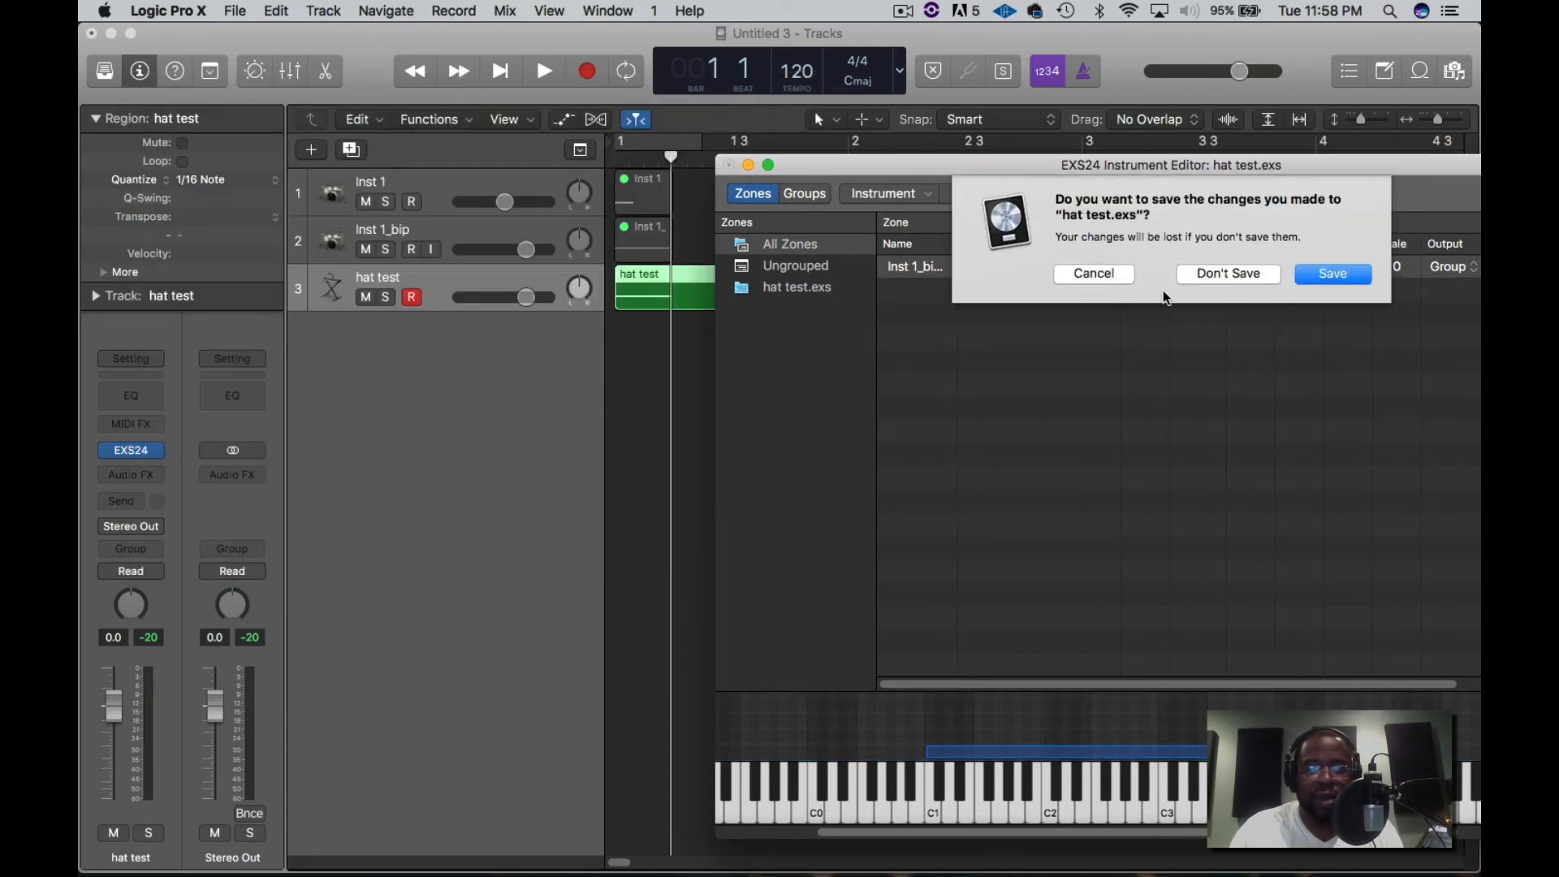
click(1227, 274)
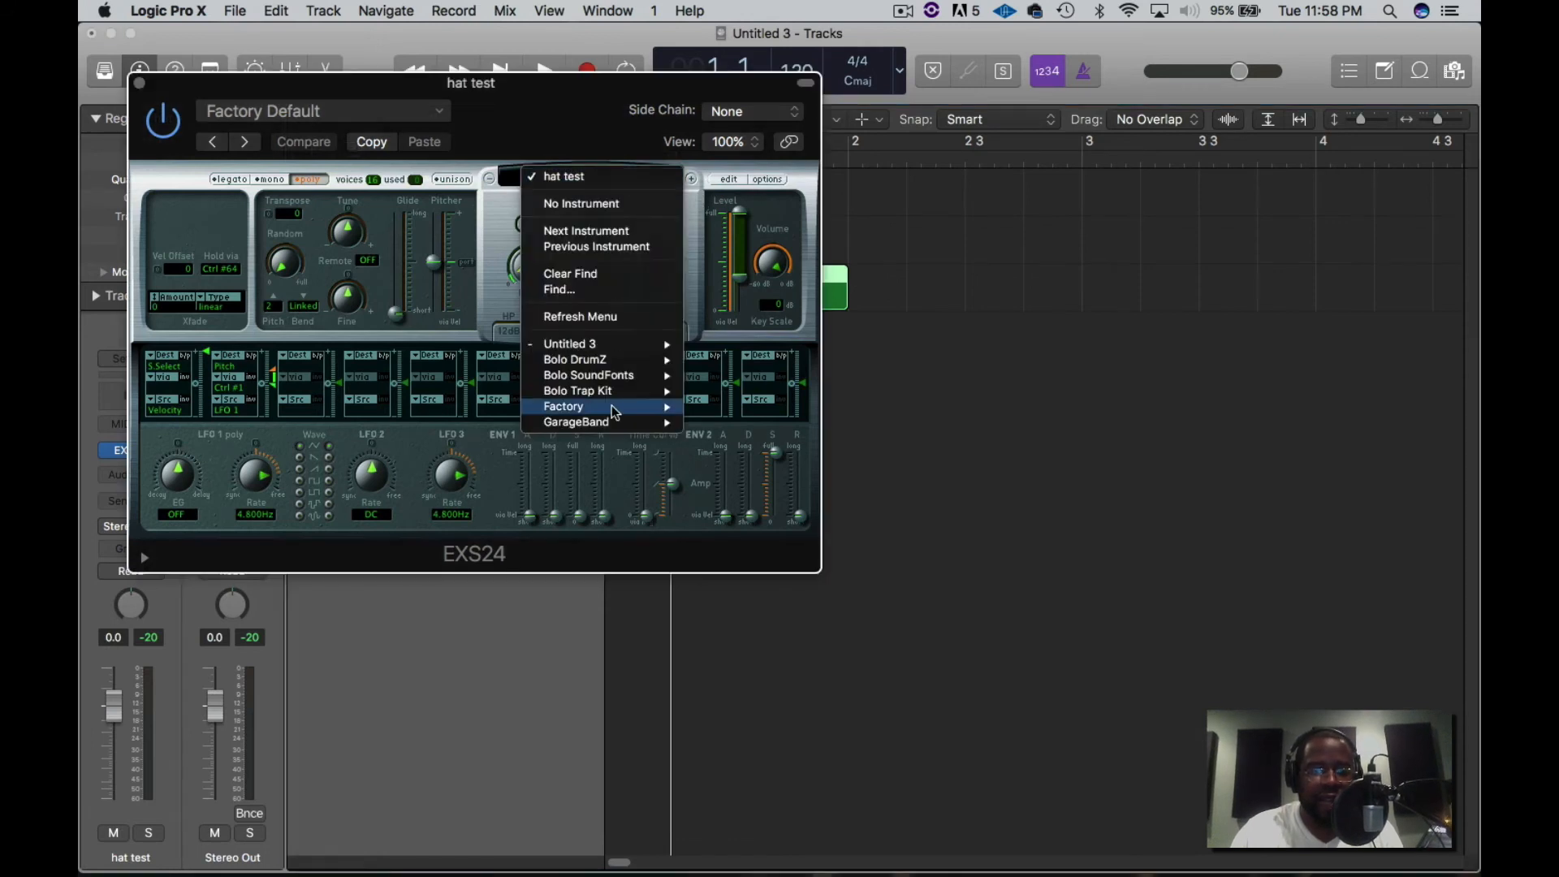
mouse_move(575, 359)
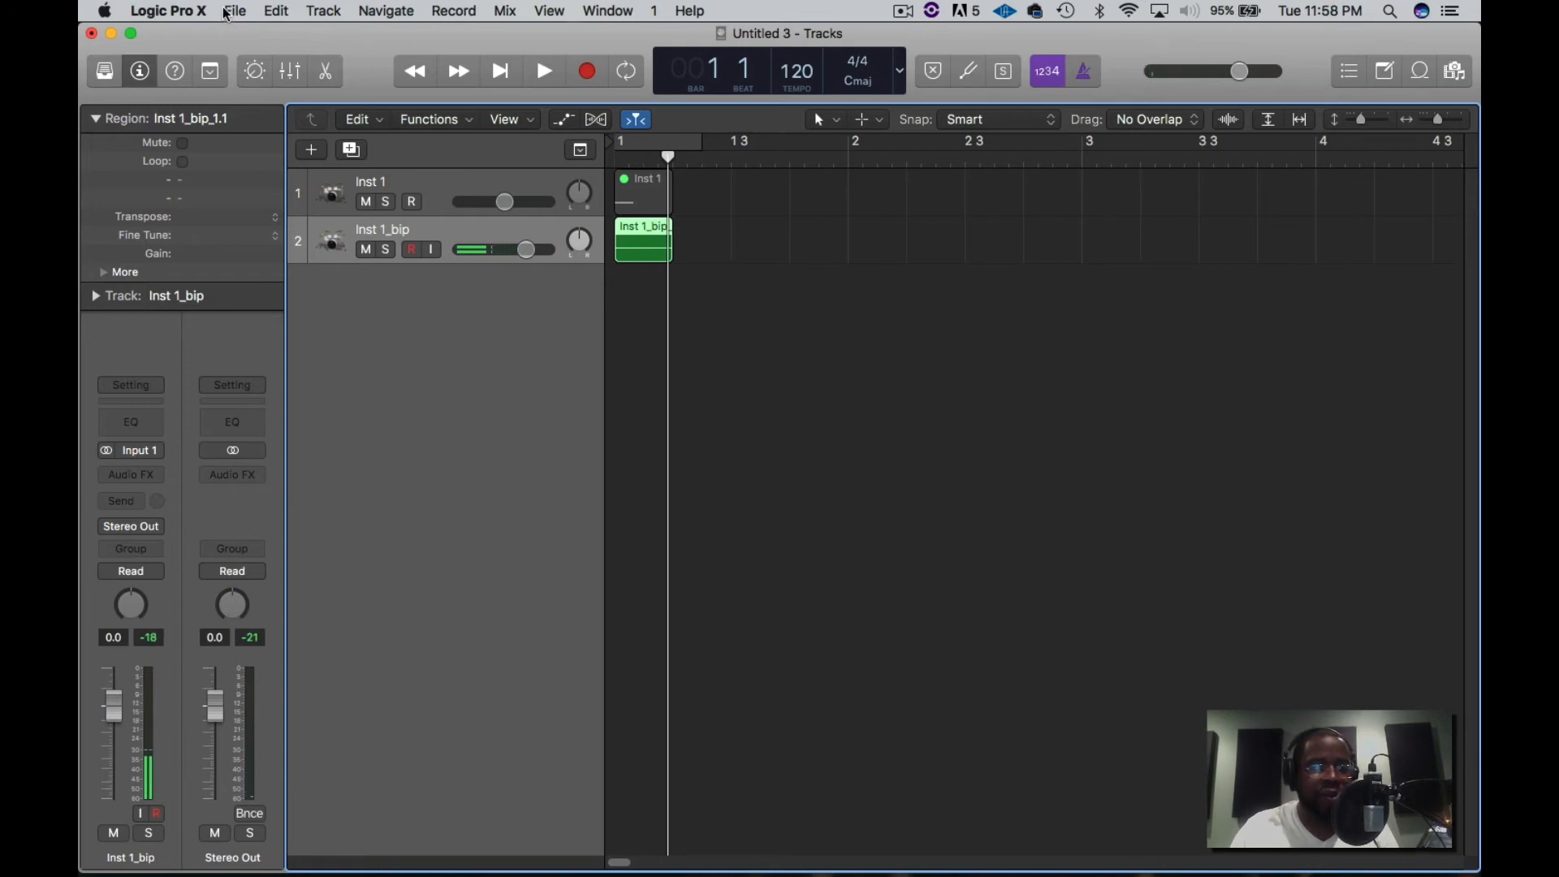
Step: Bounce the one-beat section offline as a 16-bit PCM Wave file 'hat test' on the Desktop
click(625, 71)
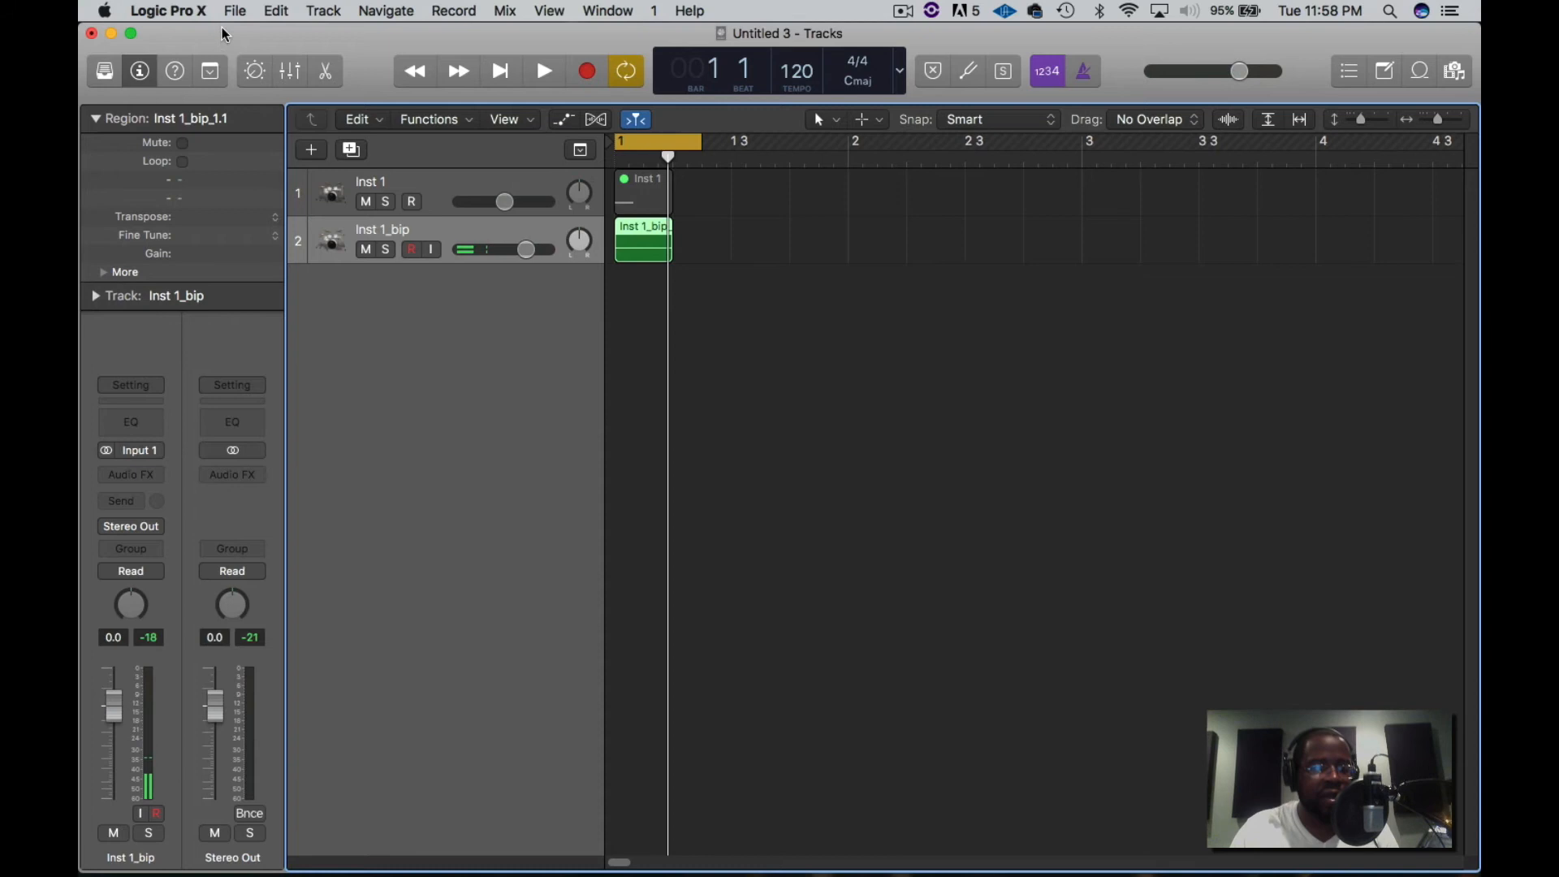
click(235, 11)
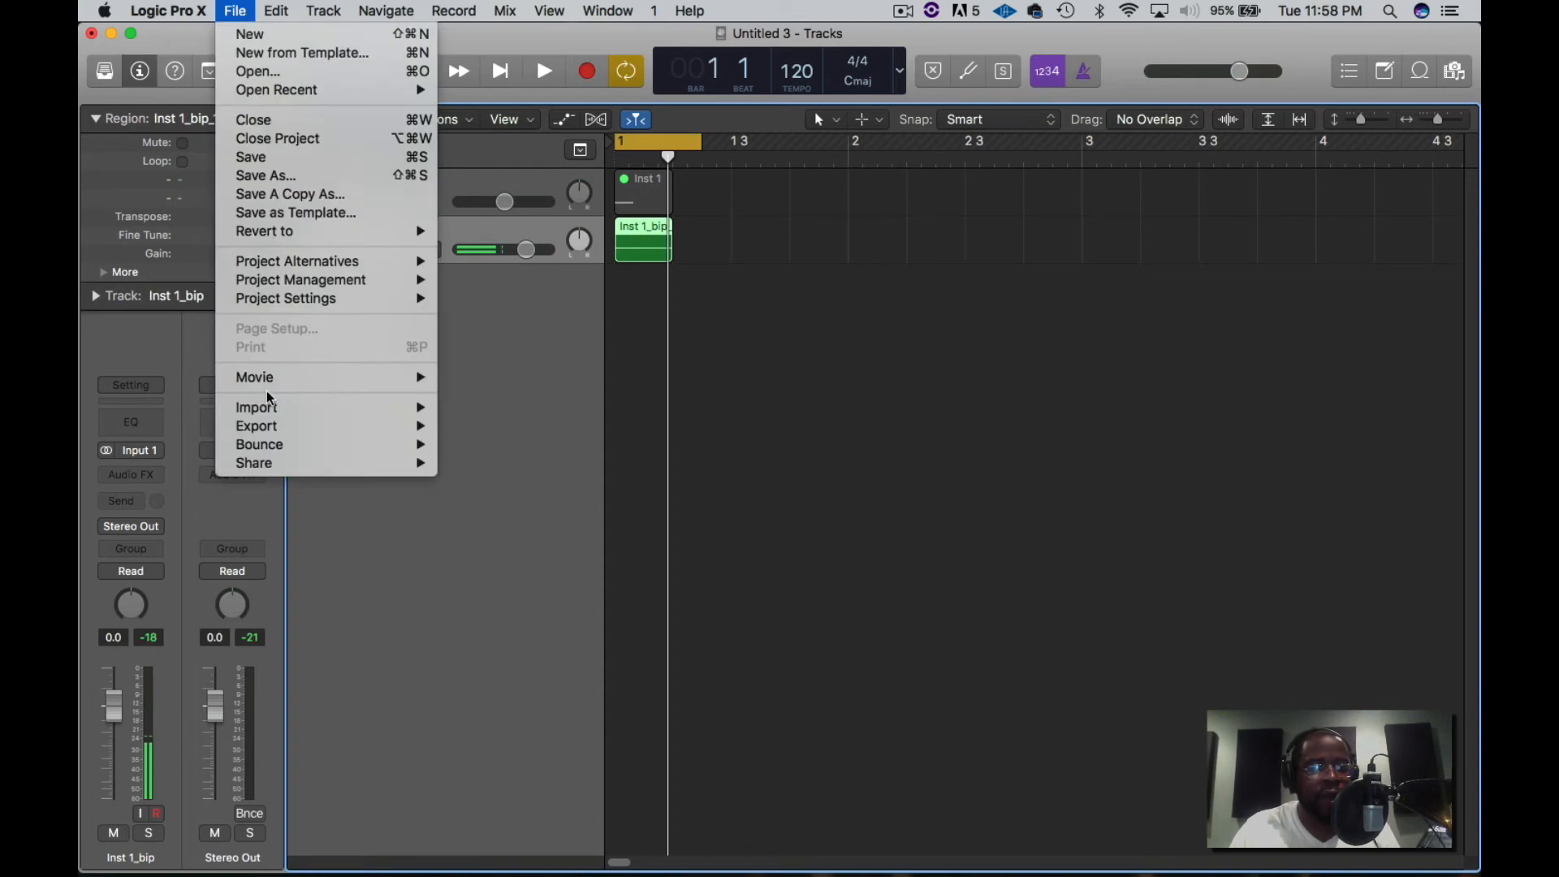
mouse_move(260, 444)
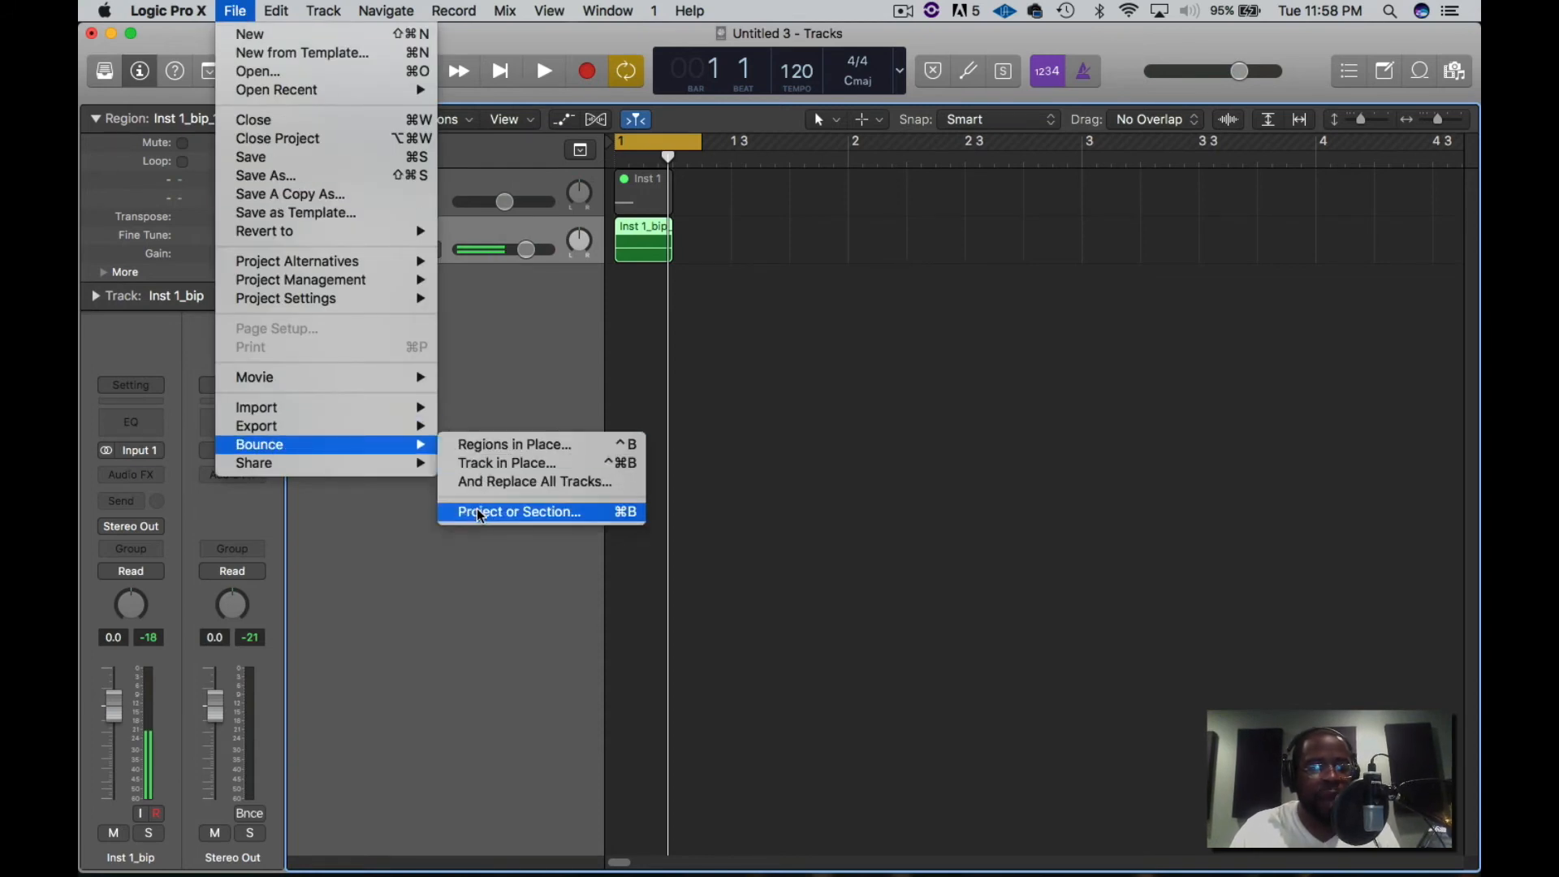
click(516, 511)
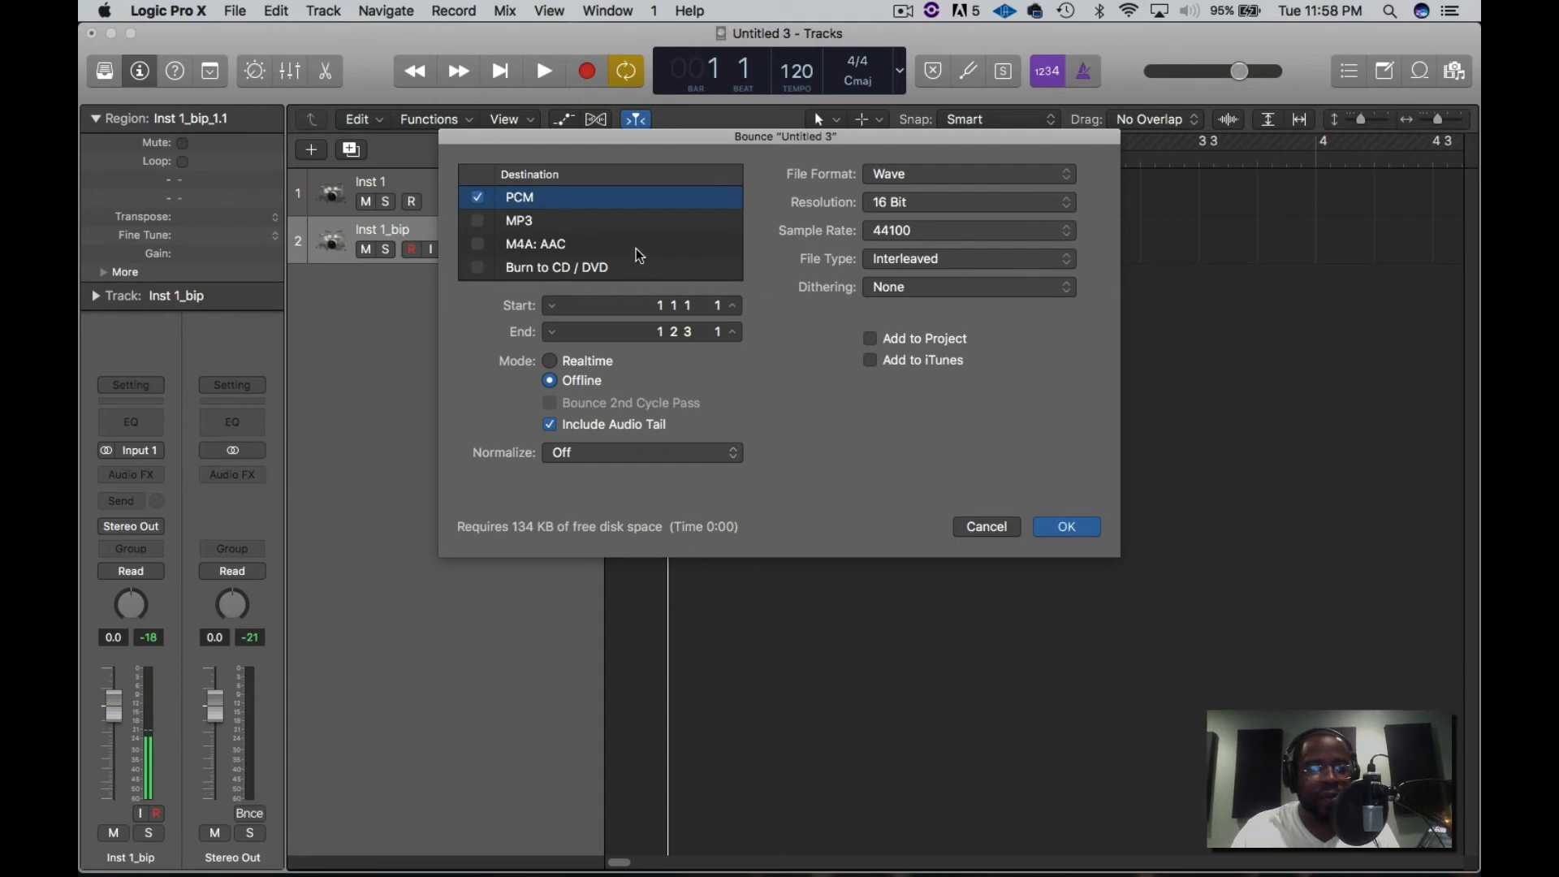
mouse_move(1059, 502)
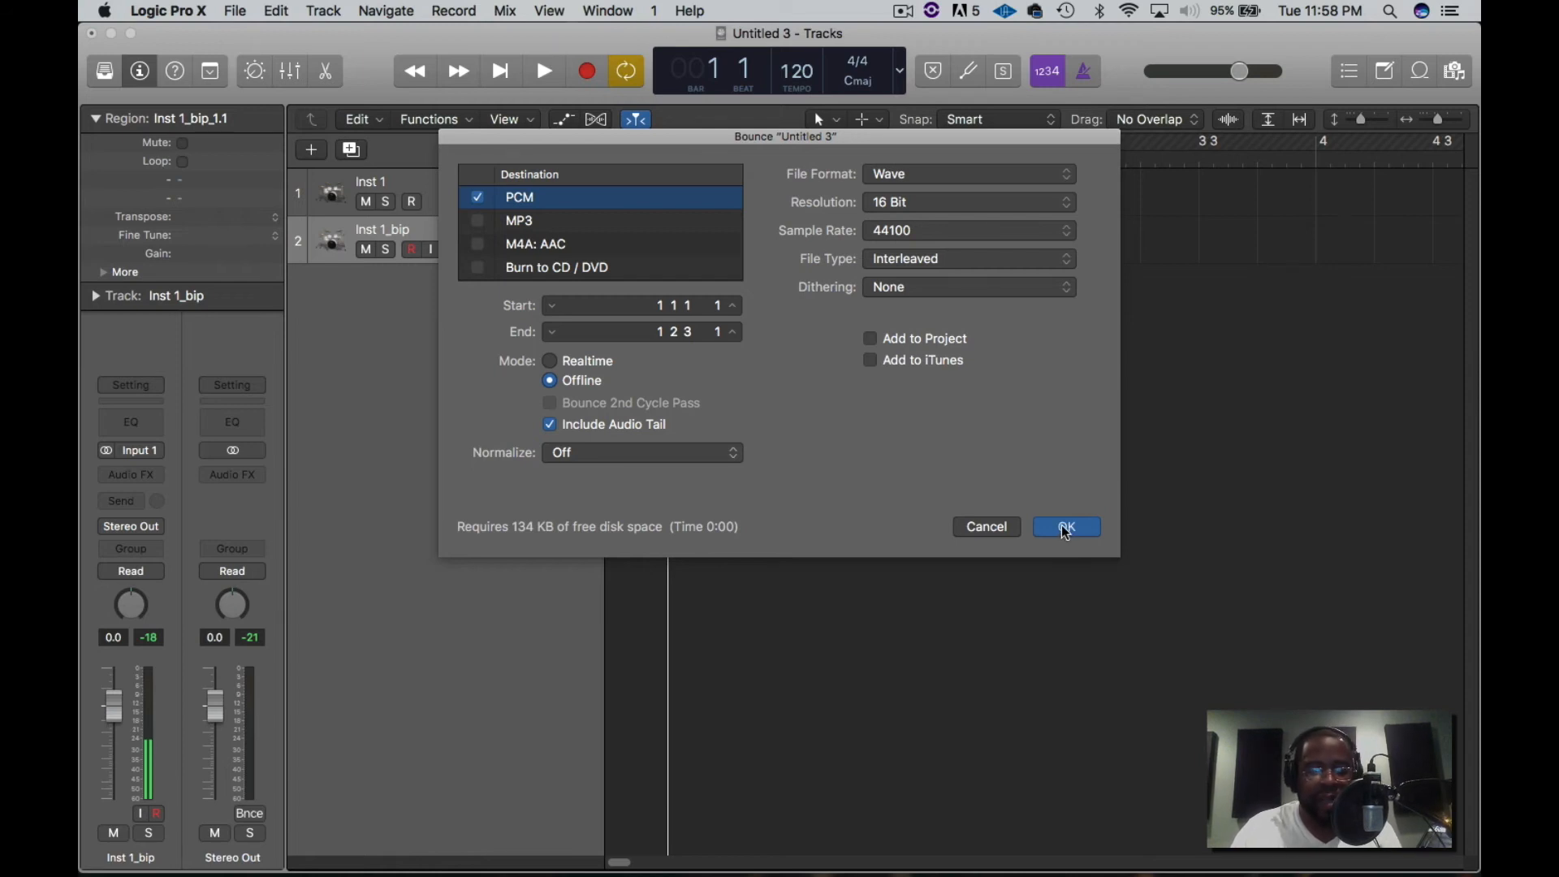
click(1065, 526)
text(Test K)
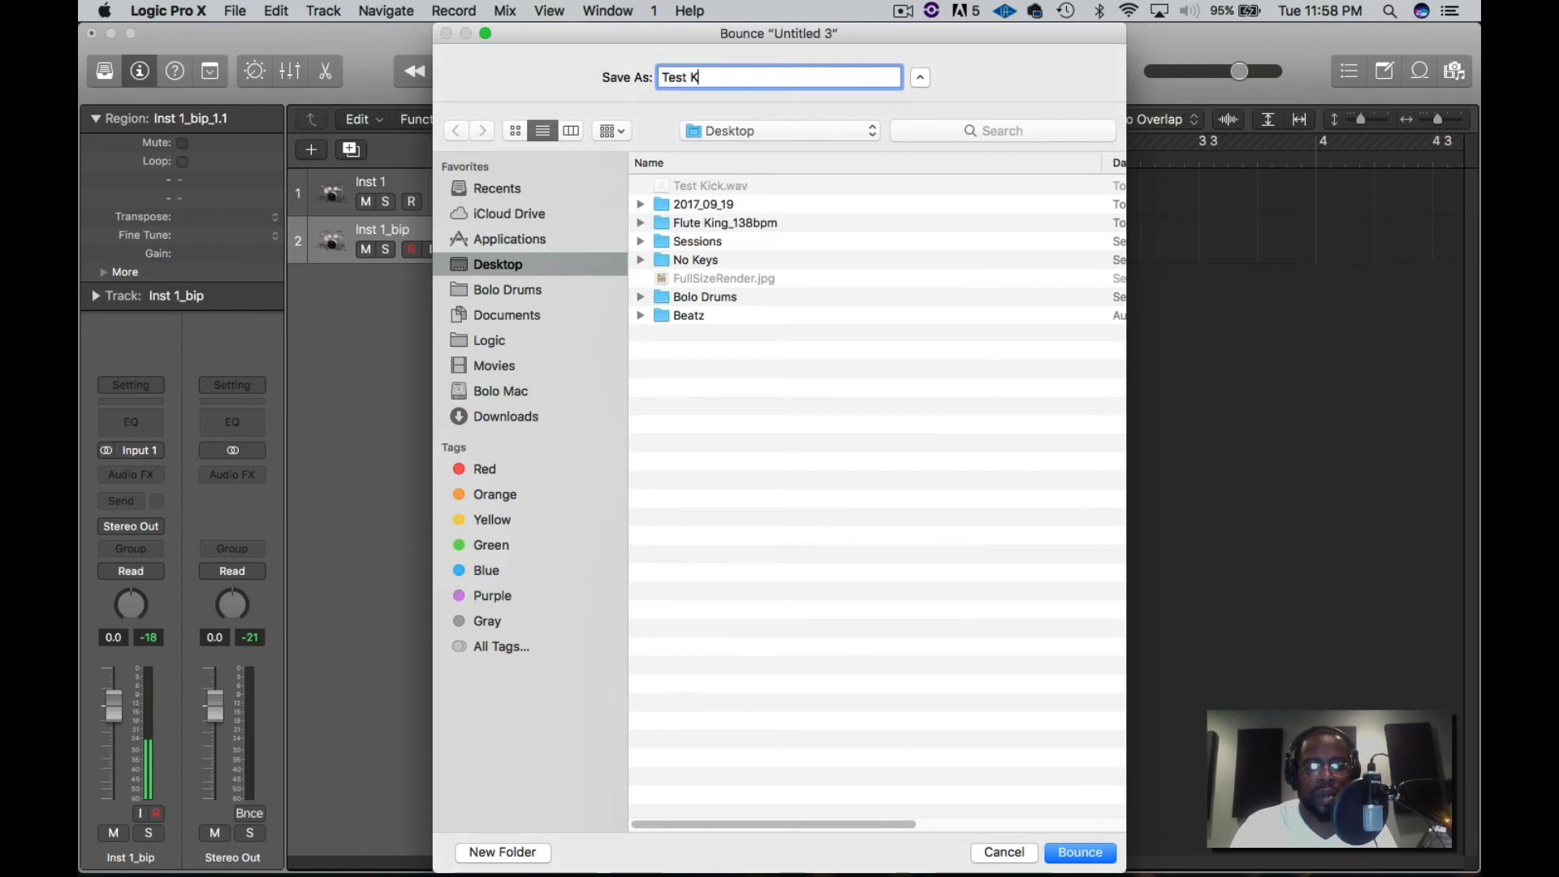
key(Backspace)
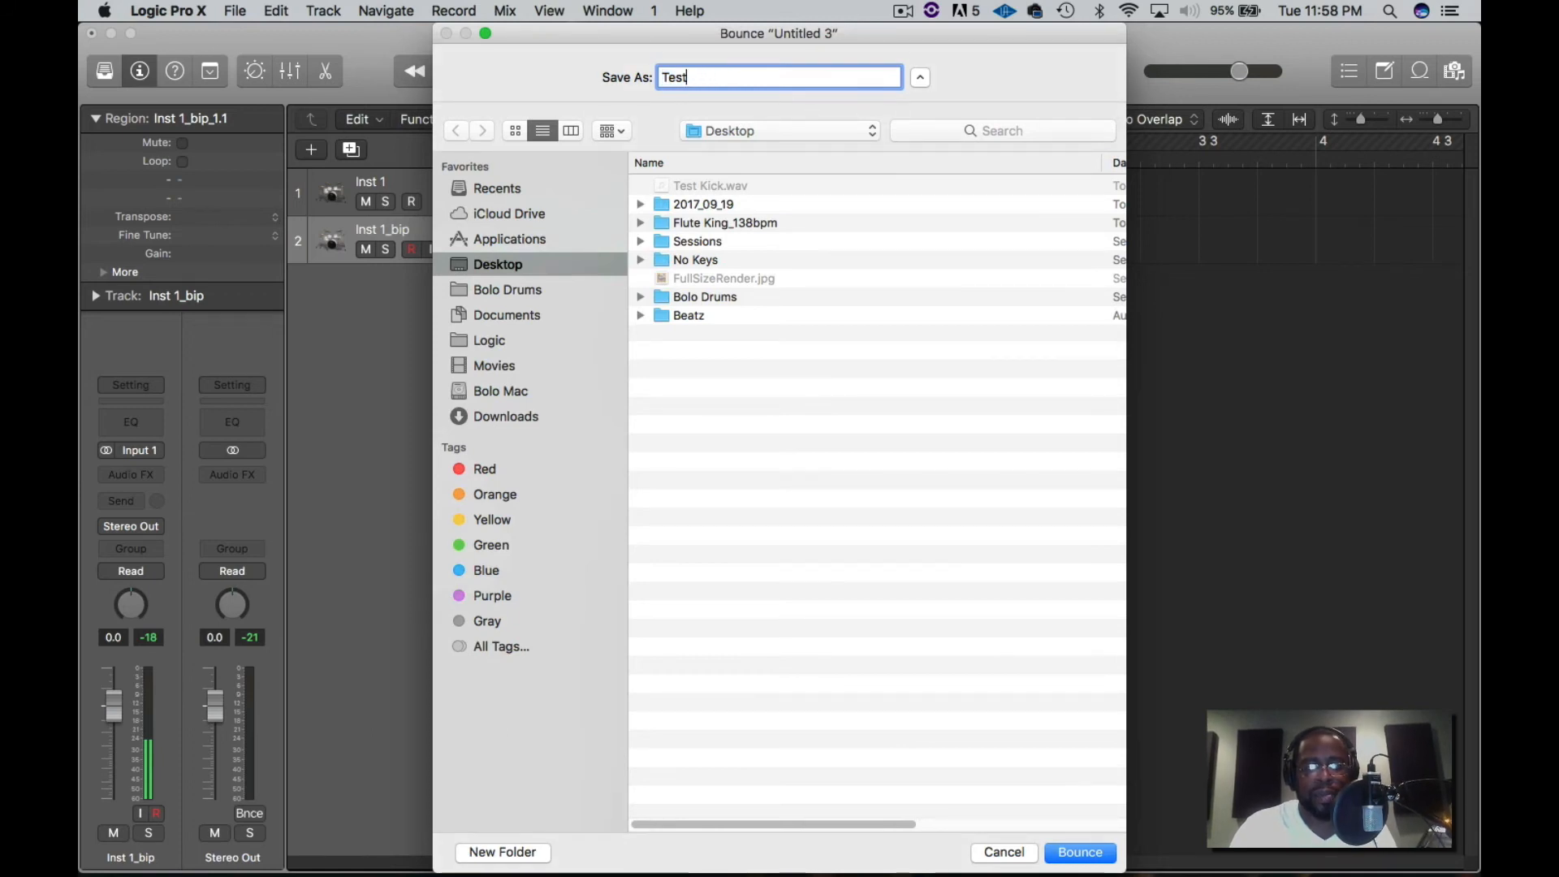
text(hat)
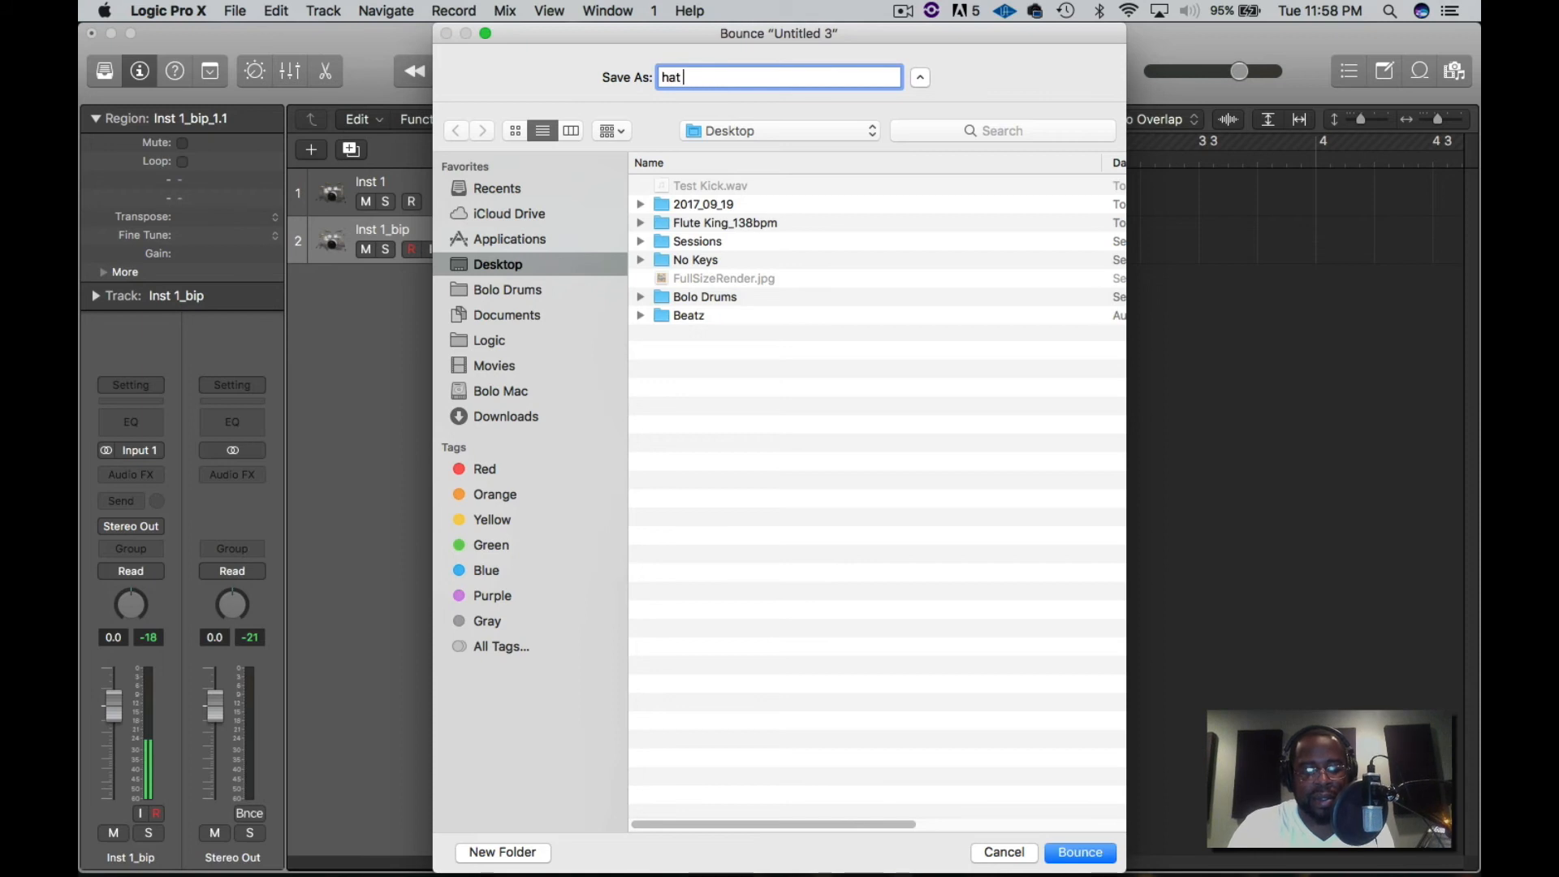
click(1079, 852)
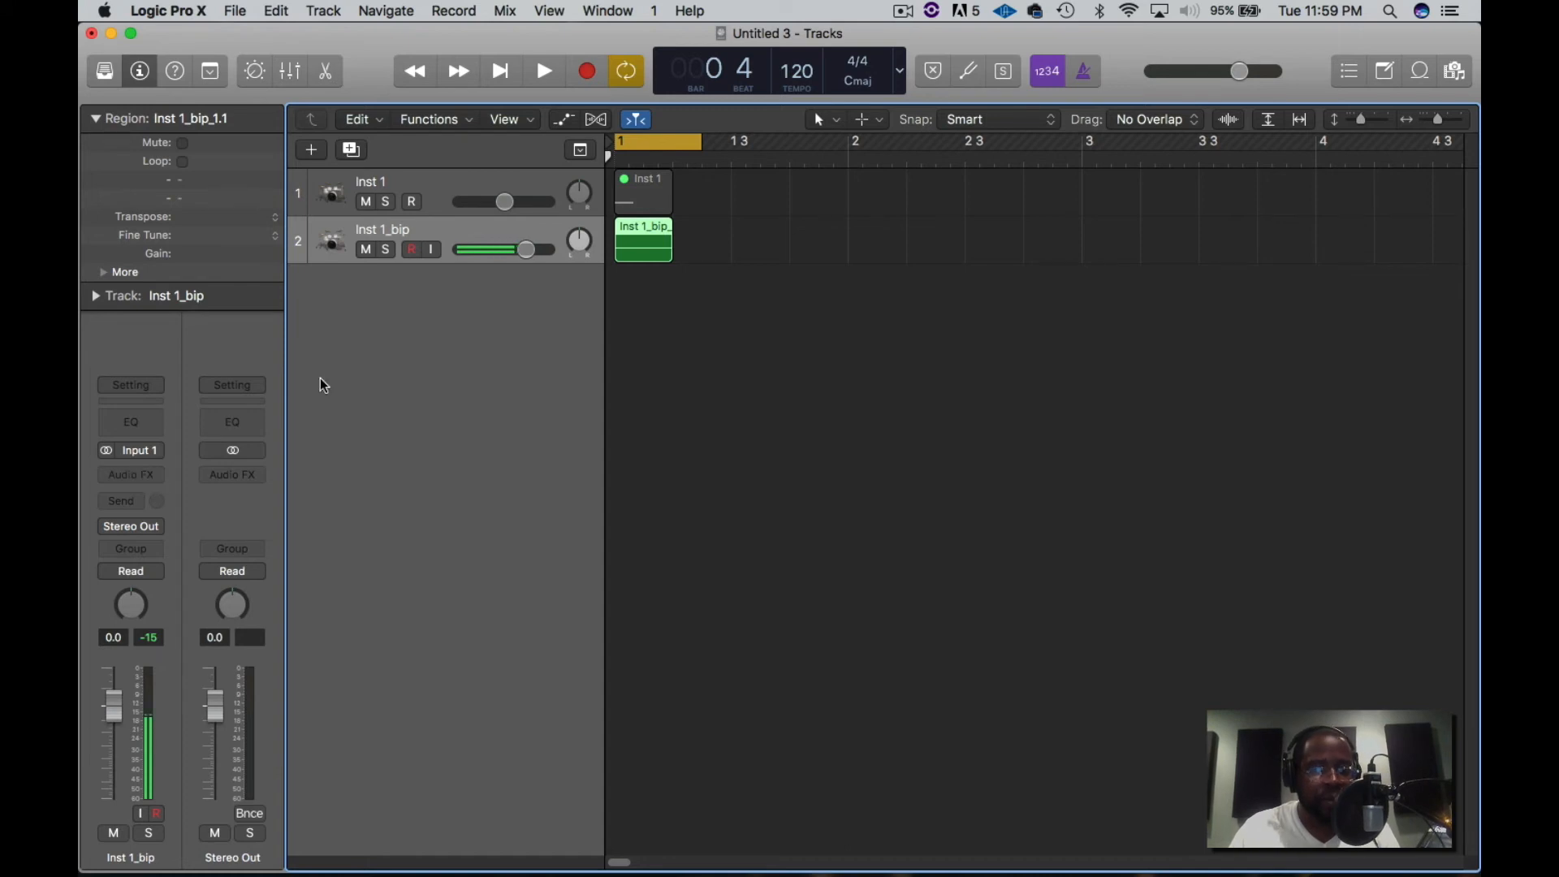
Step: Create software instrument track Inst 2 and load Battery 4 on it
click(310, 150)
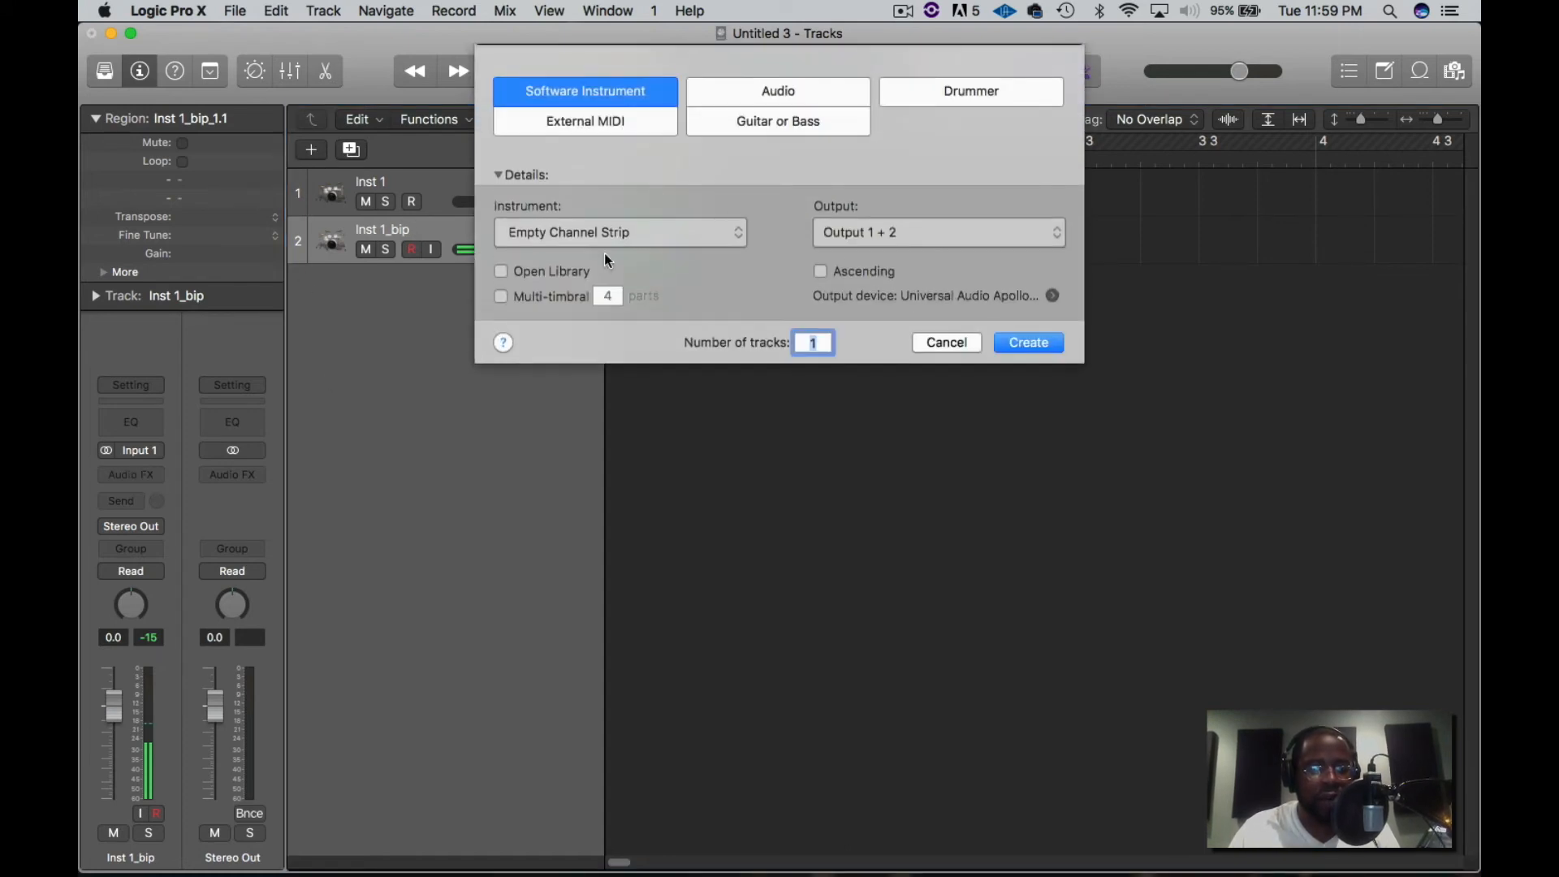
click(1027, 342)
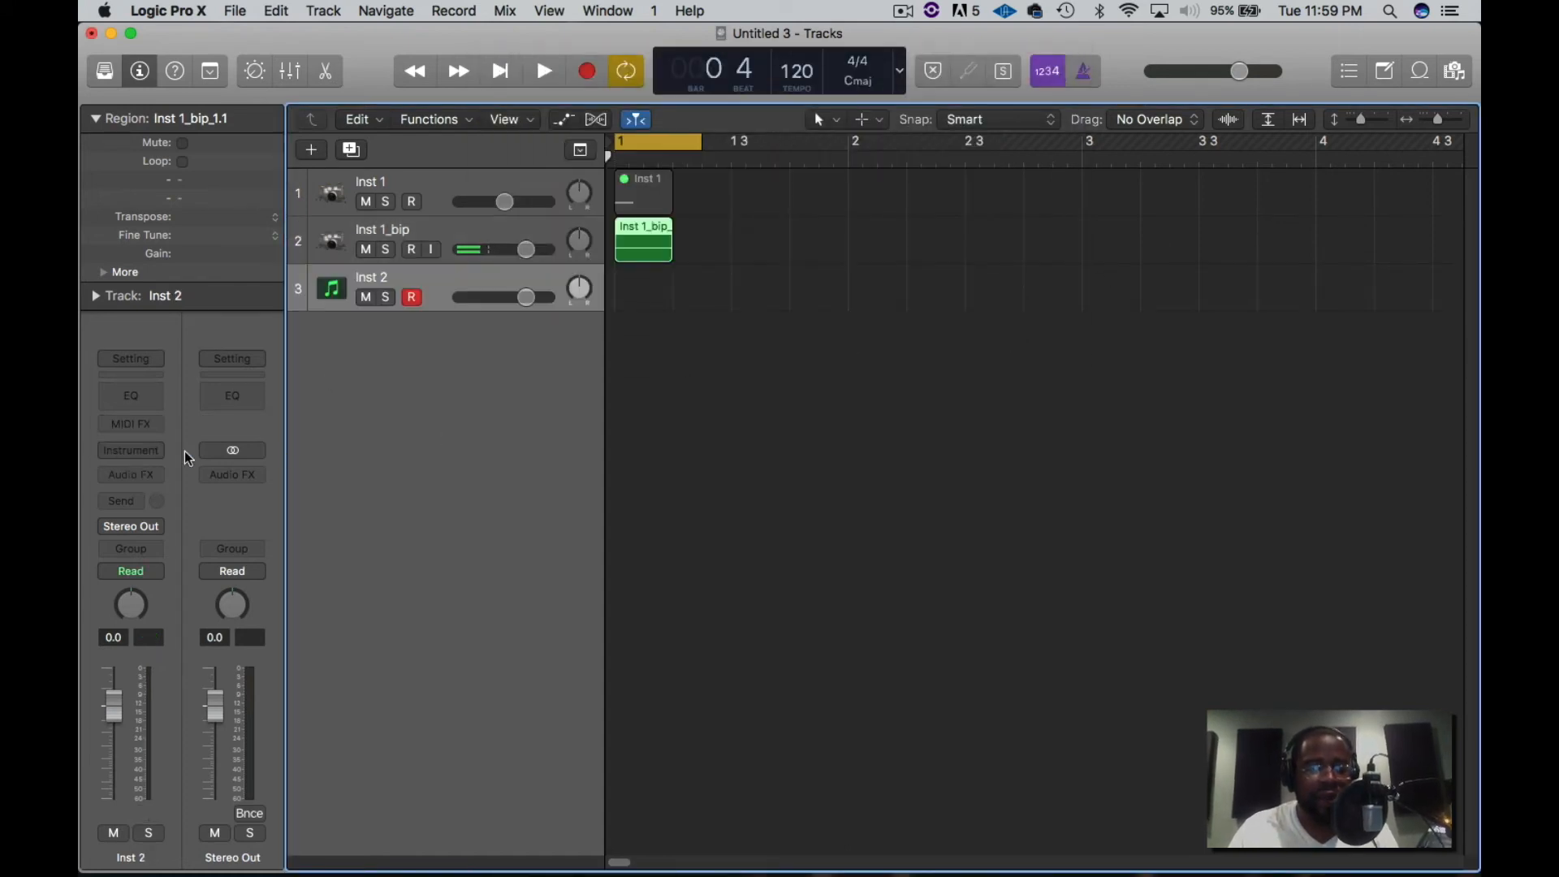
mouse_move(129, 449)
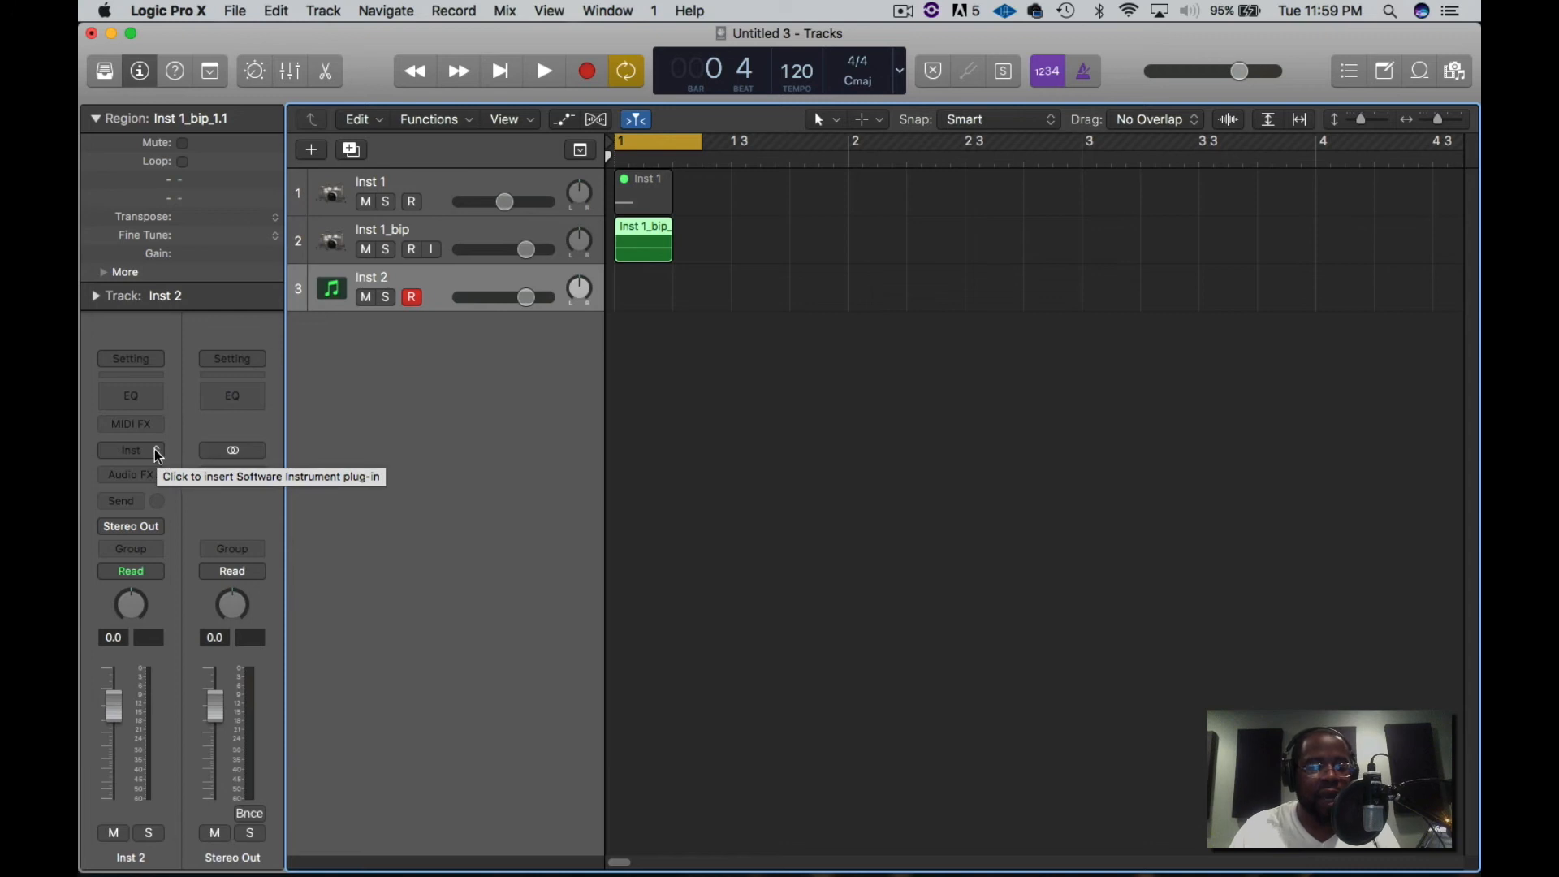
click(130, 449)
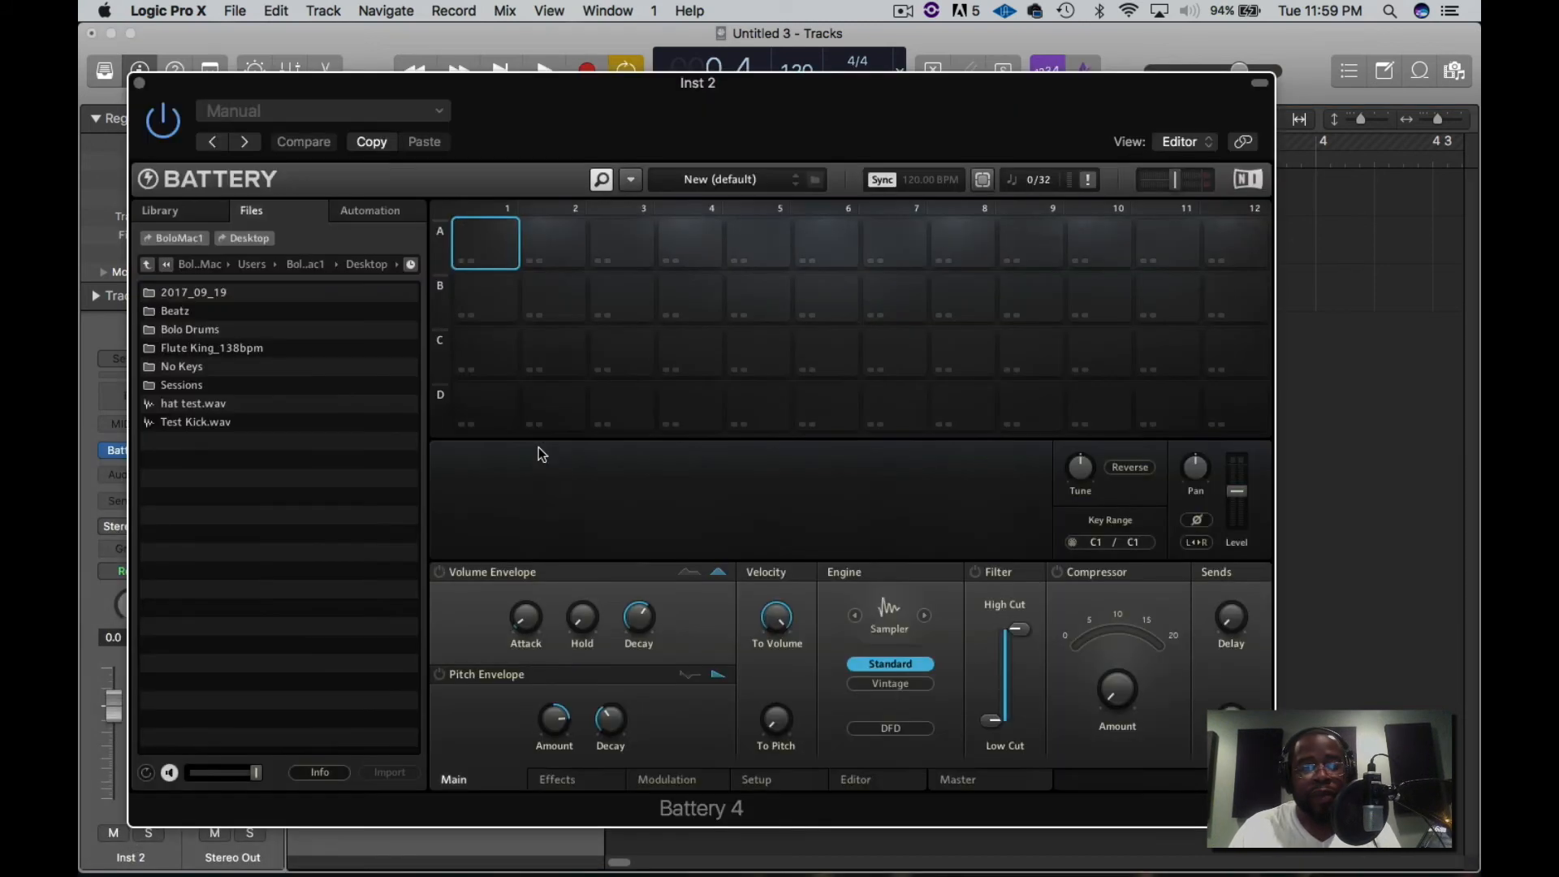
Step: Drag hat test.wav from Battery's Files browser onto pad C1 and audition it
click(193, 291)
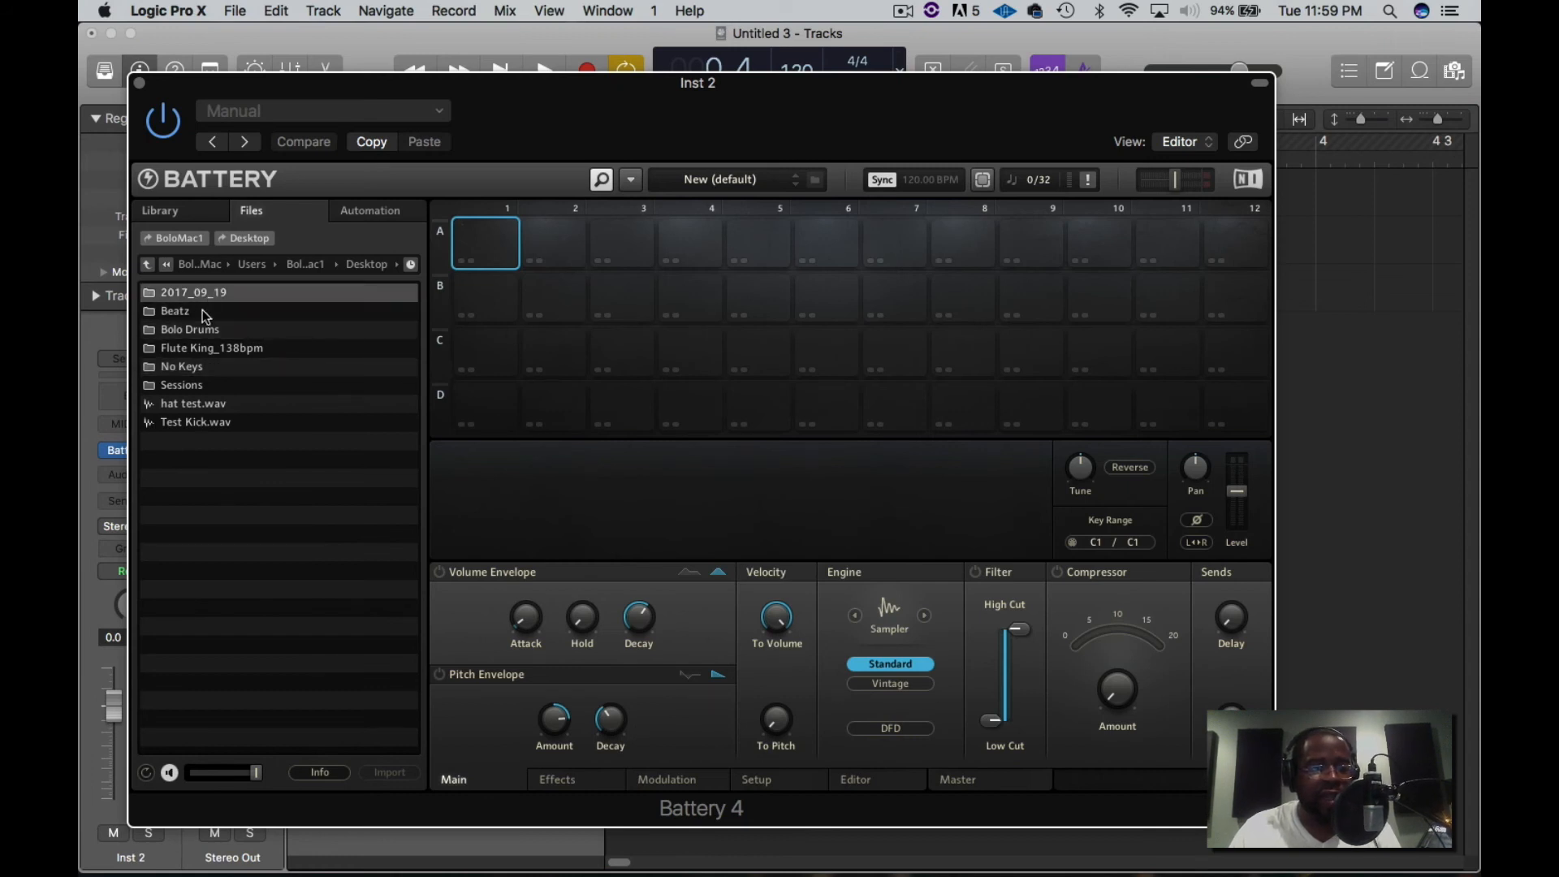
click(192, 403)
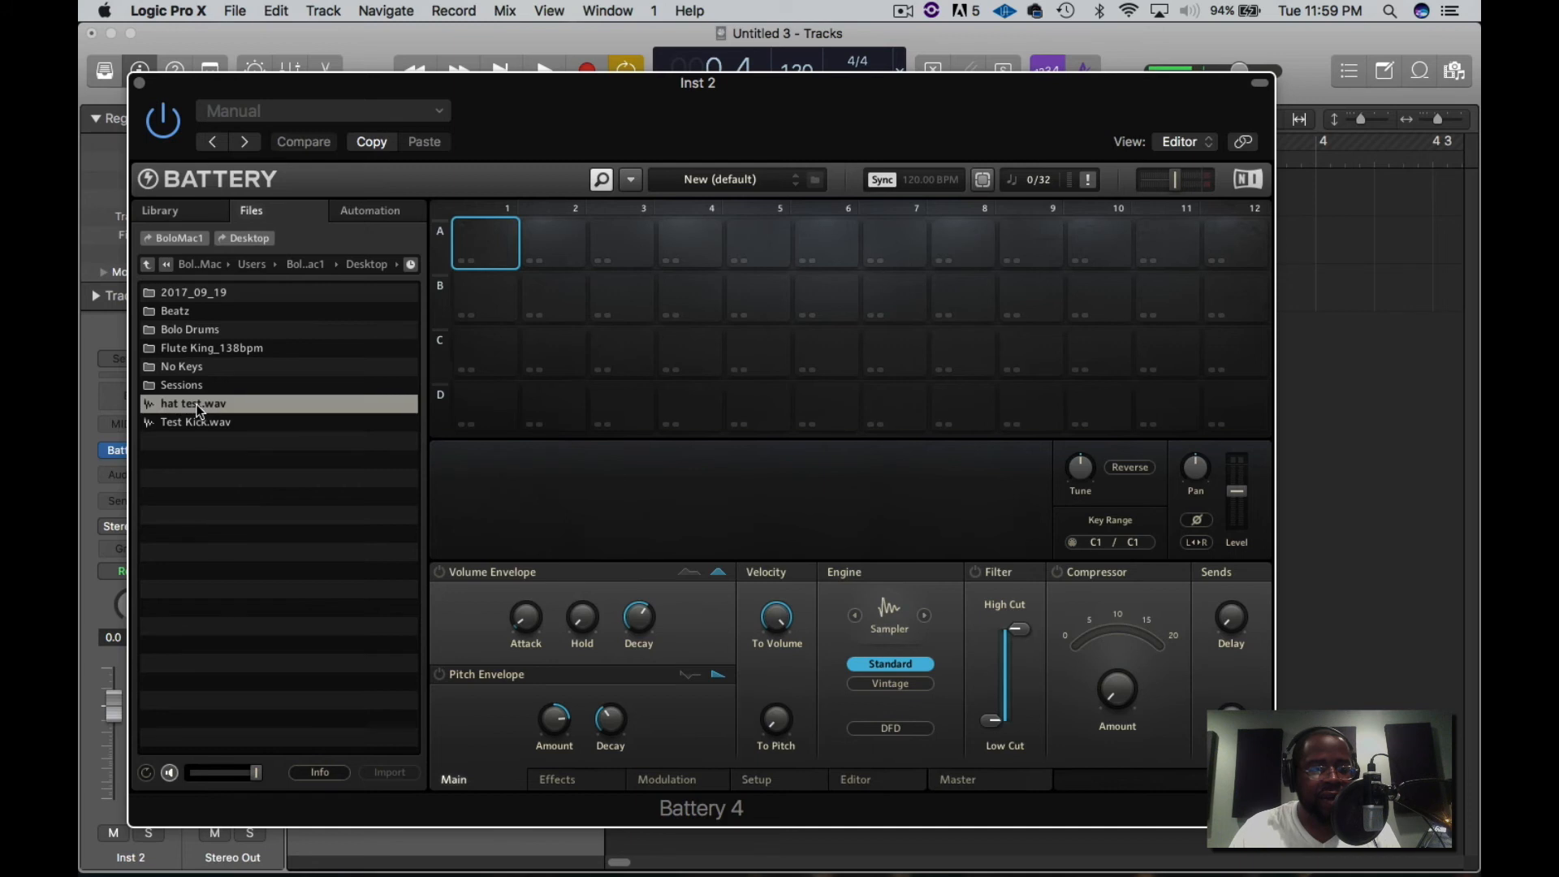
drag(191, 403, 486, 351)
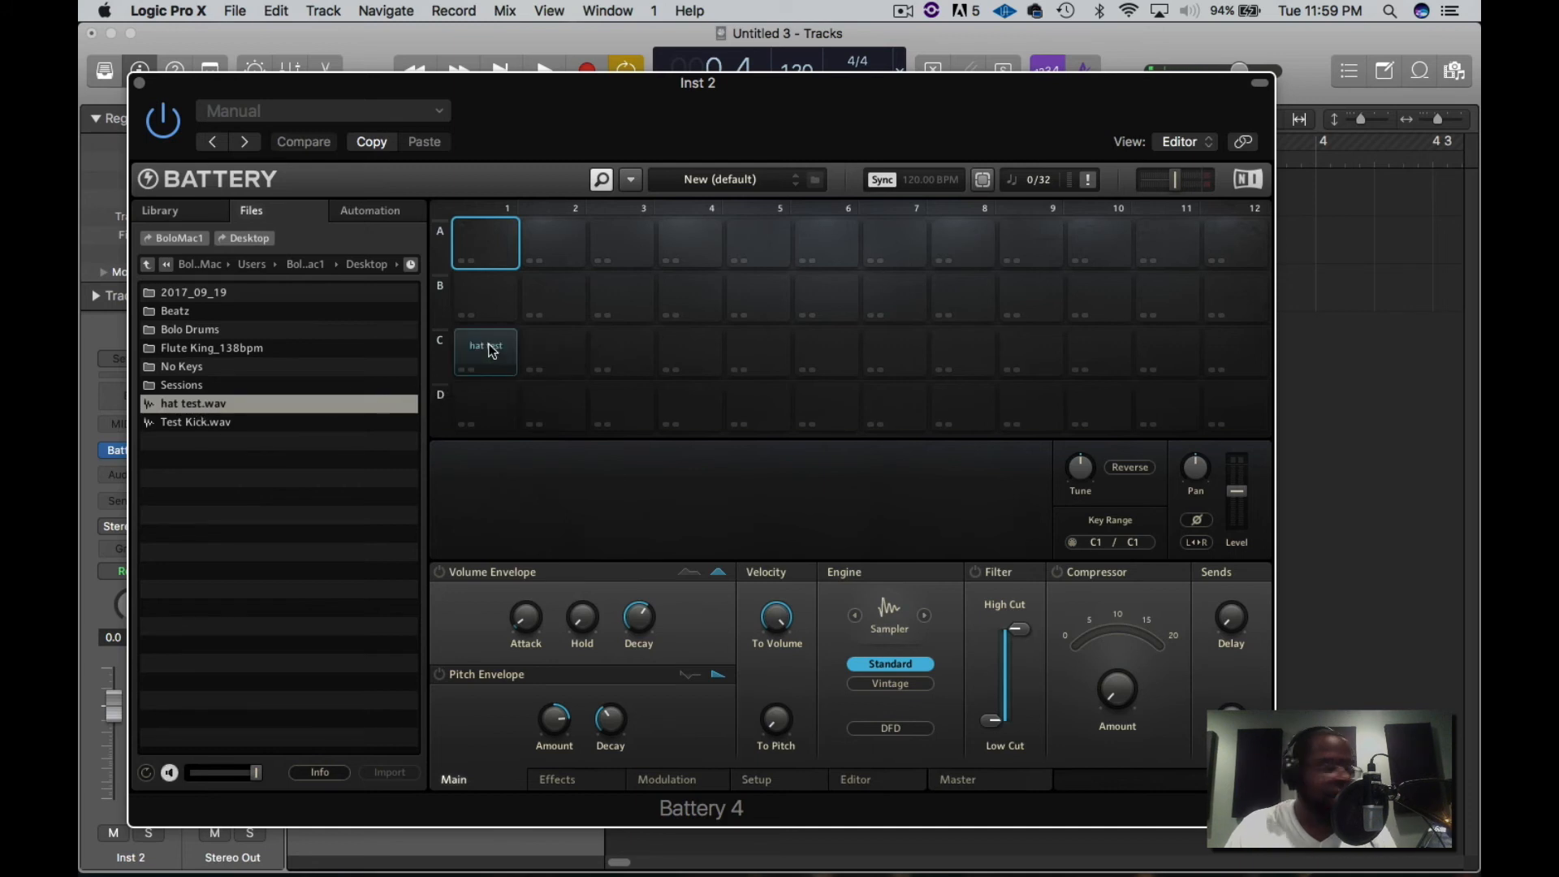
click(485, 350)
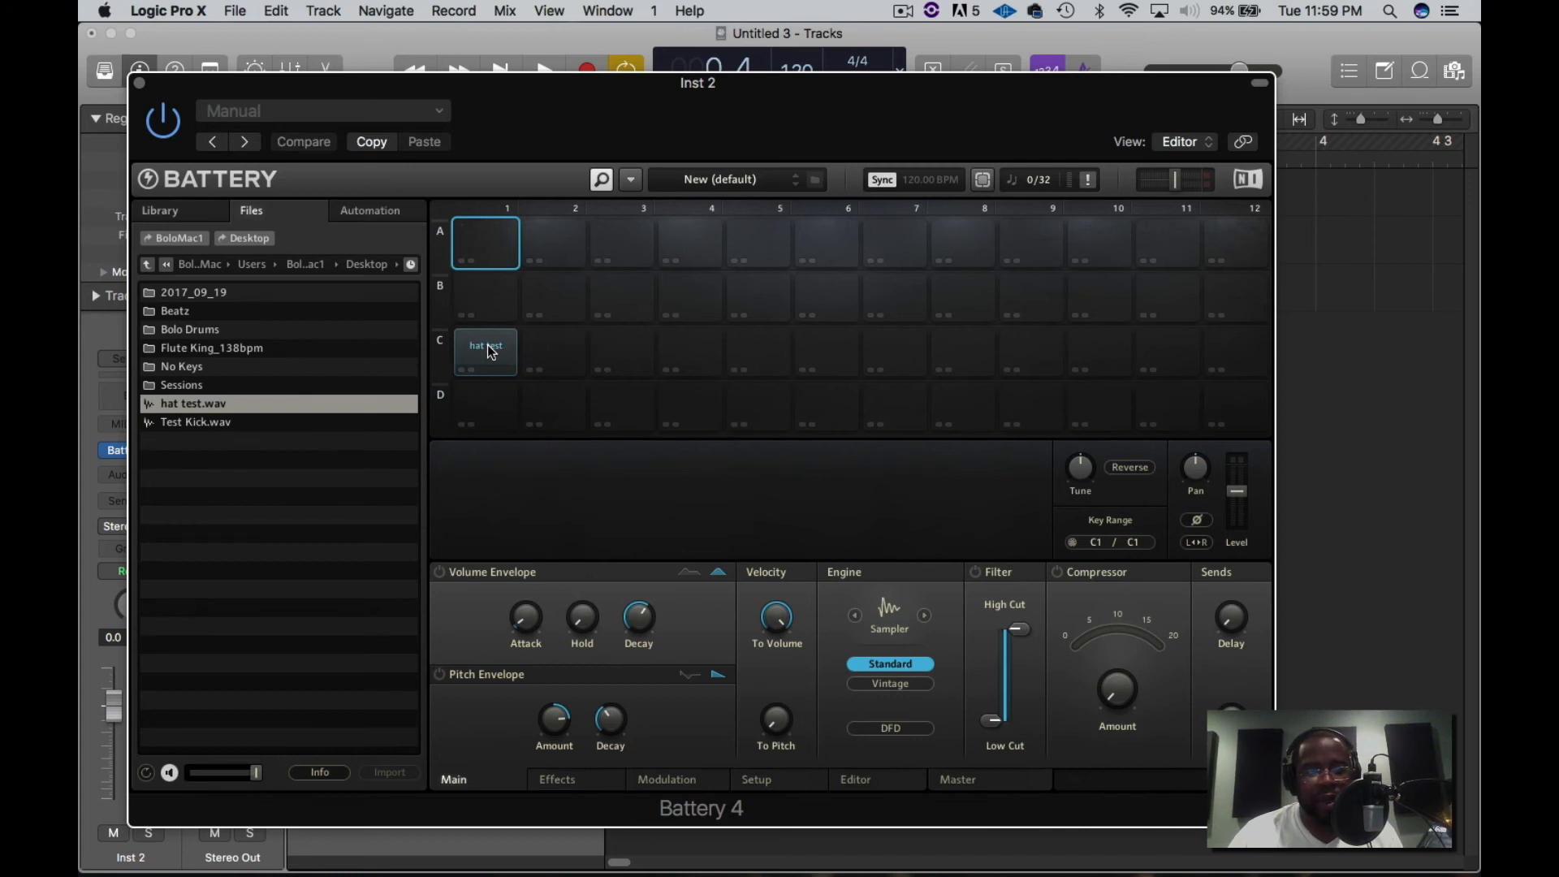
mouse_move(483, 354)
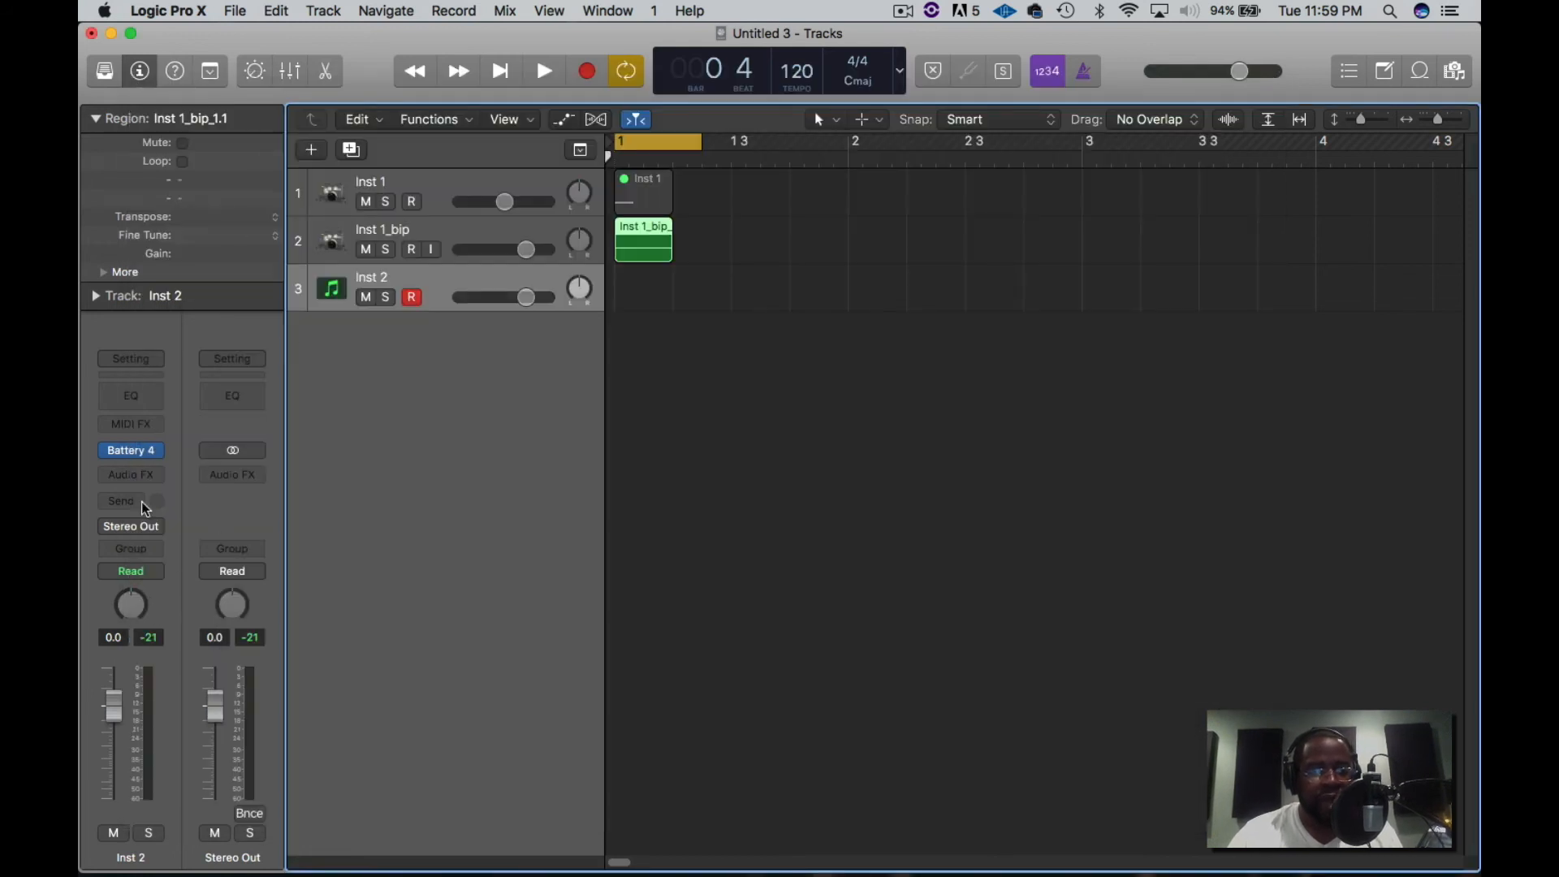
Step: Swap Battery 4 for Kontakt 5 Stereo on Inst 2 and load hat test.wav from the Desktop
click(130, 449)
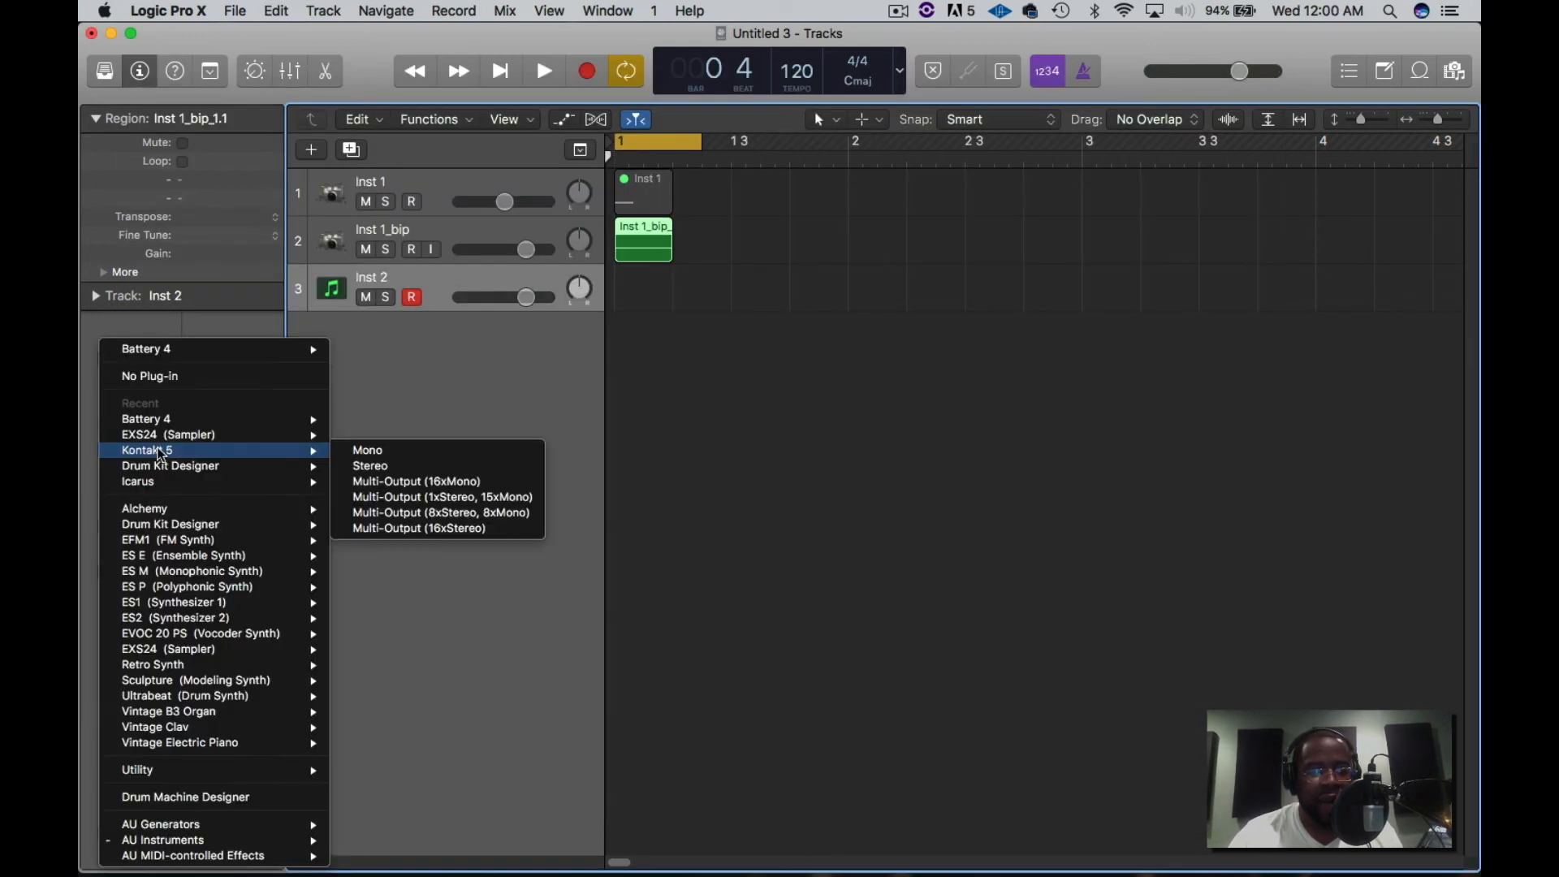
mouse_move(369, 465)
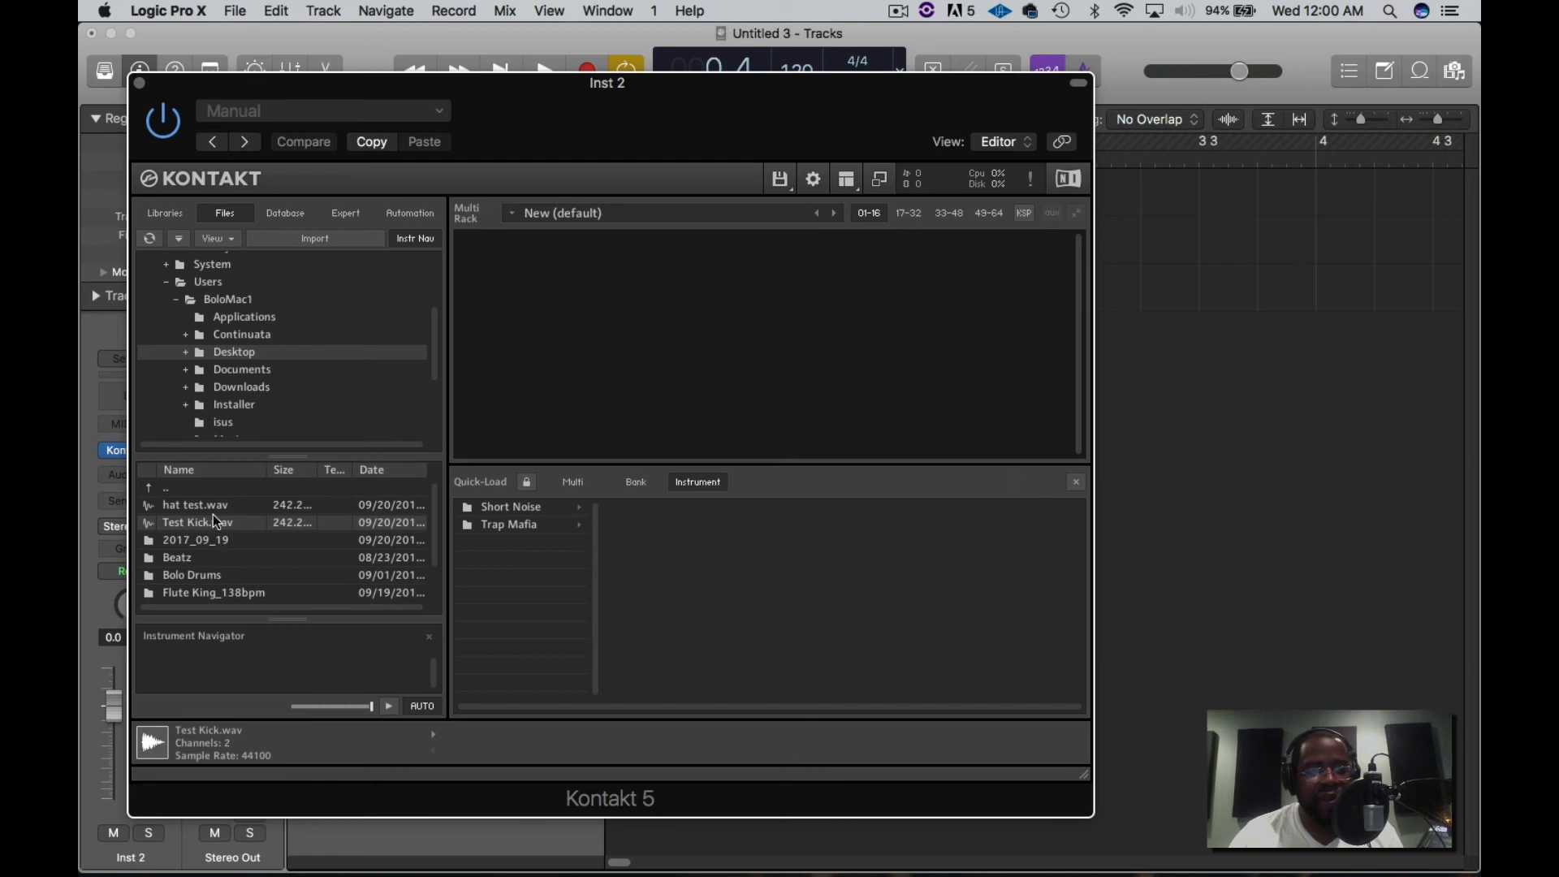
mouse_move(218, 355)
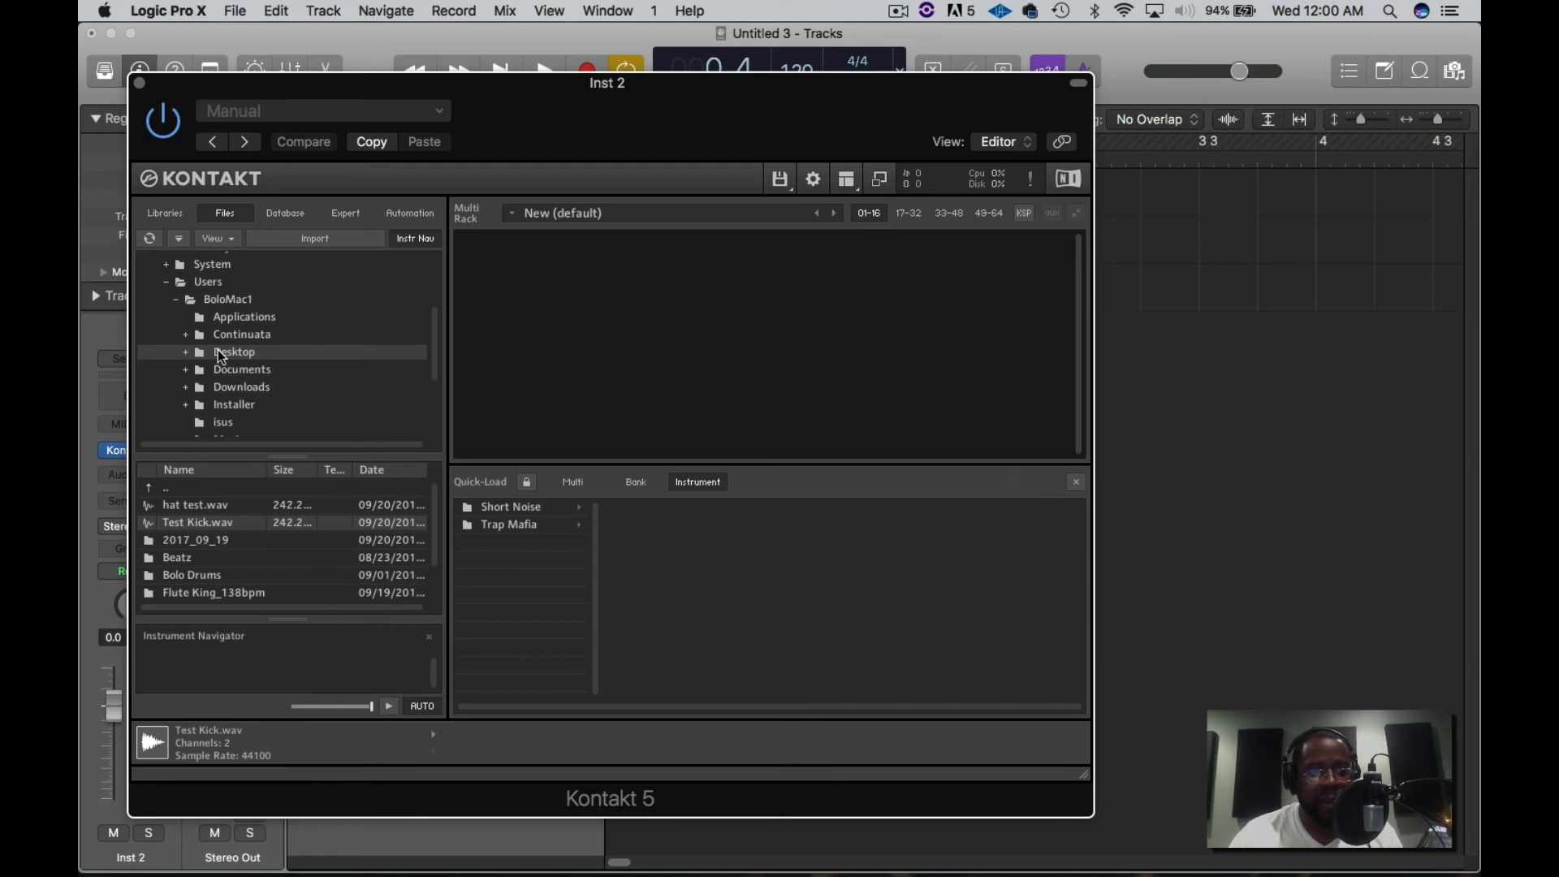
click(196, 504)
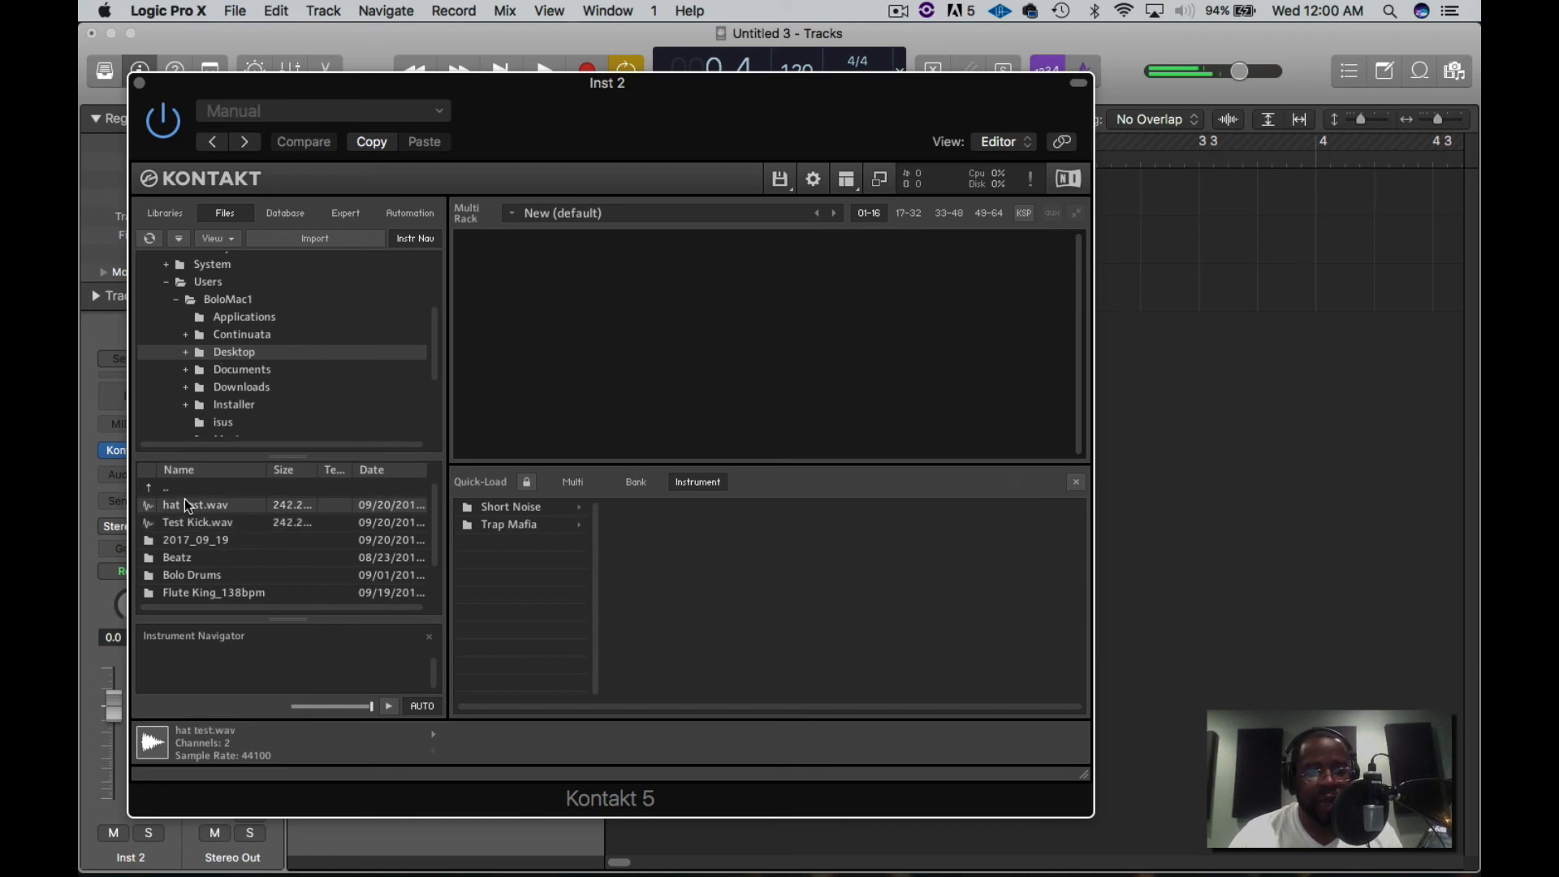
double_click(196, 504)
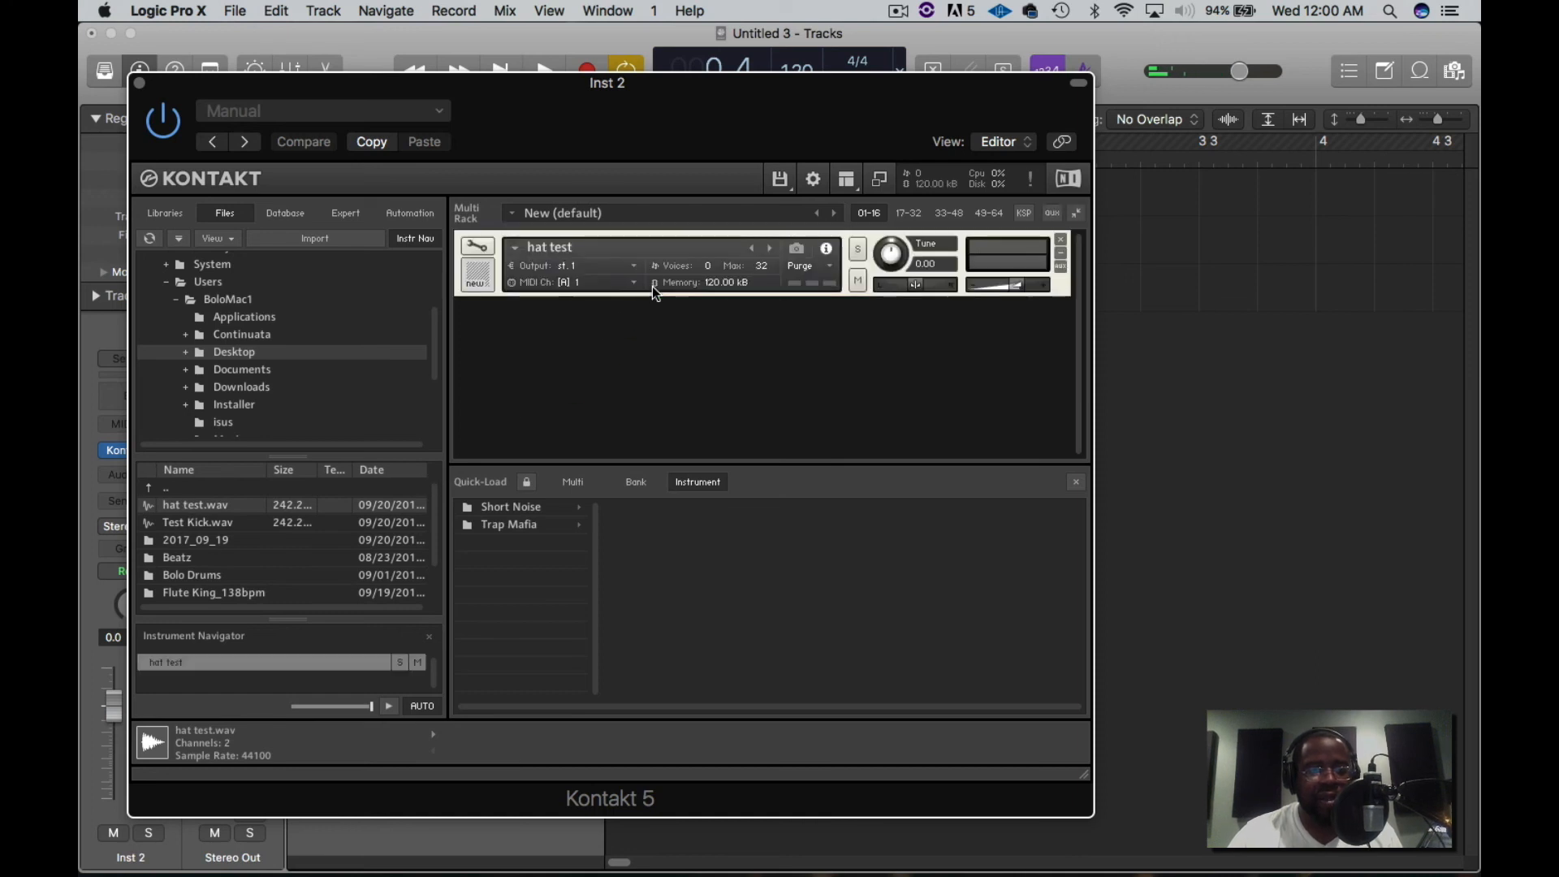